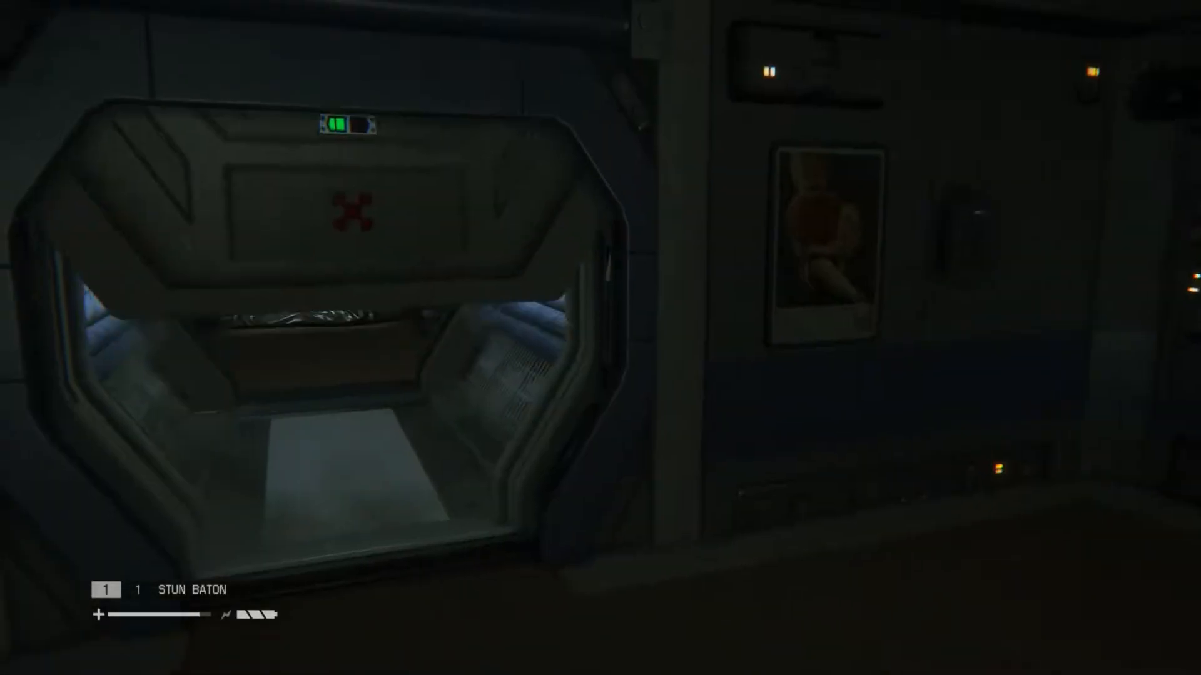
{"action": "mouse_move", "coordinate": [600, 338]}
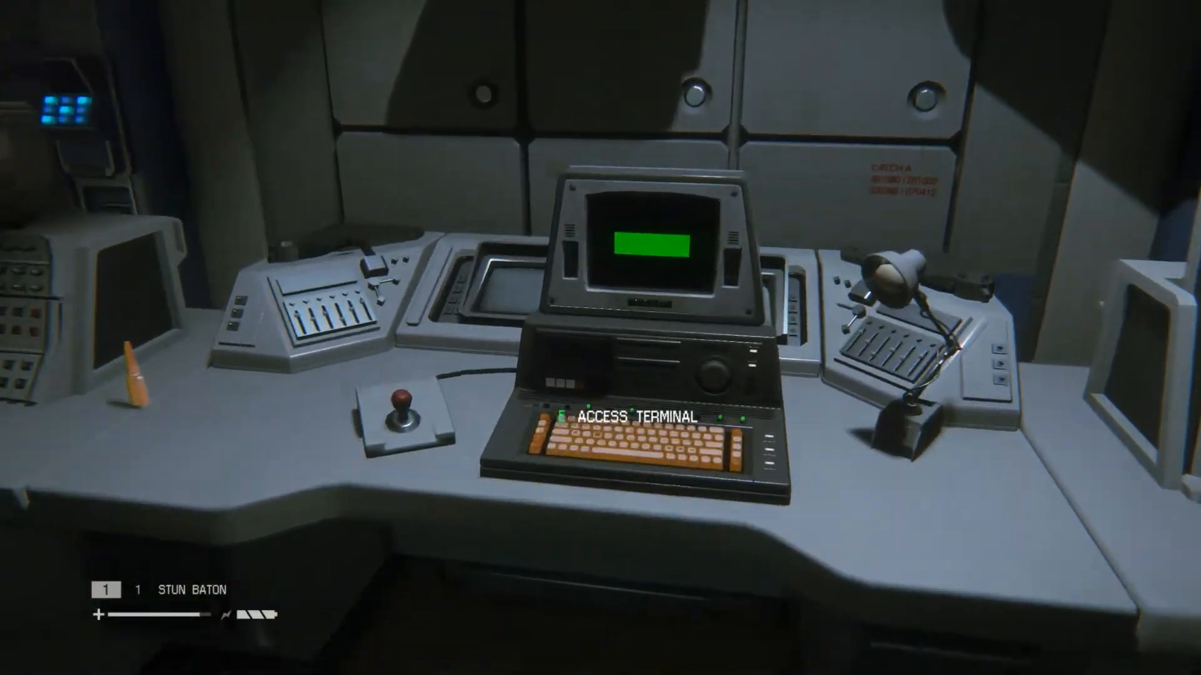
- Read the Marshal Investigation and Environmental Controls emails on the quarters terminal, then exit it
{"action": "key", "text": "e"}
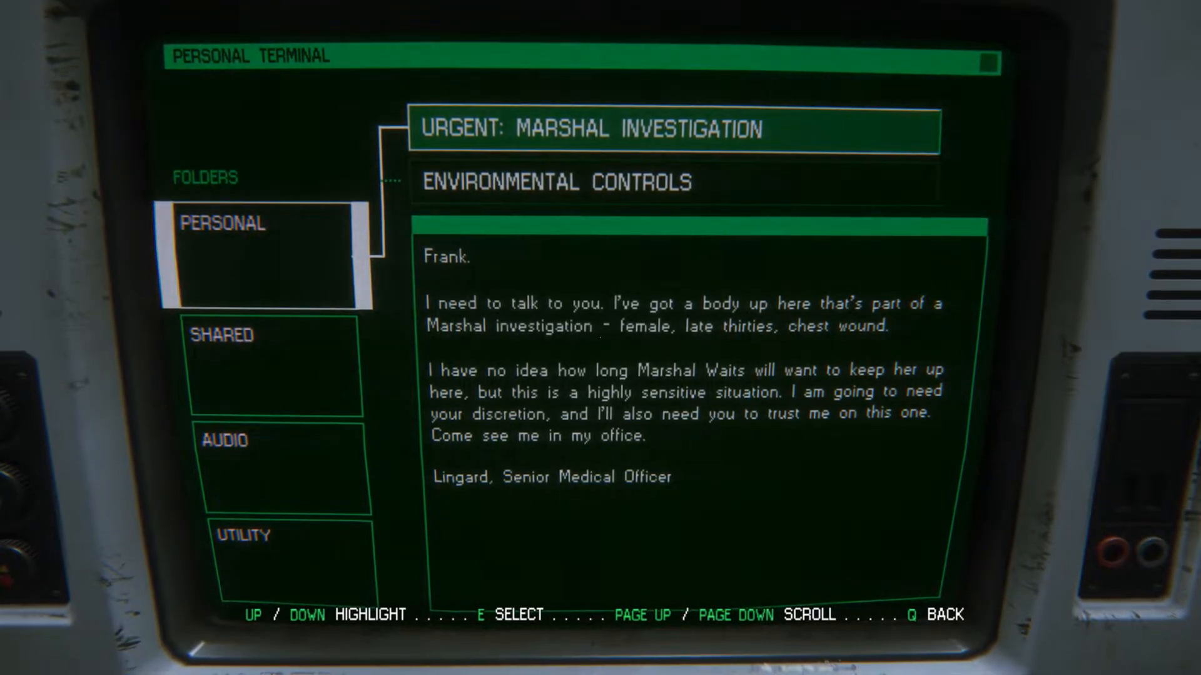
{"action": "key", "text": "down"}
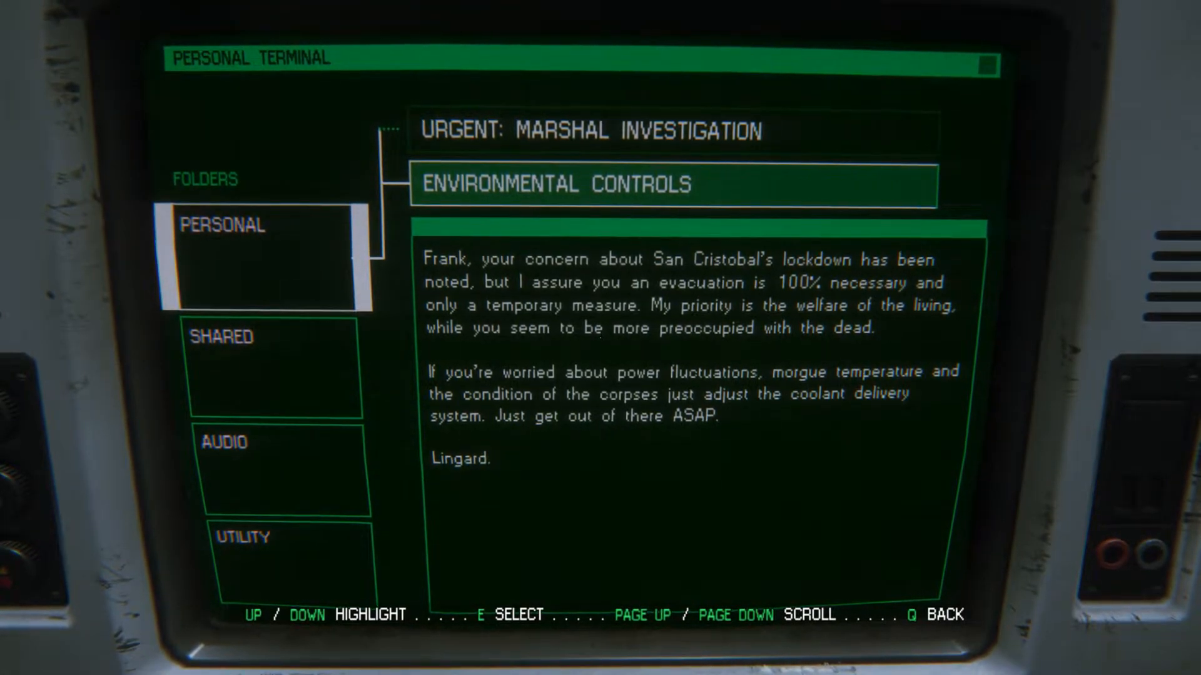
{"action": "key", "text": "down"}
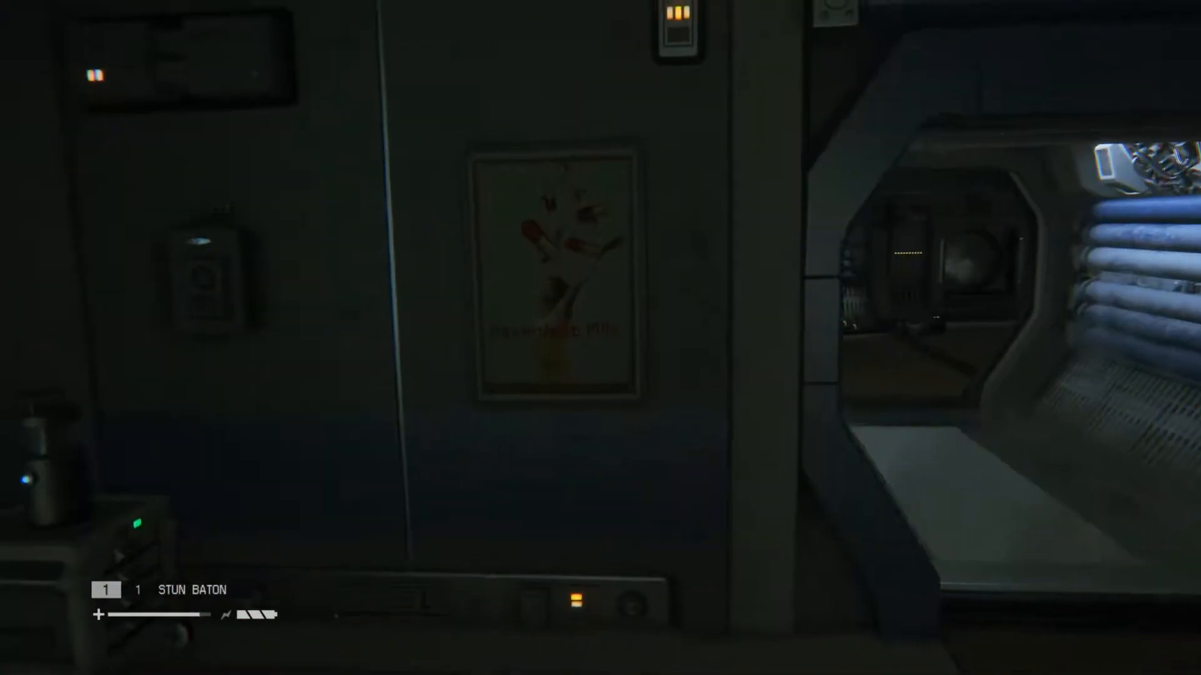
{"action": "mouse_move", "coordinate": [601, 338]}
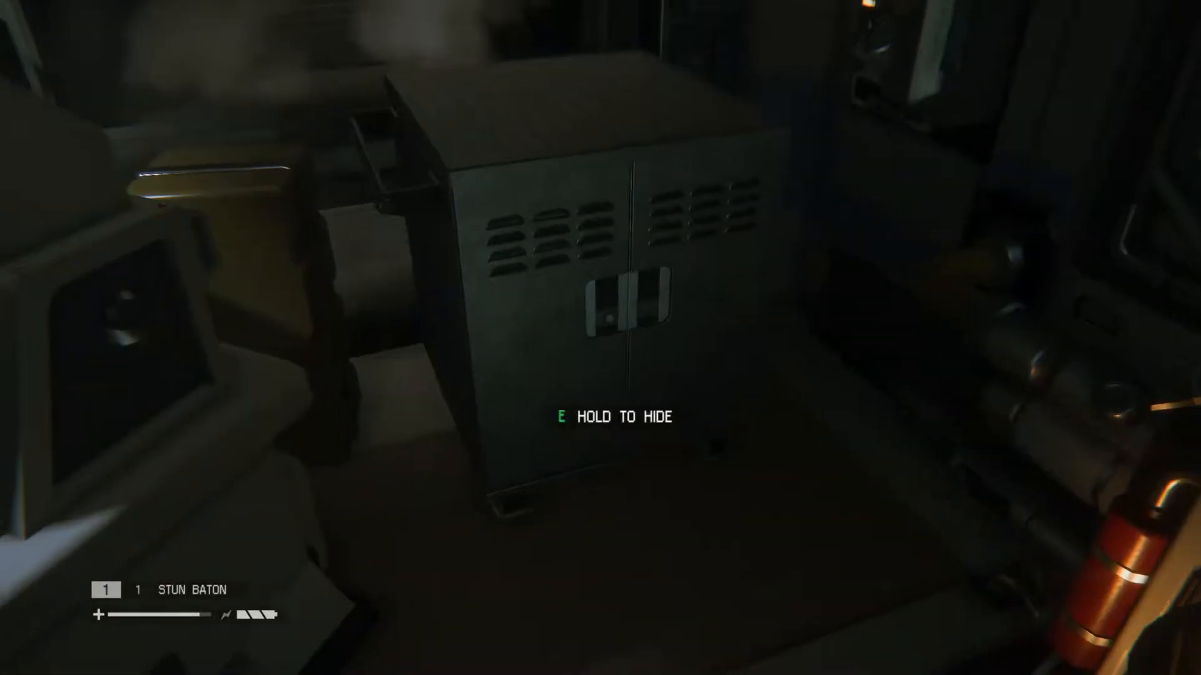
{"action": "mouse_move", "coordinate": [600, 337]}
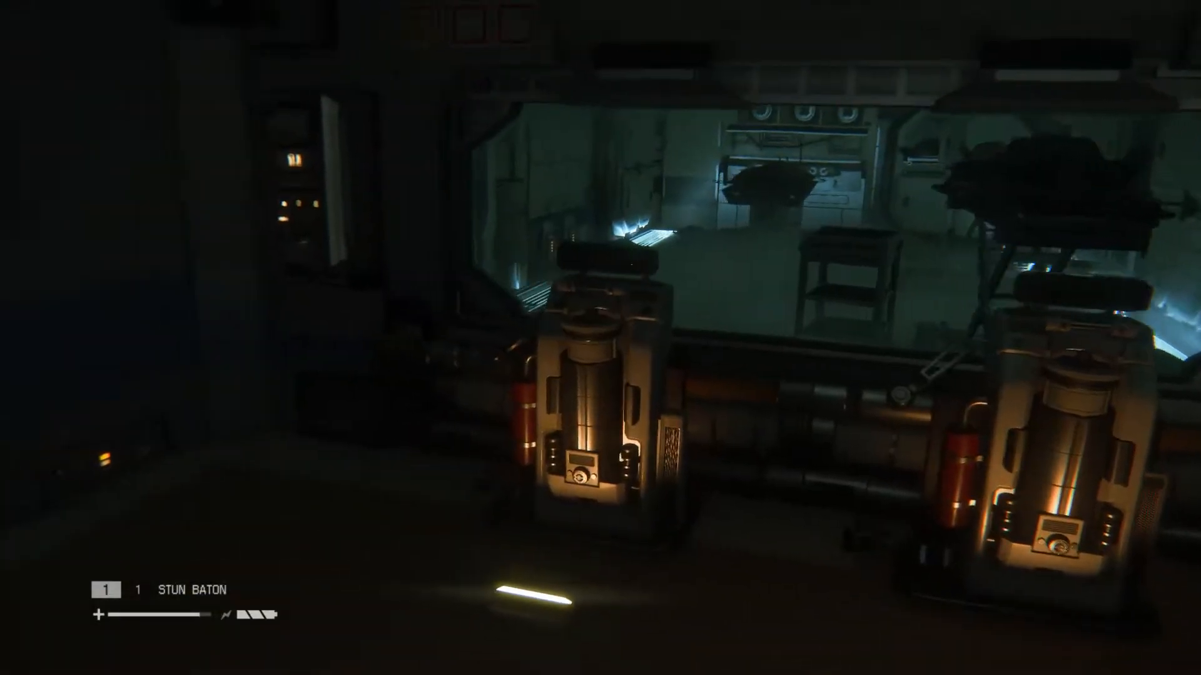
{"action": "mouse_move", "coordinate": [600, 338]}
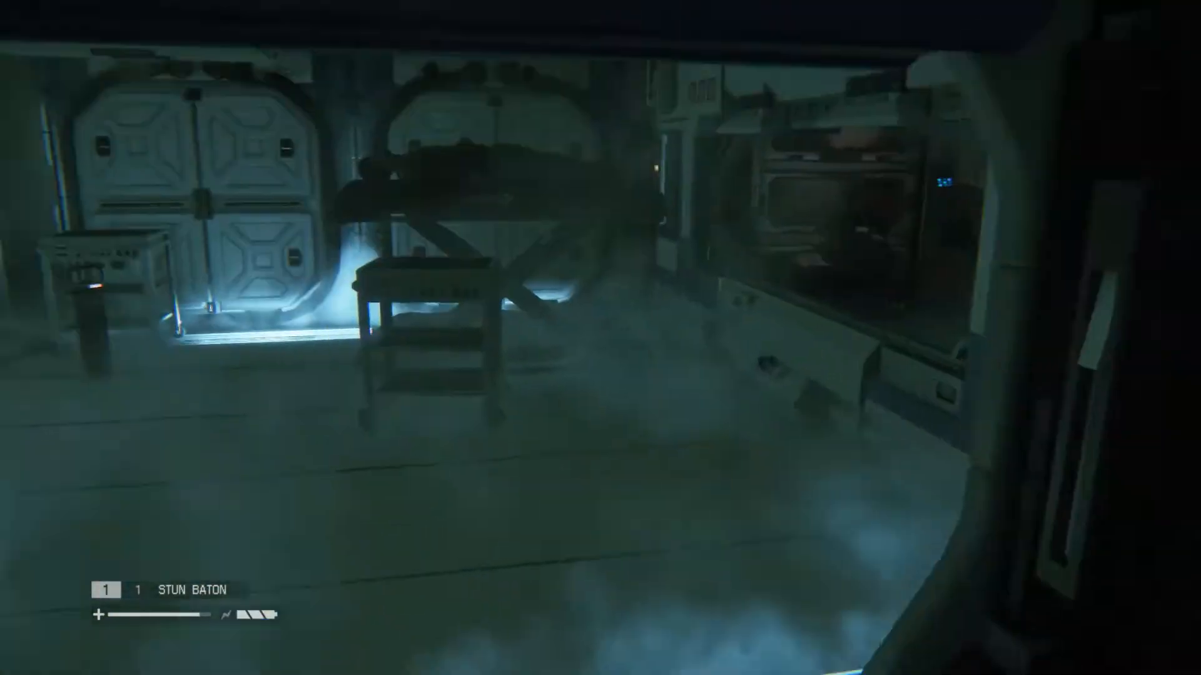
{"action": "mouse_move", "coordinate": [601, 338]}
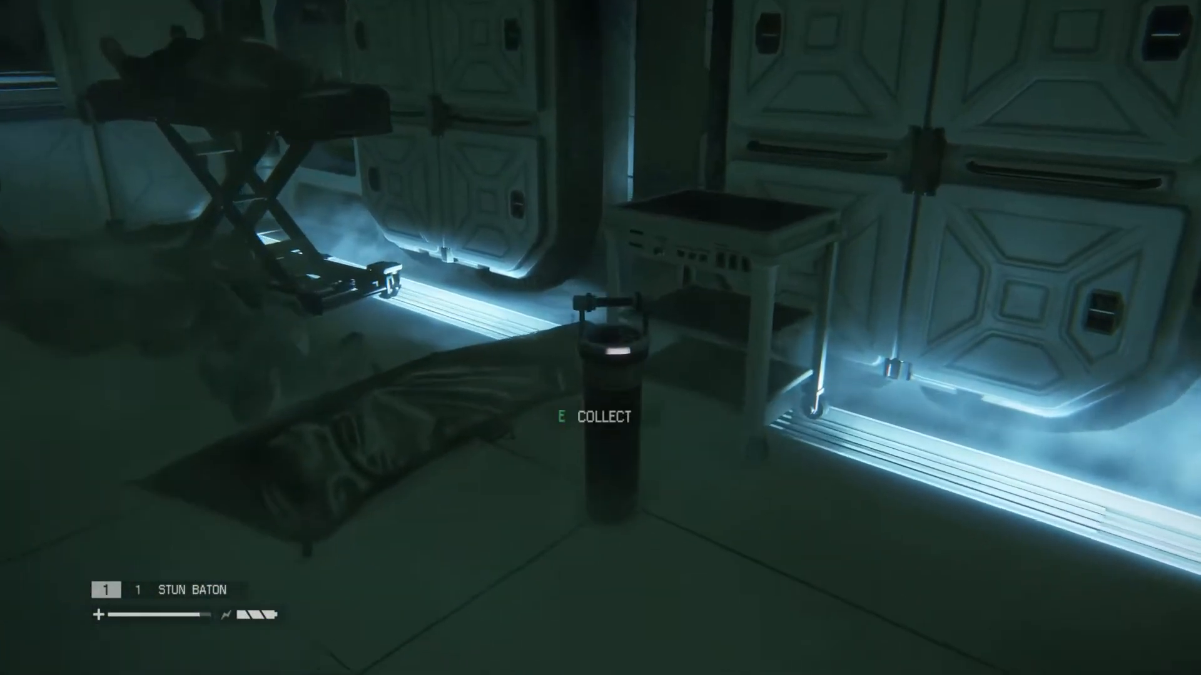
{"action": "mouse_move", "coordinate": [600, 337]}
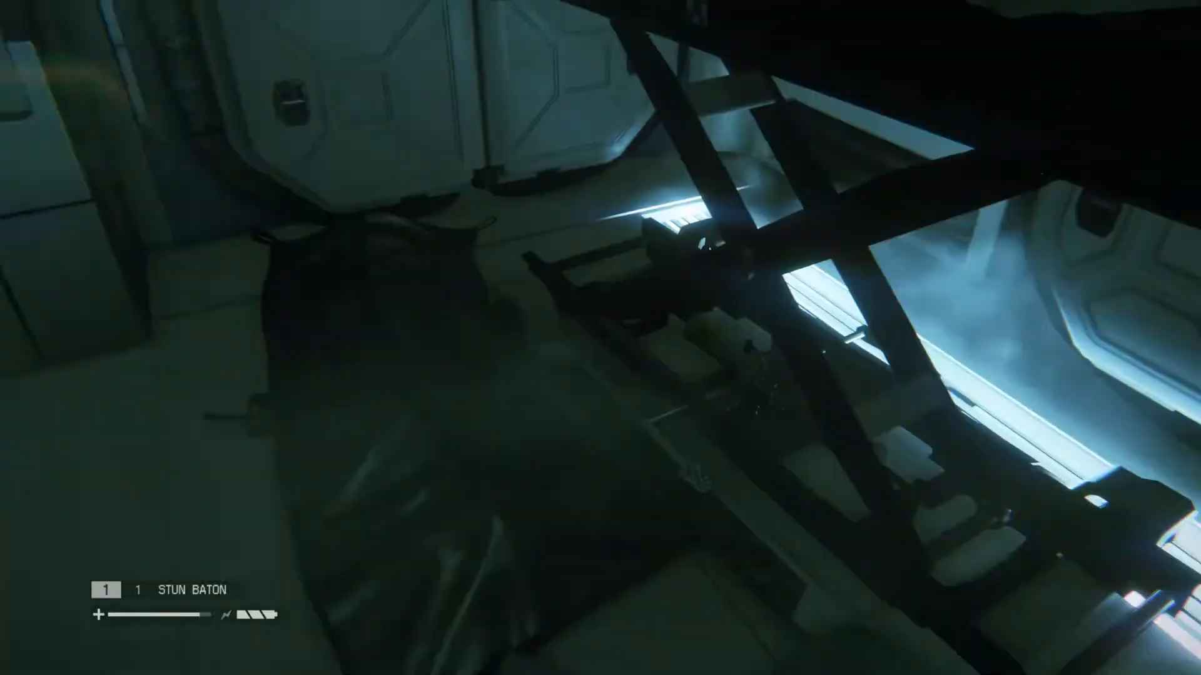
{"action": "mouse_move", "coordinate": [600, 338]}
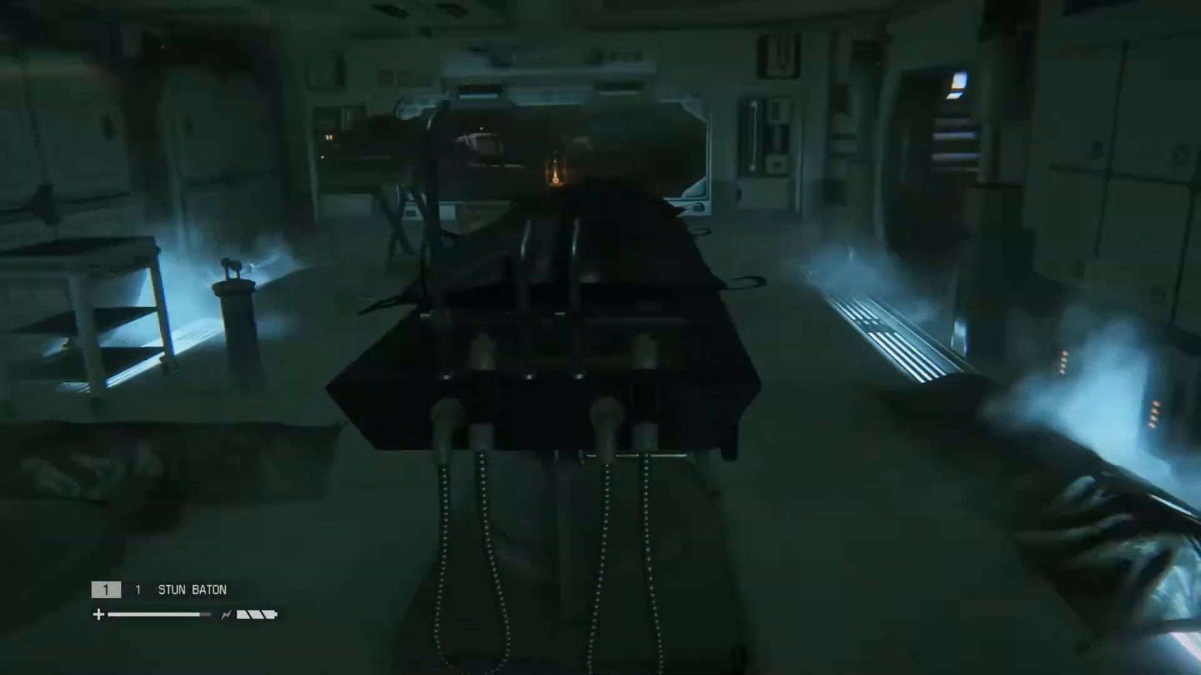
{"action": "mouse_move", "coordinate": [600, 338]}
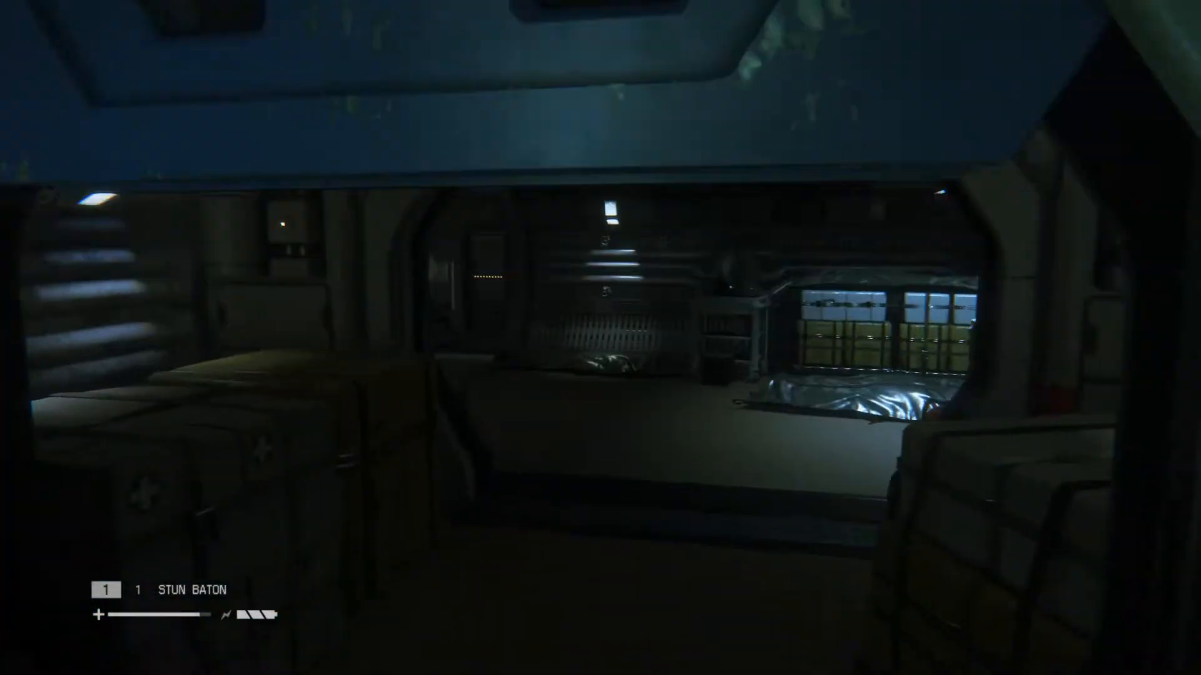
{"action": "mouse_move", "coordinate": [601, 337]}
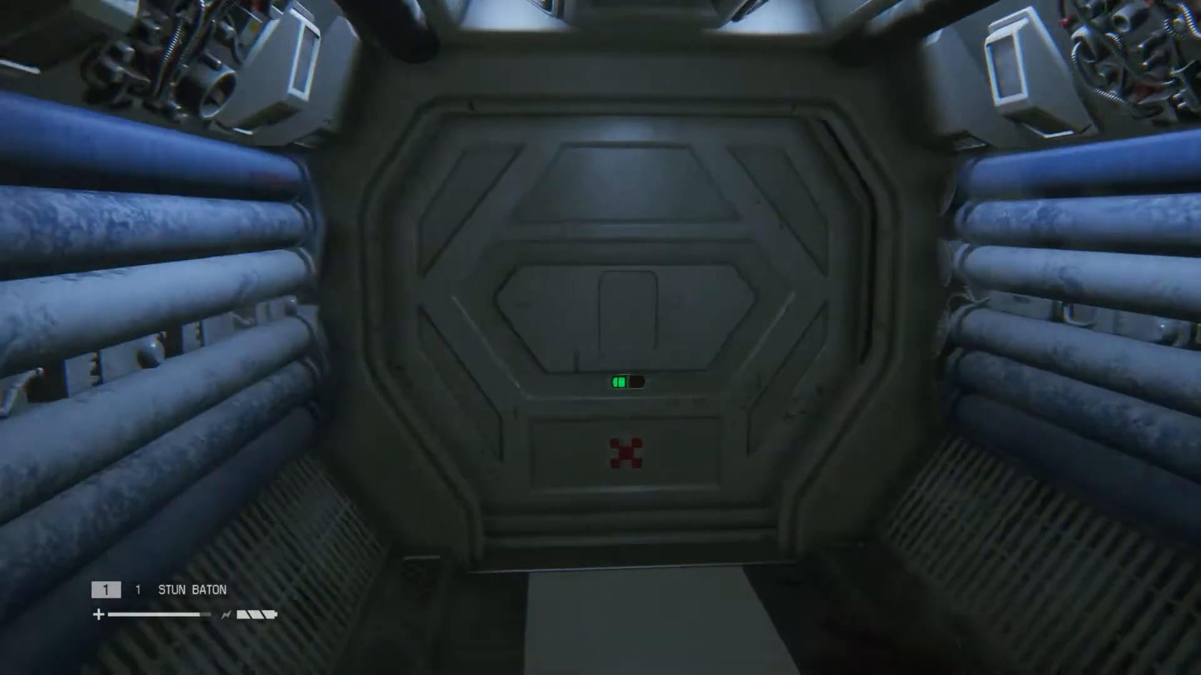
- Enter the Cold Chamber and toggle its systems on at the rewire panel
{"action": "key", "text": "w"}
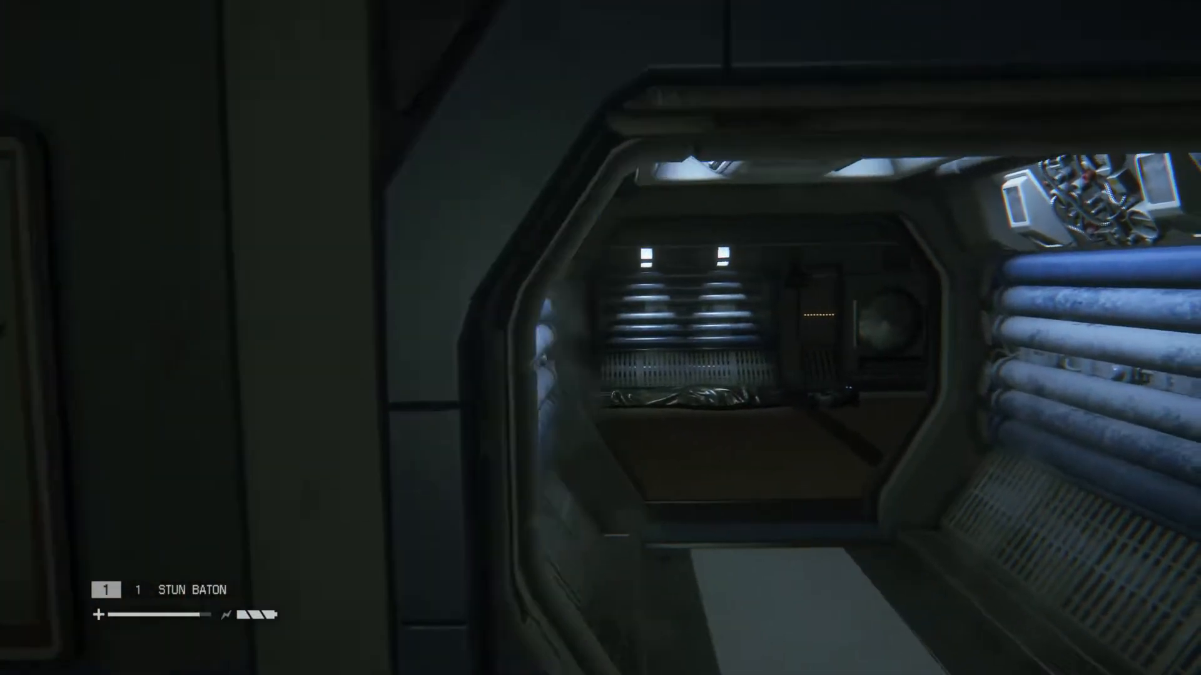
{"action": "mouse_move", "coordinate": [600, 337]}
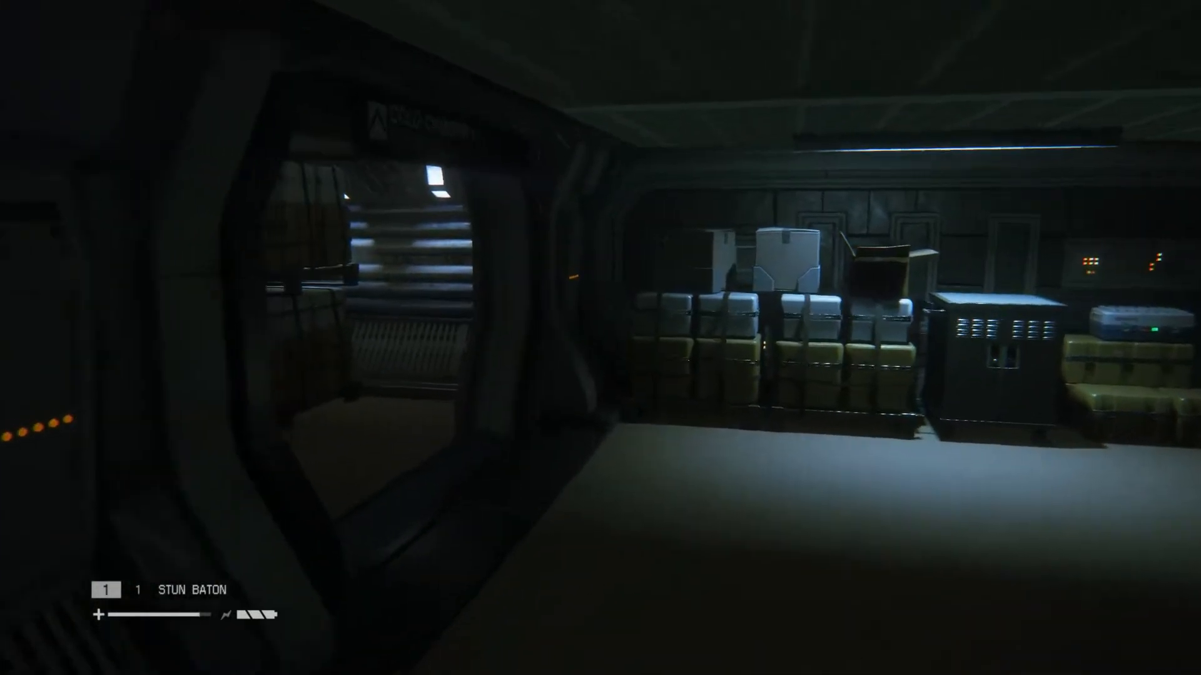
{"action": "mouse_move", "coordinate": [600, 338]}
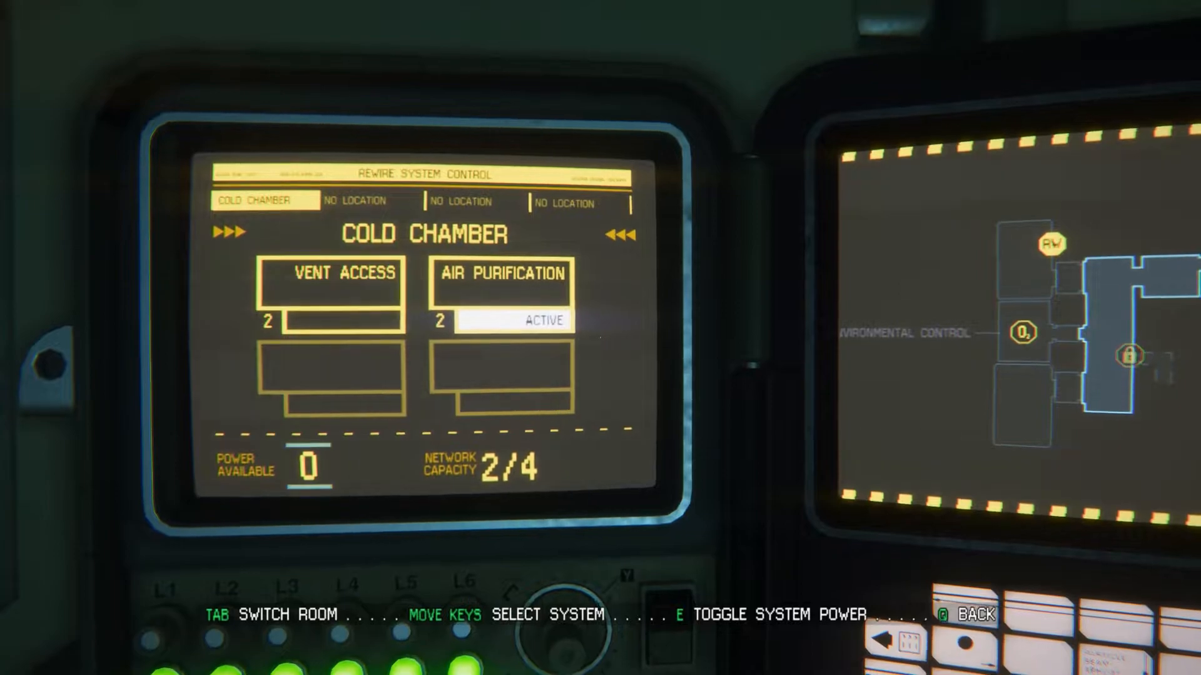
{"action": "key", "text": "Left"}
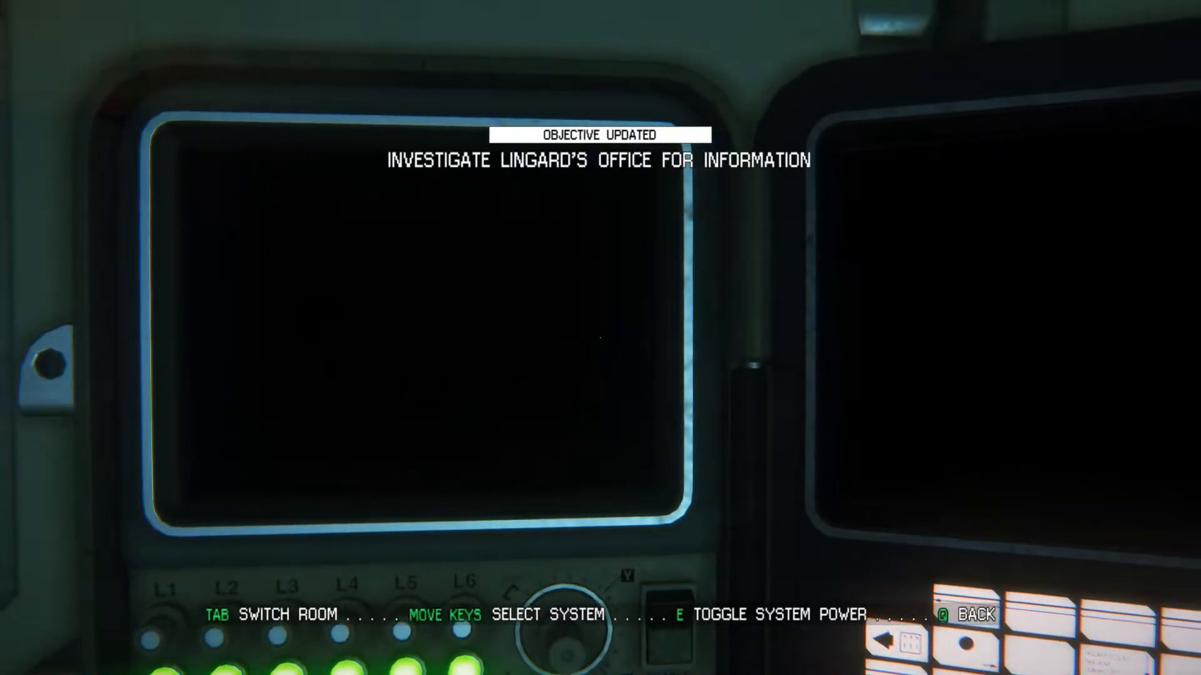
{"action": "key", "text": "e"}
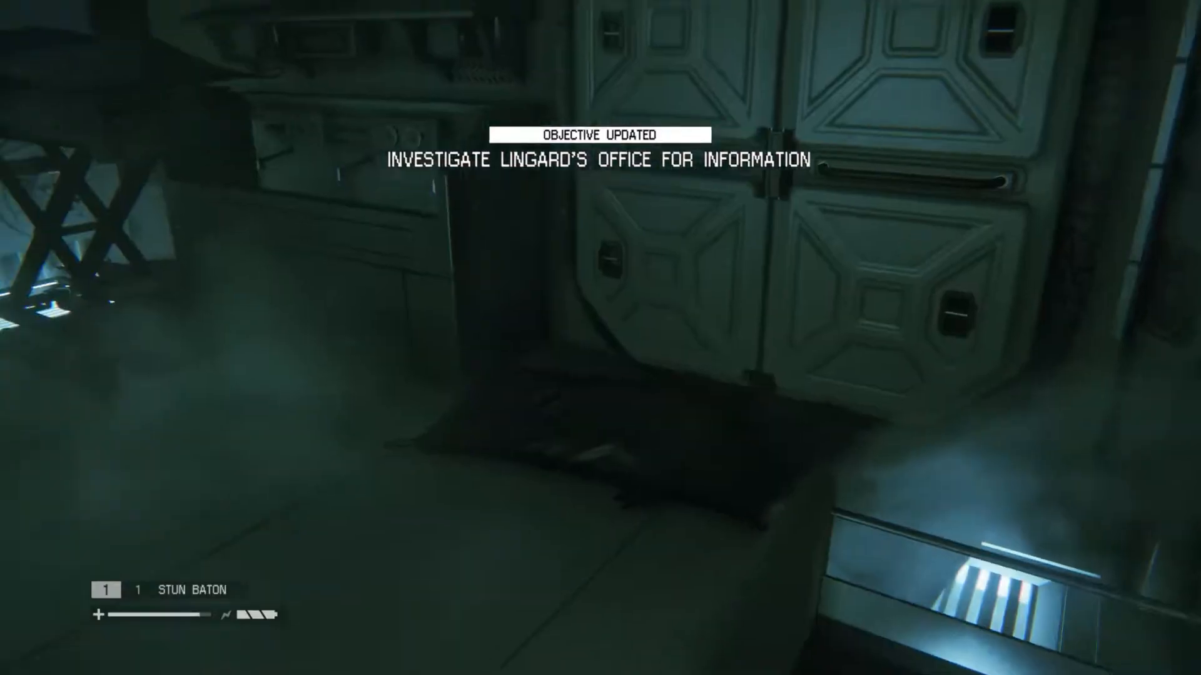
{"action": "mouse_move", "coordinate": [600, 337]}
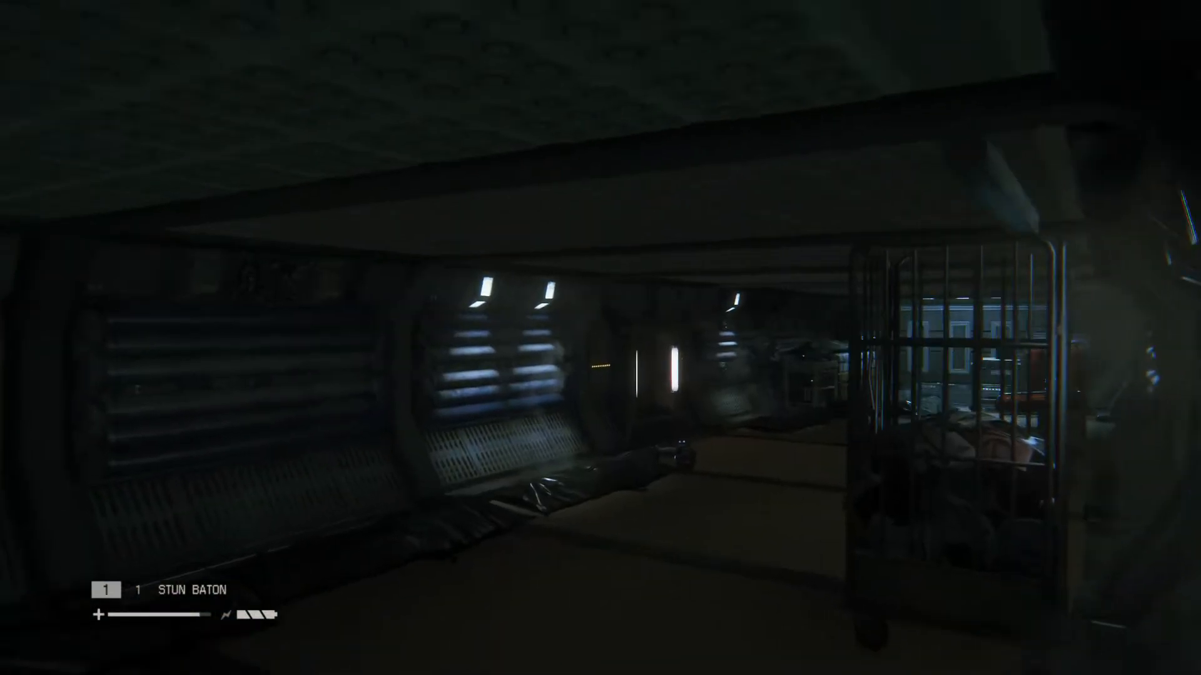
{"action": "mouse_move", "coordinate": [601, 338]}
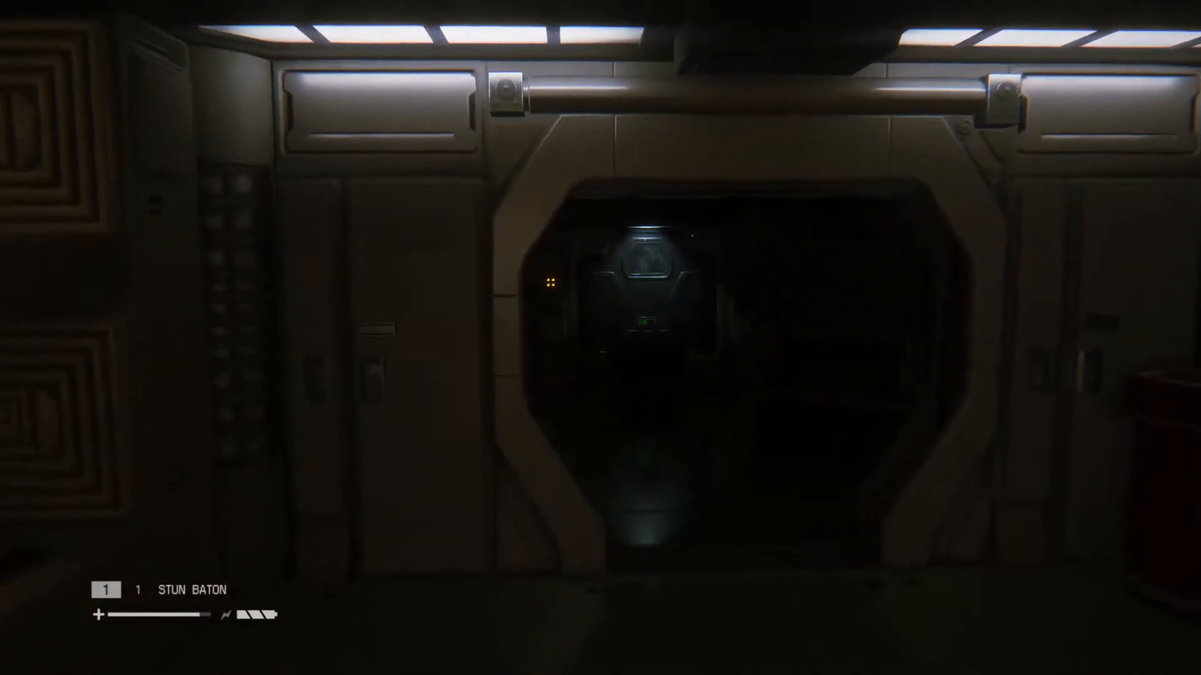
- Walk through the dark ward and padded corridor to the doorway with the Japanese sign
{"action": "key", "text": "w"}
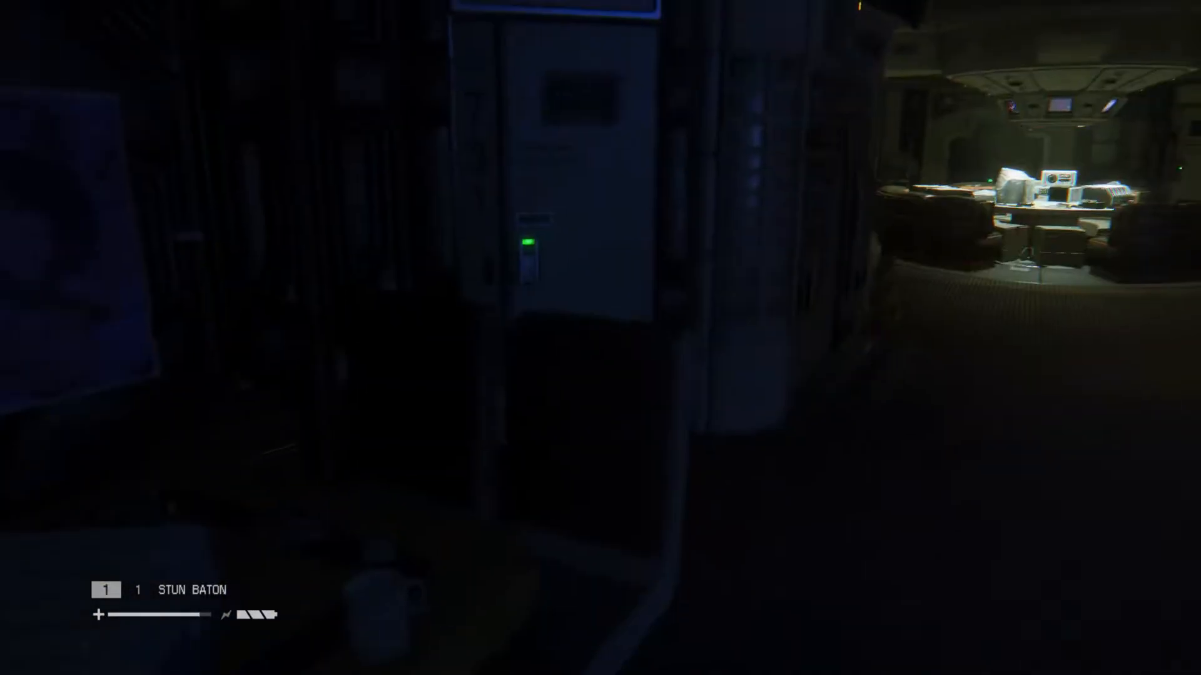
{"action": "mouse_move", "coordinate": [600, 338]}
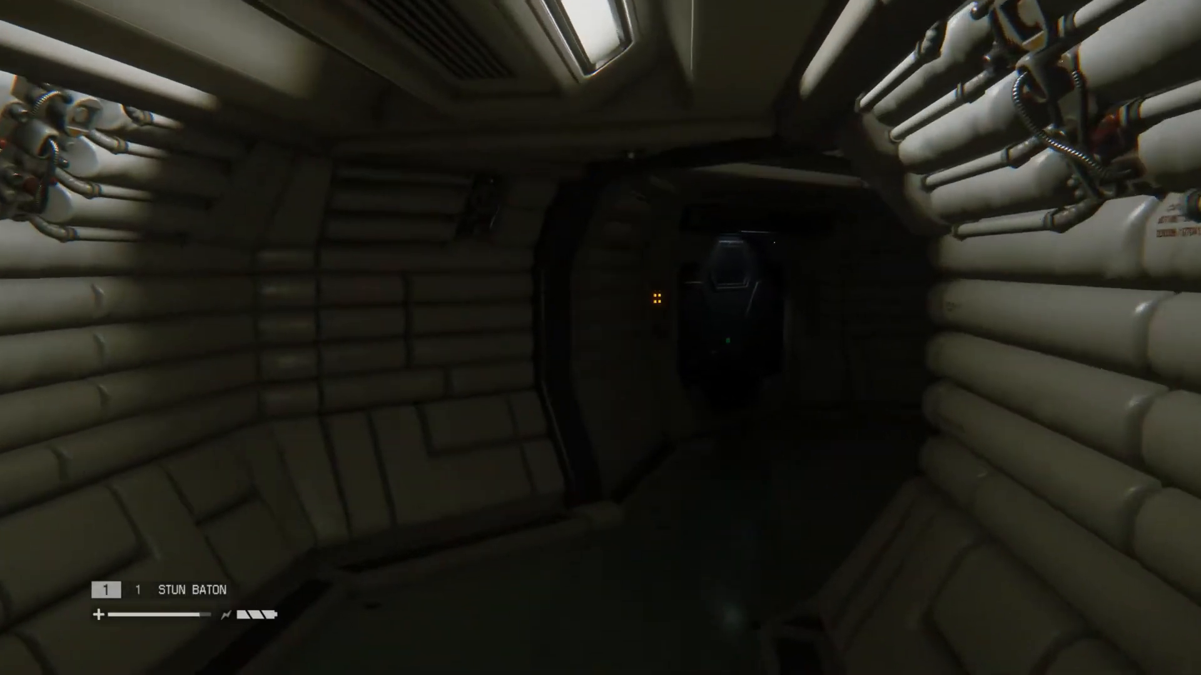
{"action": "key", "text": "w"}
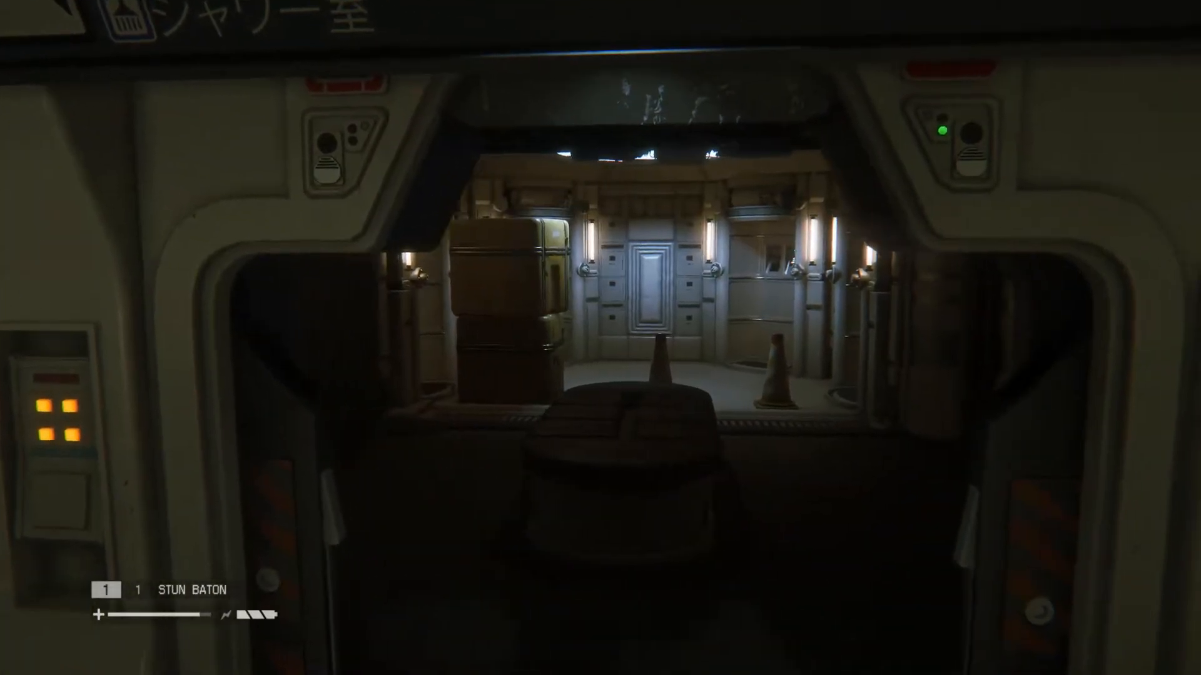
{"action": "key", "text": "w"}
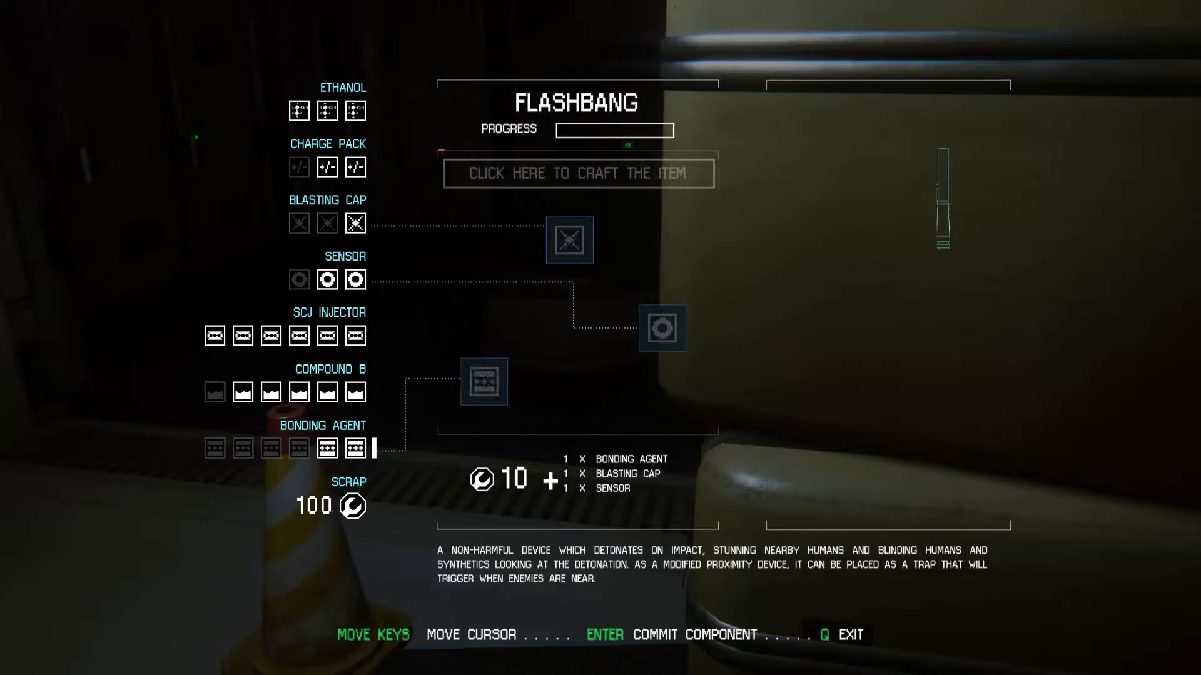
{"action": "key", "text": "q"}
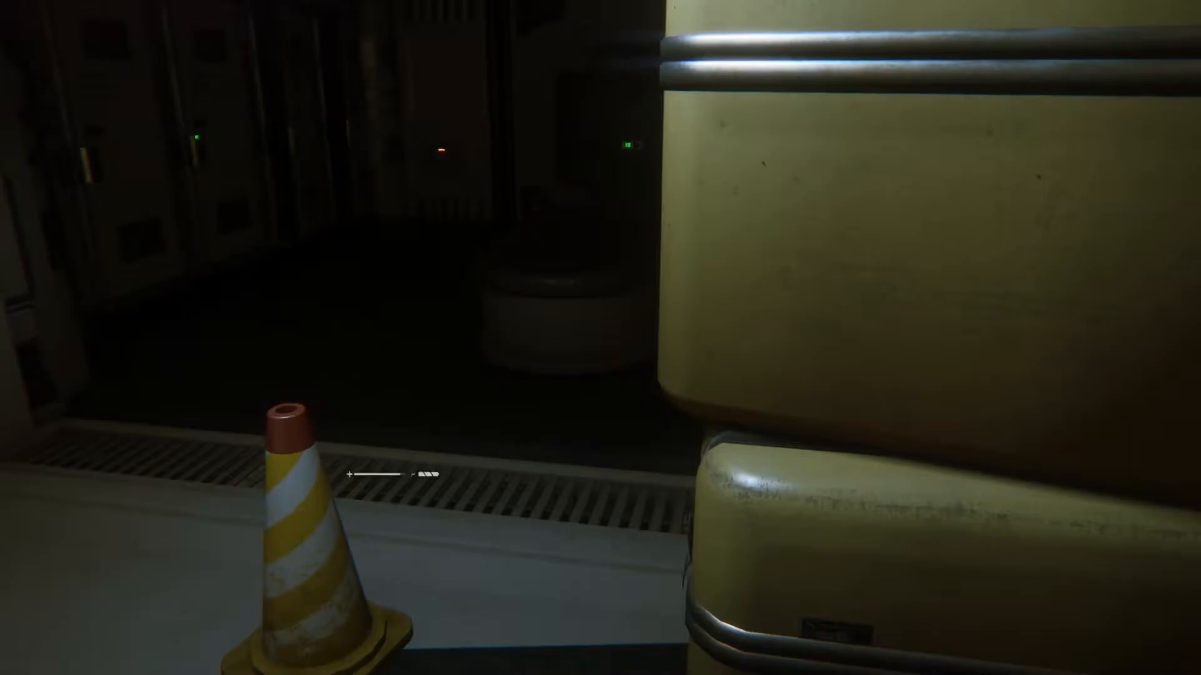
- Check the inventory and facility map after the ward door reports 'Keycard Required'
{"action": "key", "text": "tab"}
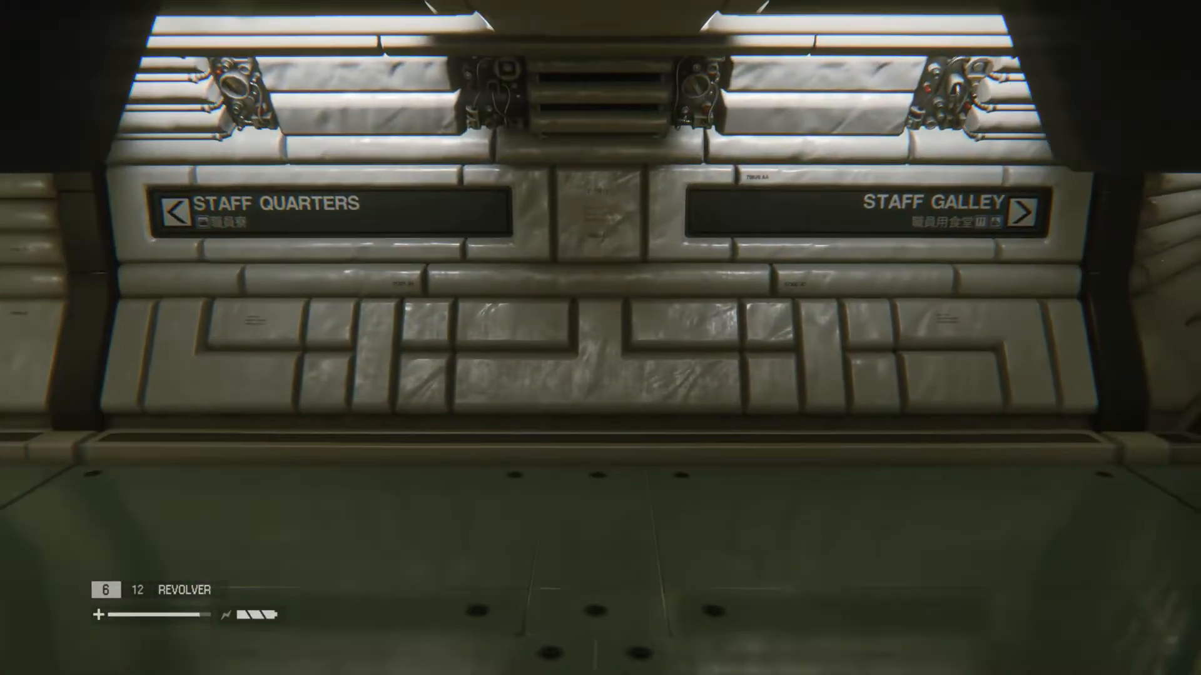
{"action": "key", "text": "m"}
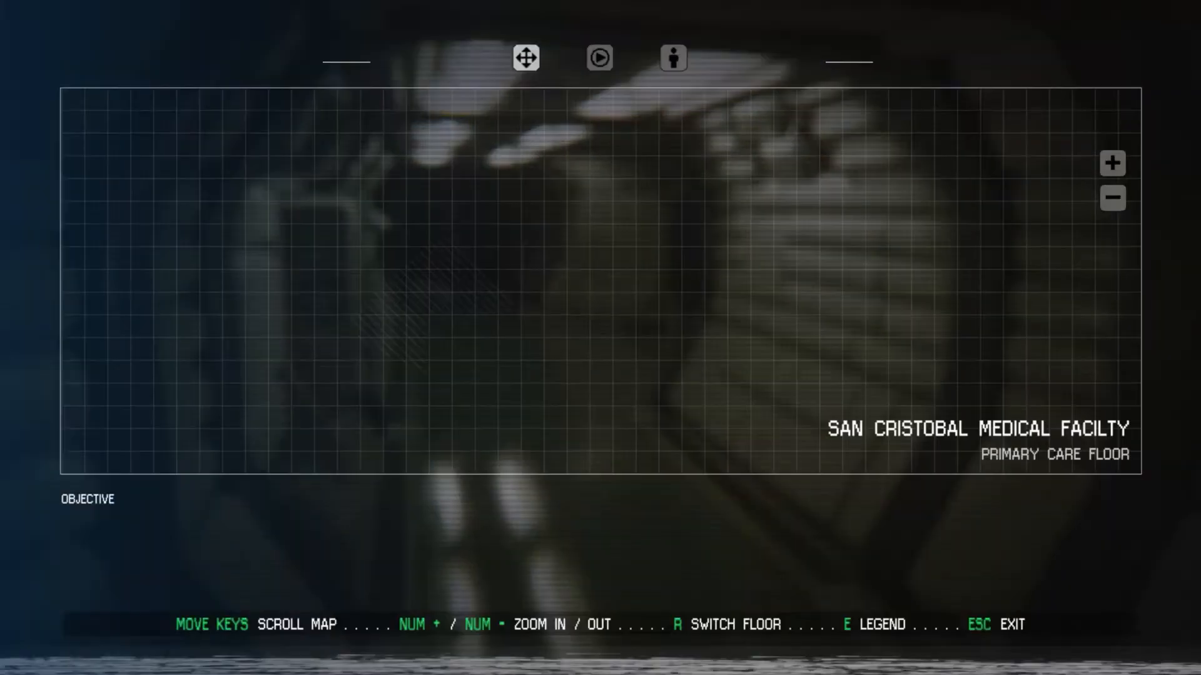
{"action": "key", "text": "Escape"}
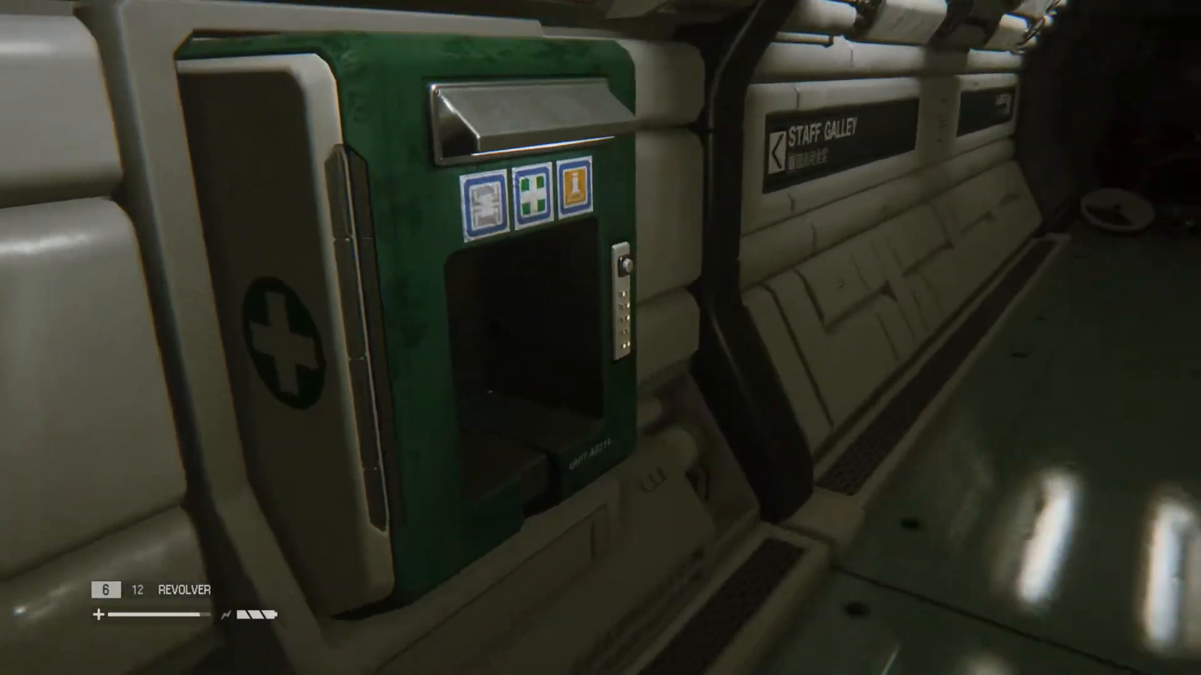
{"action": "mouse_move", "coordinate": [601, 338]}
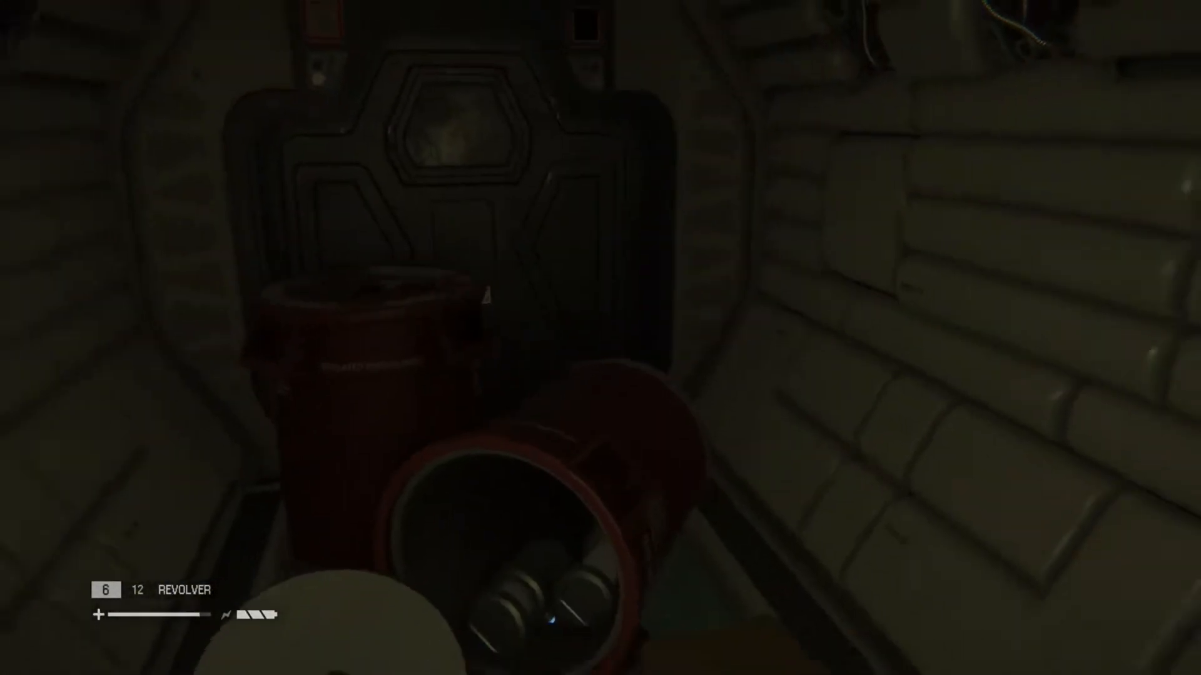
{"action": "mouse_move", "coordinate": [600, 338]}
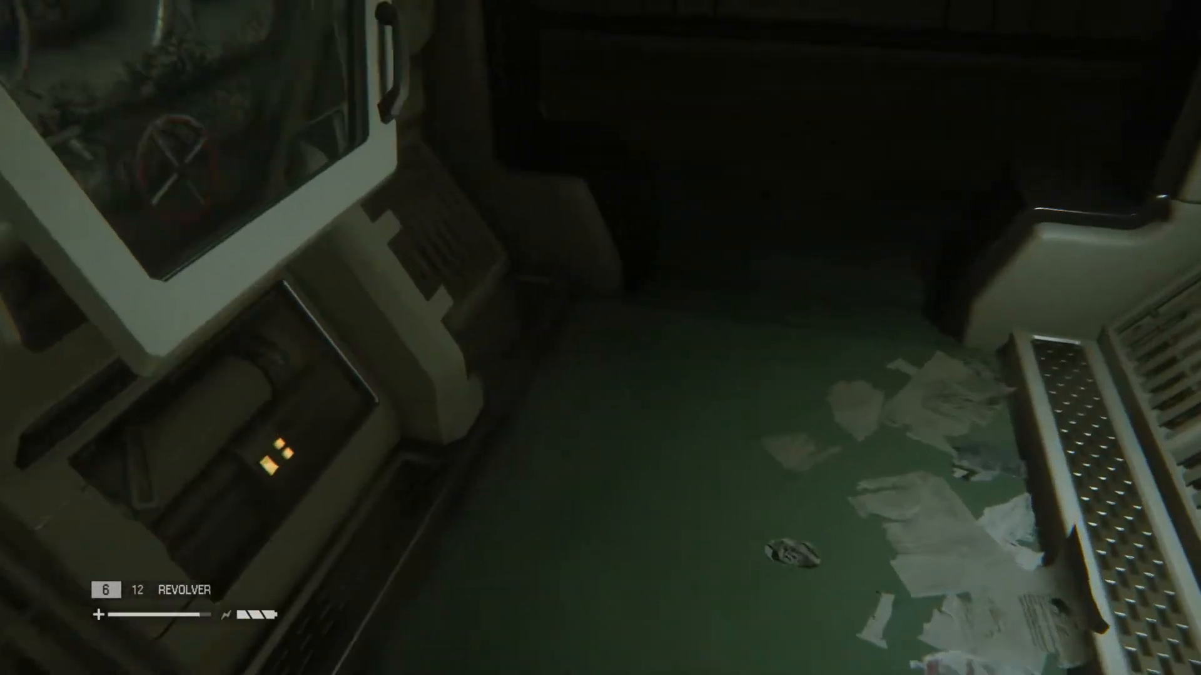
{"action": "mouse_move", "coordinate": [600, 337]}
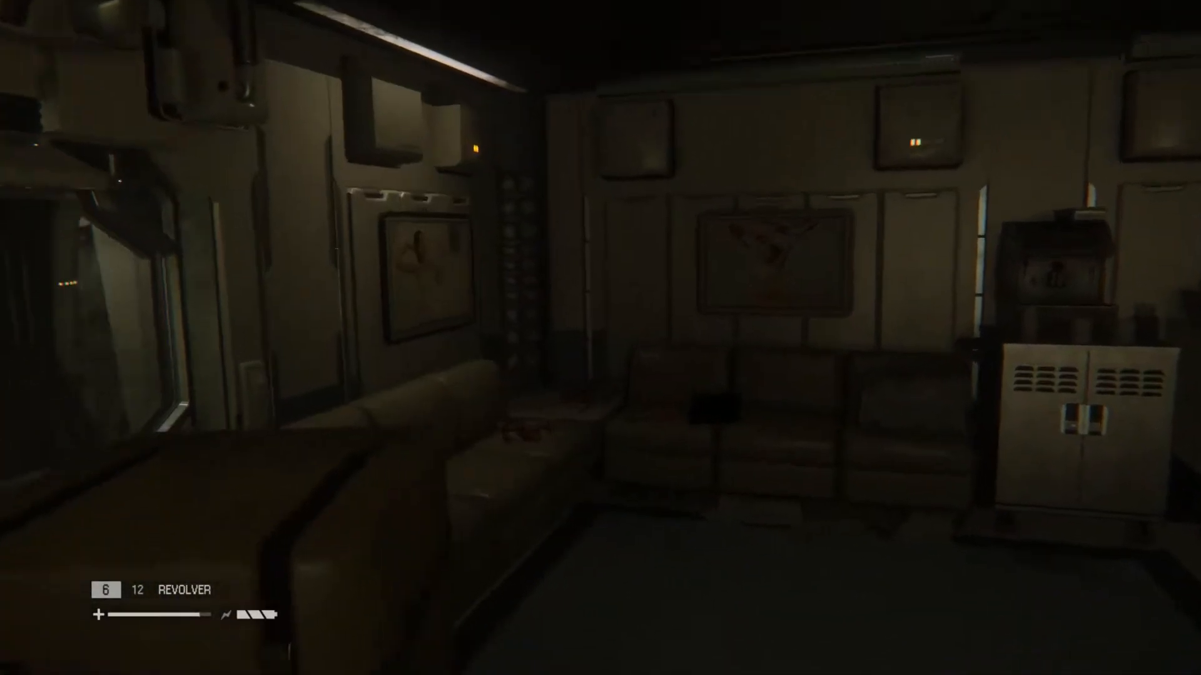
{"action": "mouse_move", "coordinate": [601, 337]}
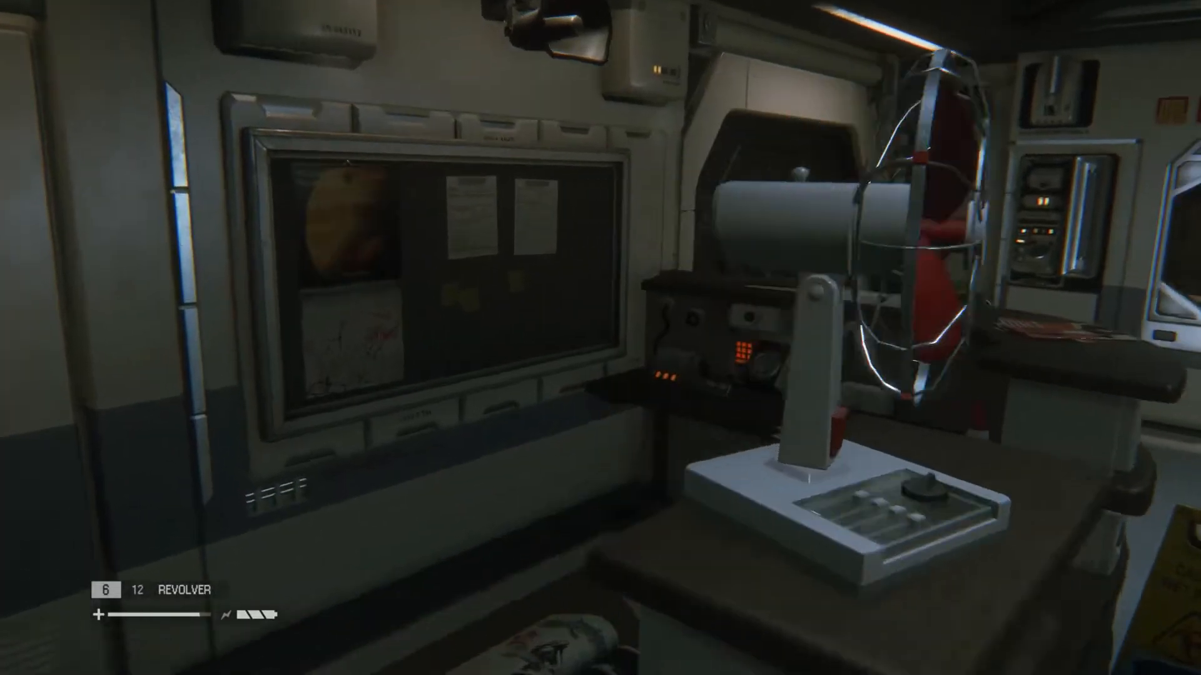
{"action": "mouse_move", "coordinate": [600, 338]}
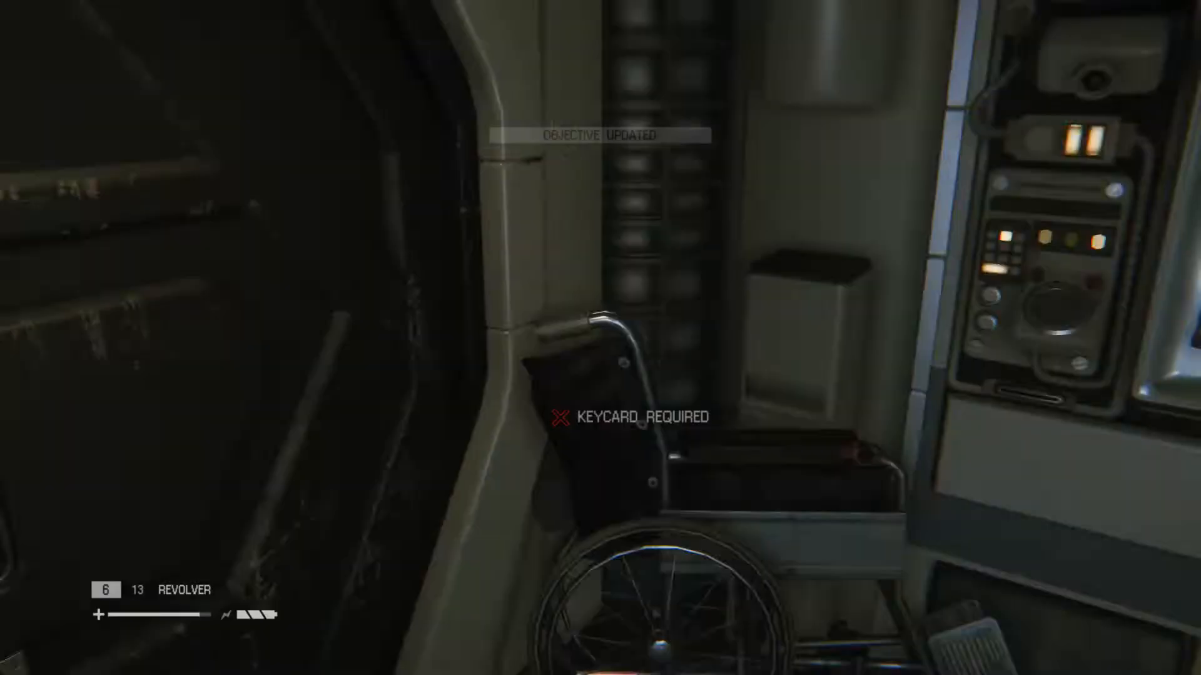
{"action": "mouse_move", "coordinate": [601, 338]}
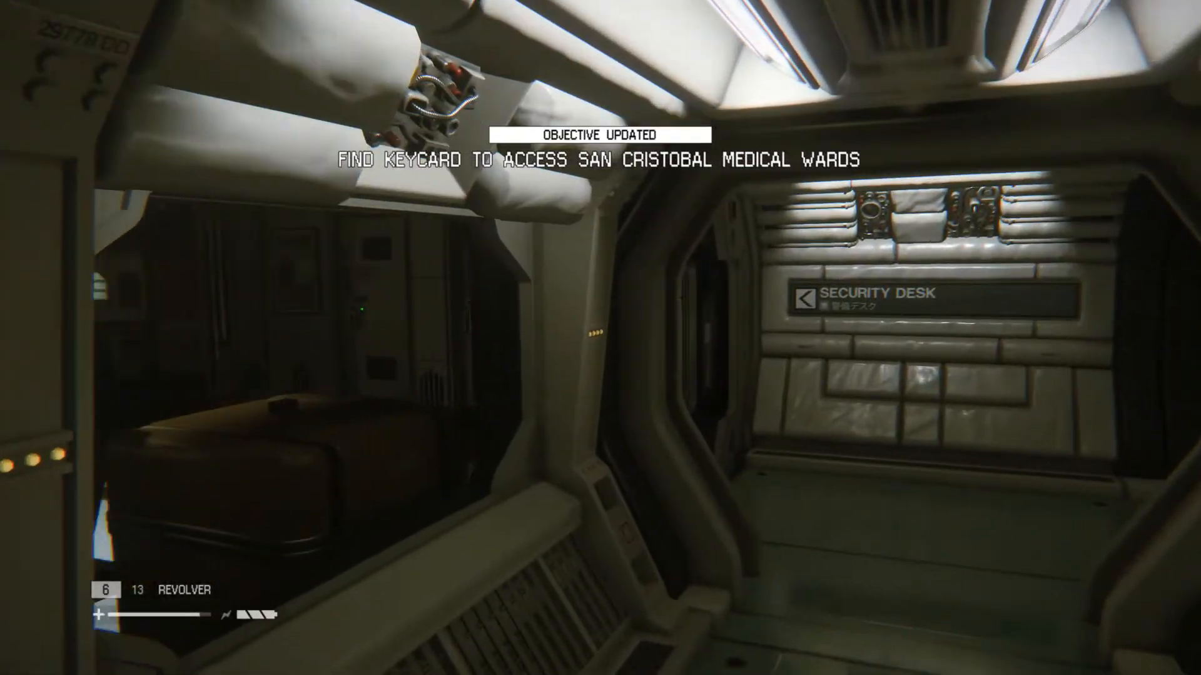
{"action": "mouse_move", "coordinate": [600, 337]}
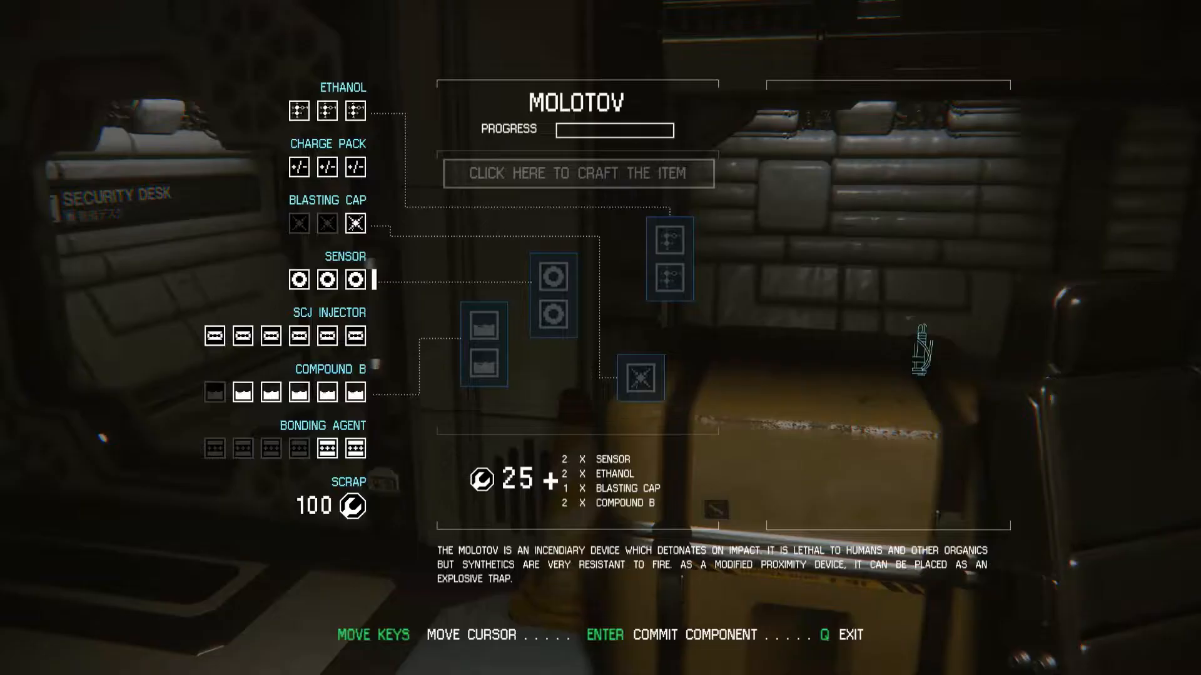
- Commit sensors, ethanol, blasting cap and Compound B to craft a Molotov for 25 scrap
{"action": "key", "text": "enter"}
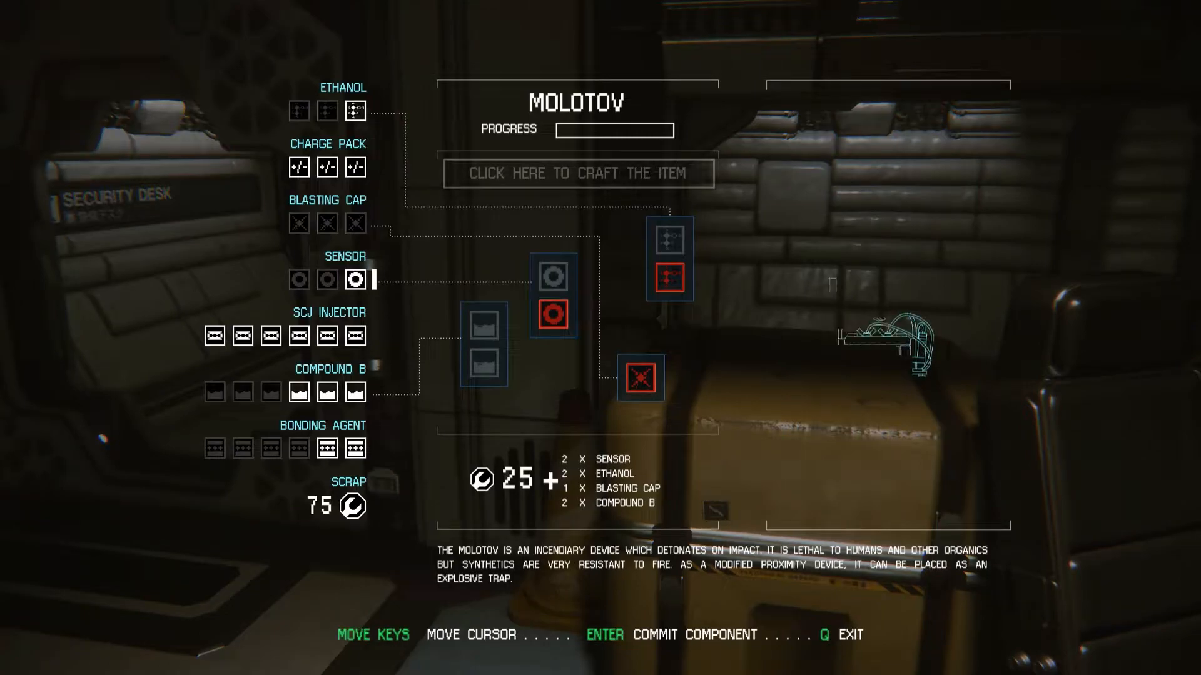
{"action": "key", "text": "q"}
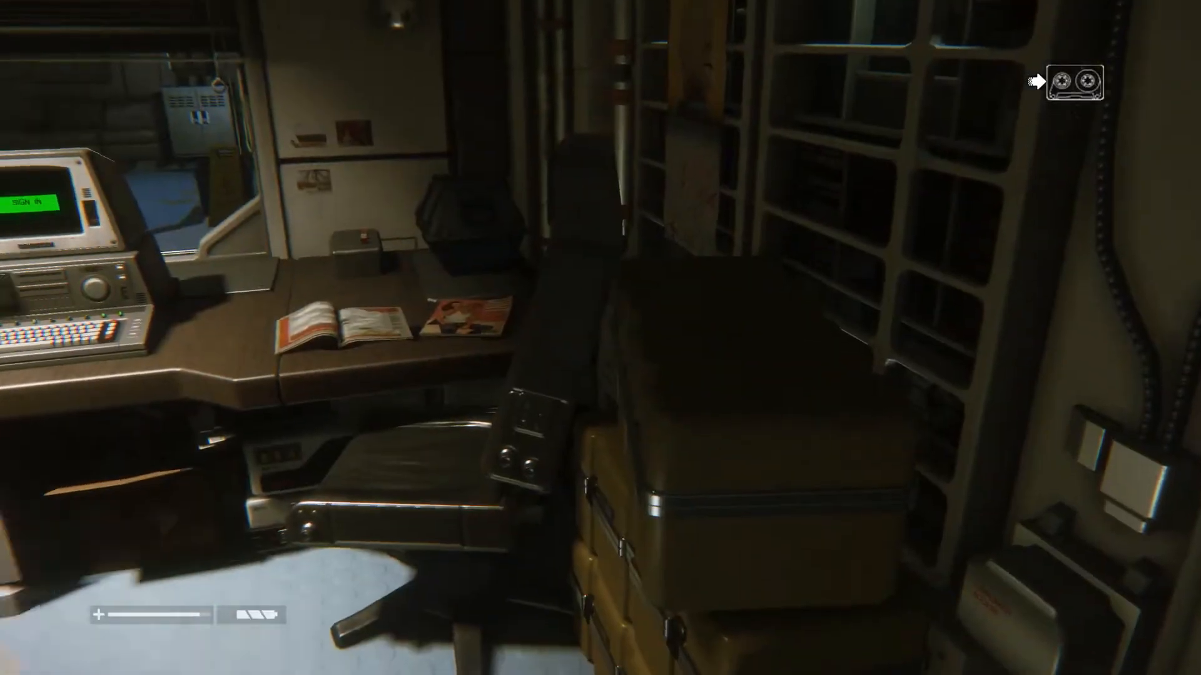
- Pick up the audio log beside the security office desk
{"action": "left_click", "coordinate": [600, 338]}
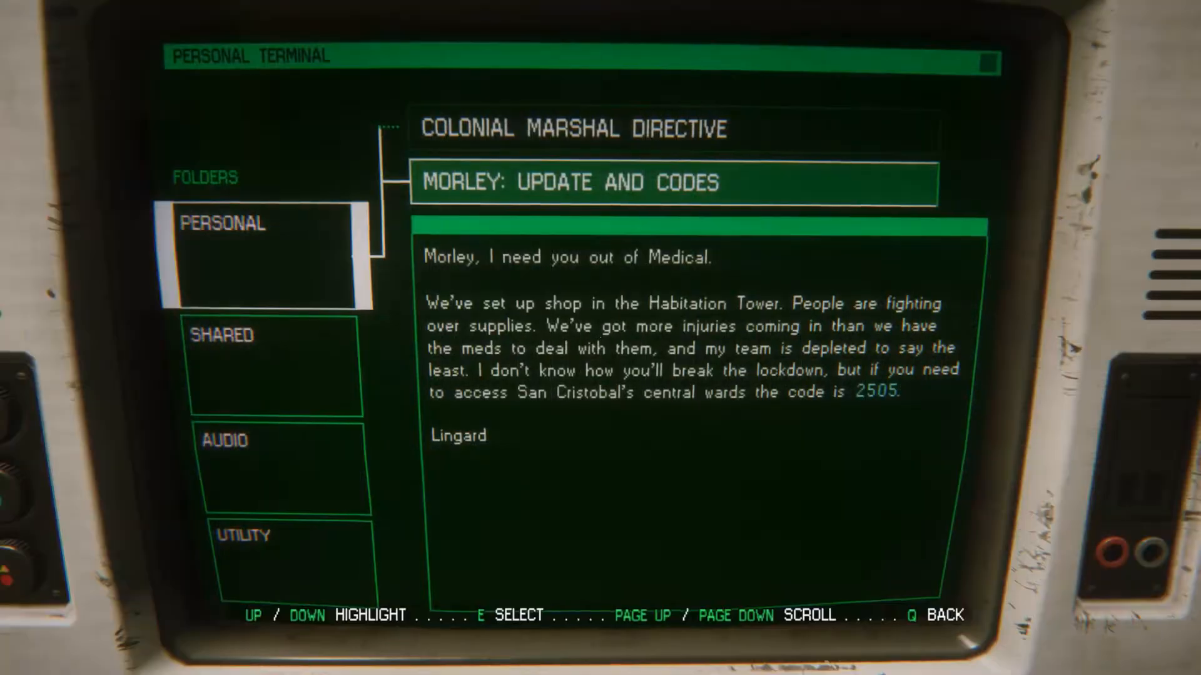
- Browse the Shared lockdown note and Utility folder for code 2505, then leave the terminal
{"action": "key", "text": "down"}
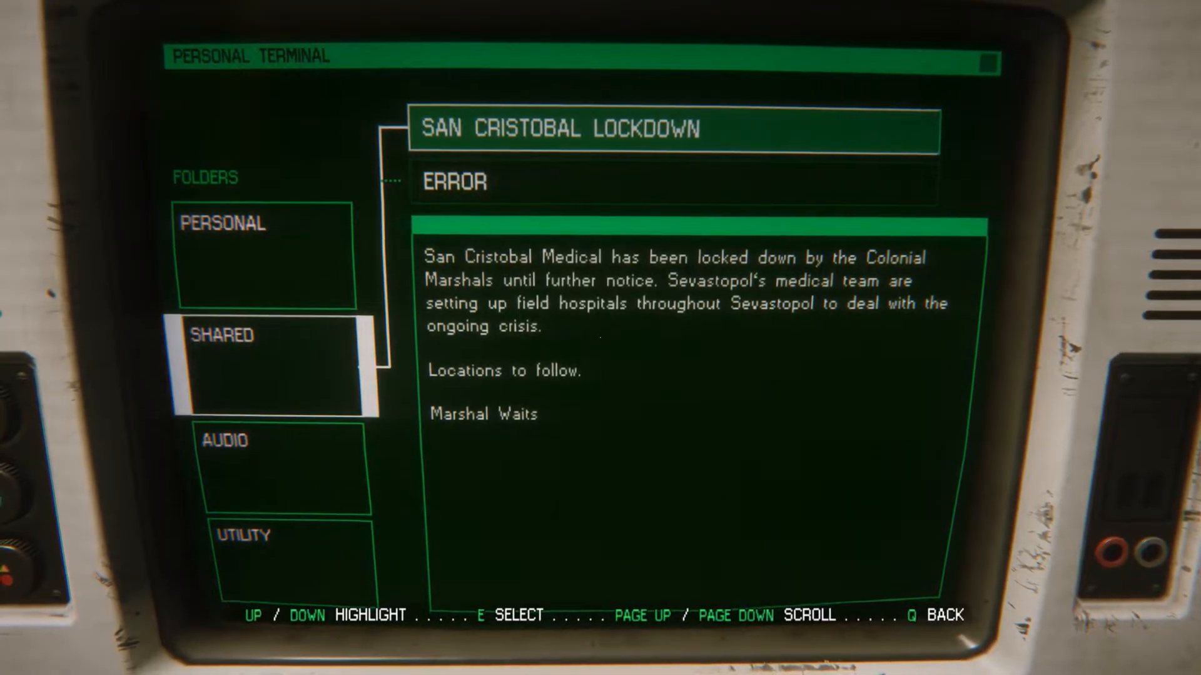
{"action": "key", "text": "down"}
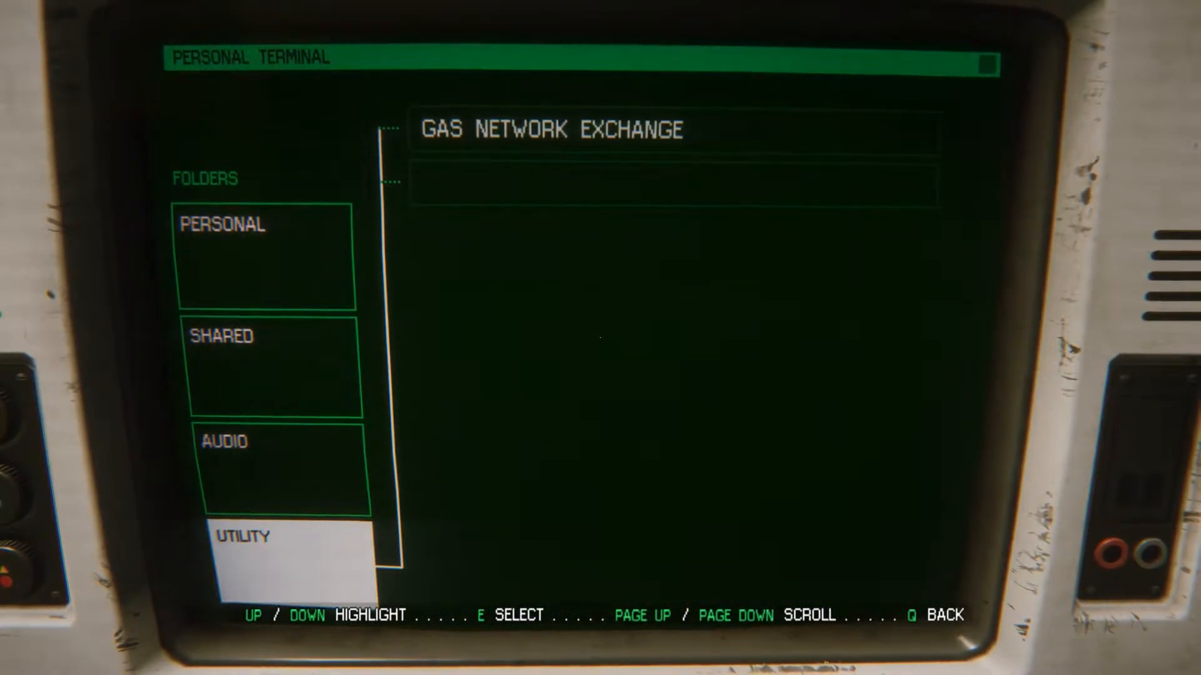
{"action": "key", "text": "e"}
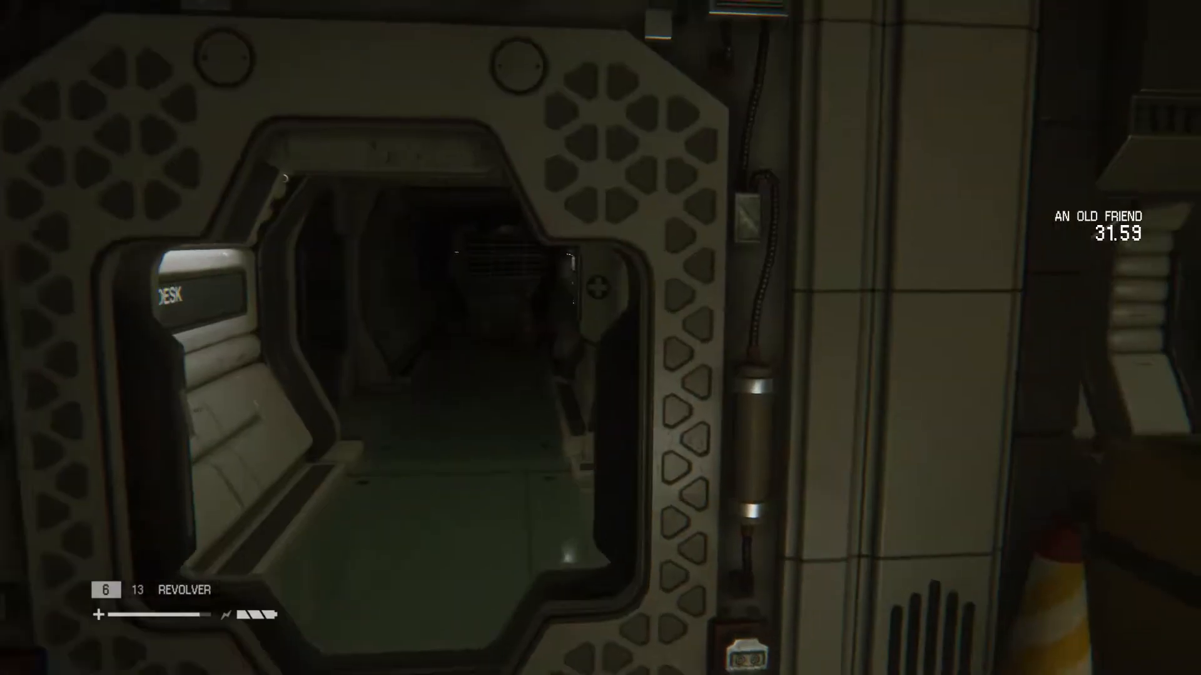
- Walk through the doorway and corridor into the room with the long security console
{"action": "key", "text": "w"}
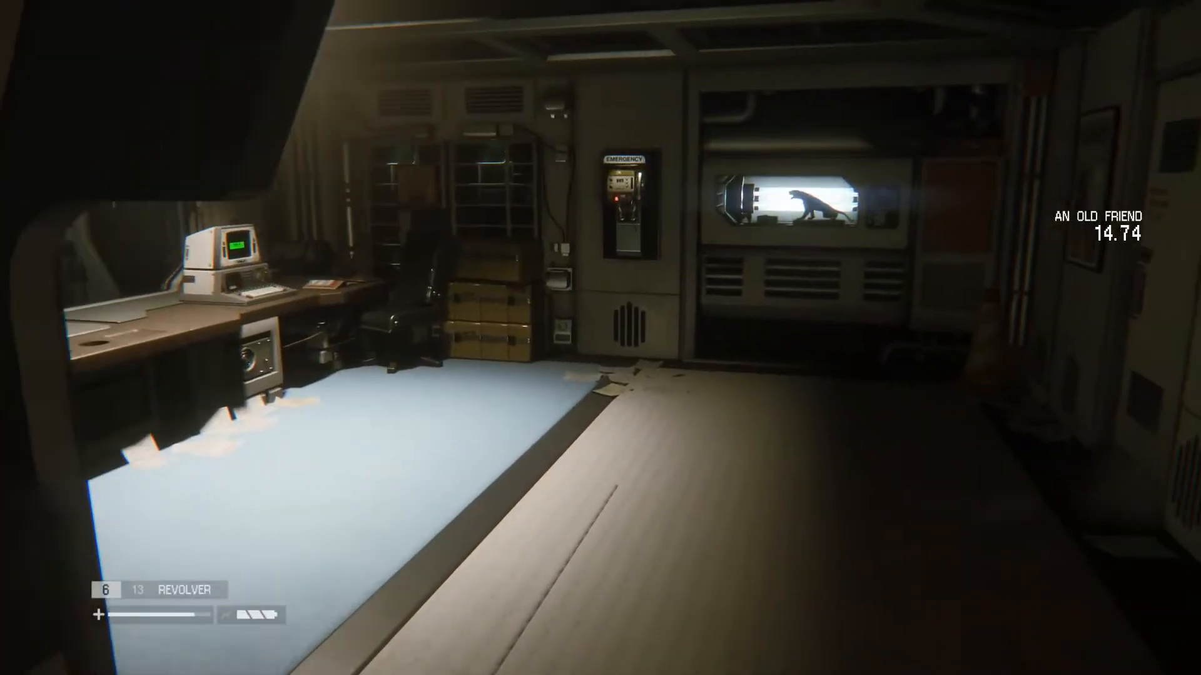
{"action": "mouse_move", "coordinate": [600, 338]}
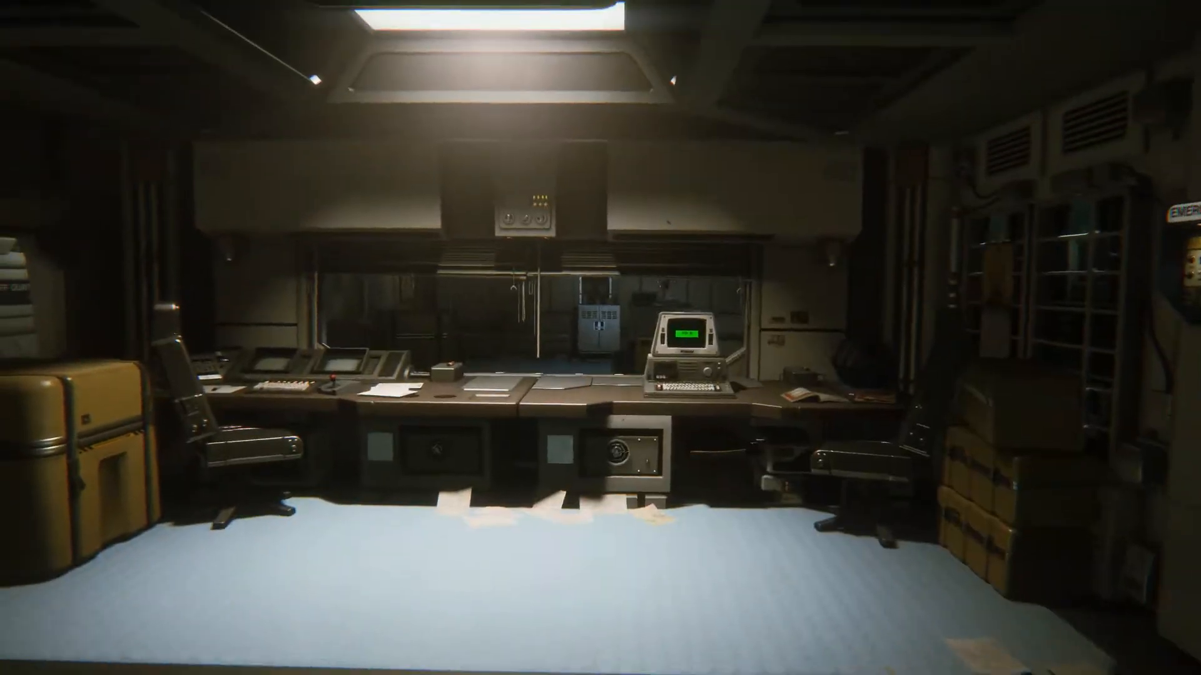
{"action": "mouse_move", "coordinate": [601, 338]}
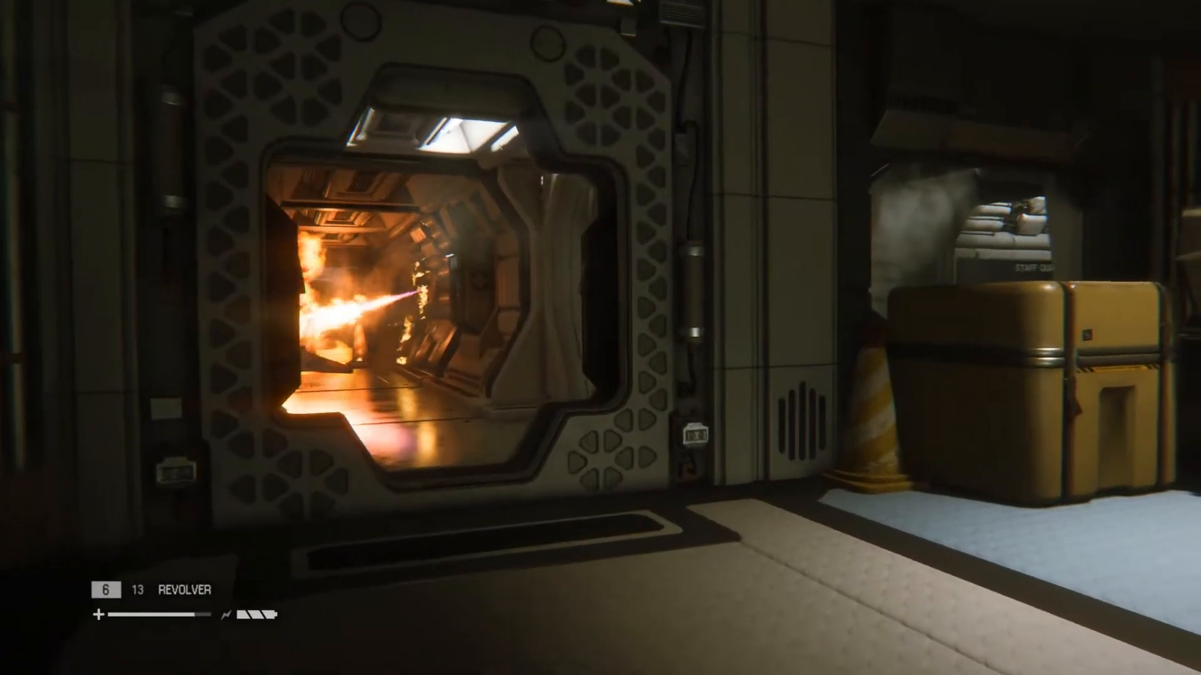
{"action": "key", "text": "m"}
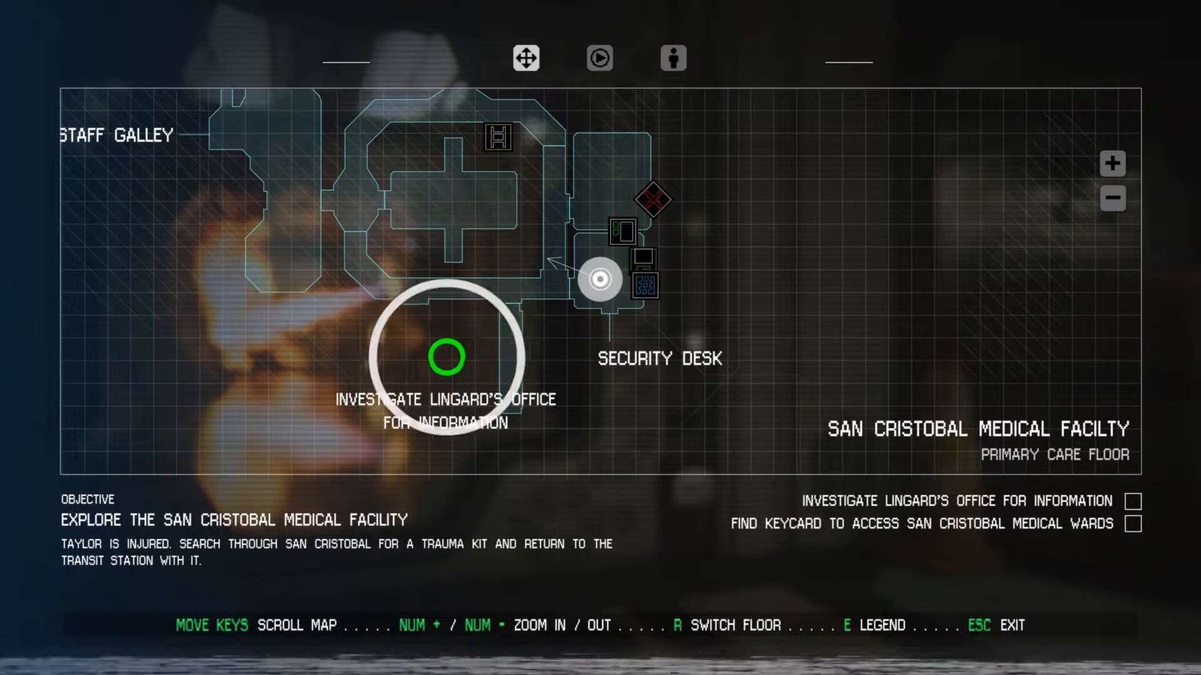
{"action": "scroll", "scroll_direction": "down", "scroll_amount": 3}
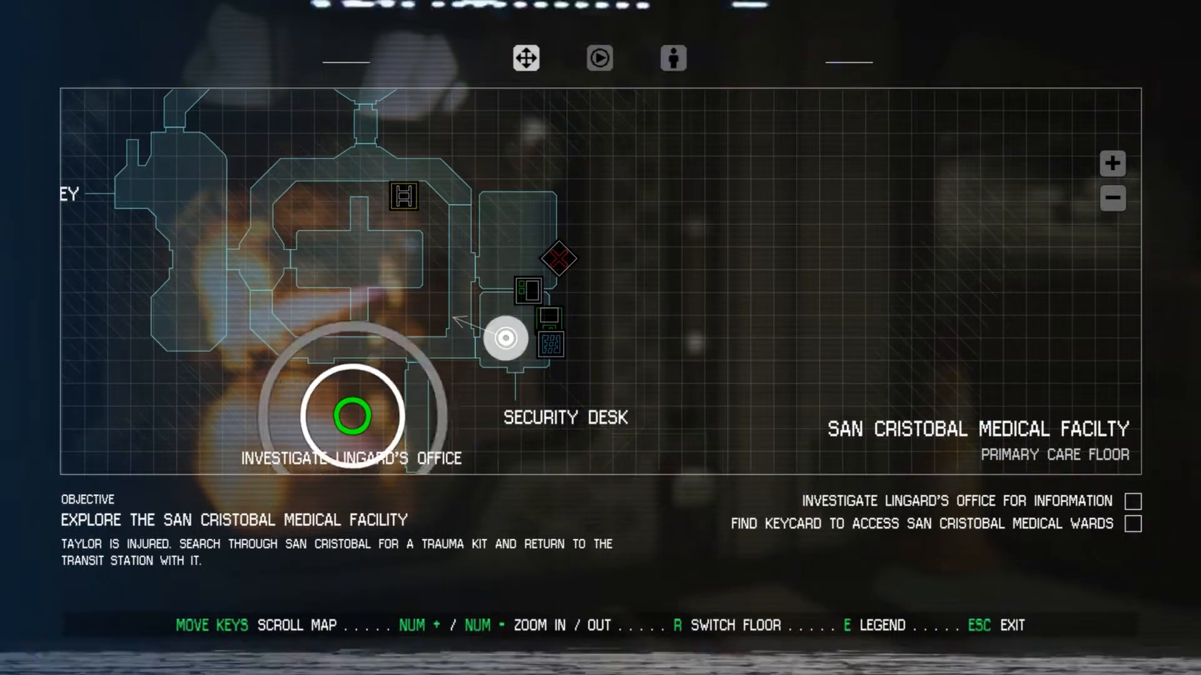
{"action": "key", "text": "Escape"}
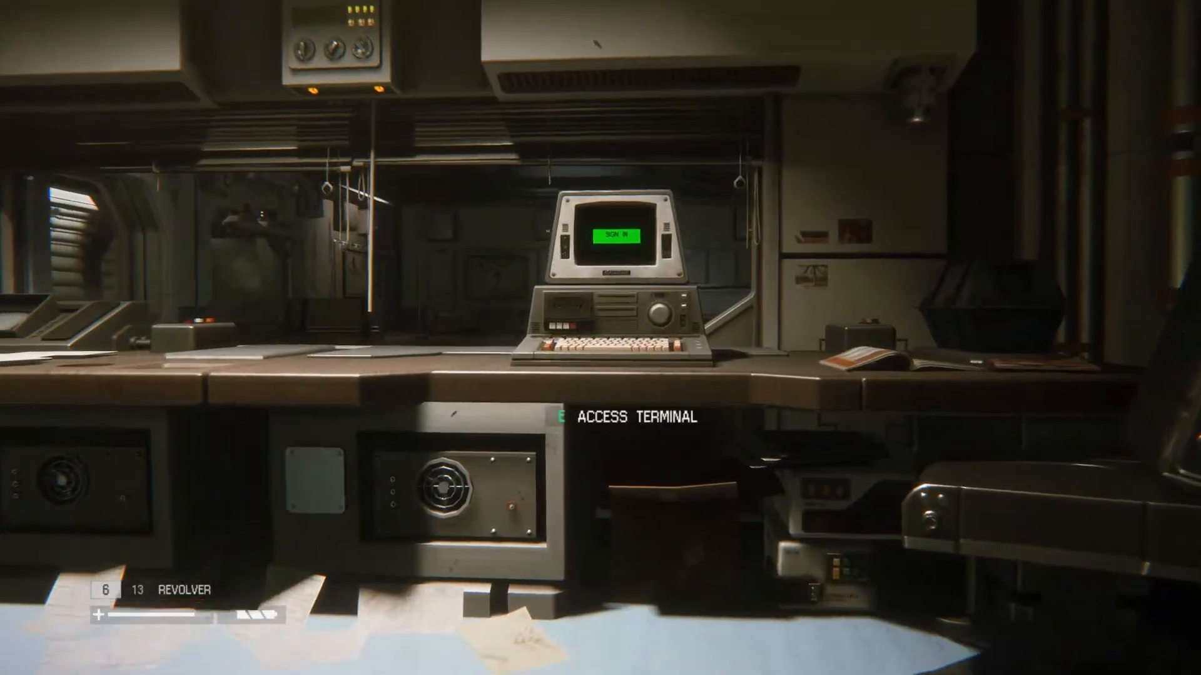
- Walk past the security room crates and down the corridor with small fires
{"action": "key", "text": "e"}
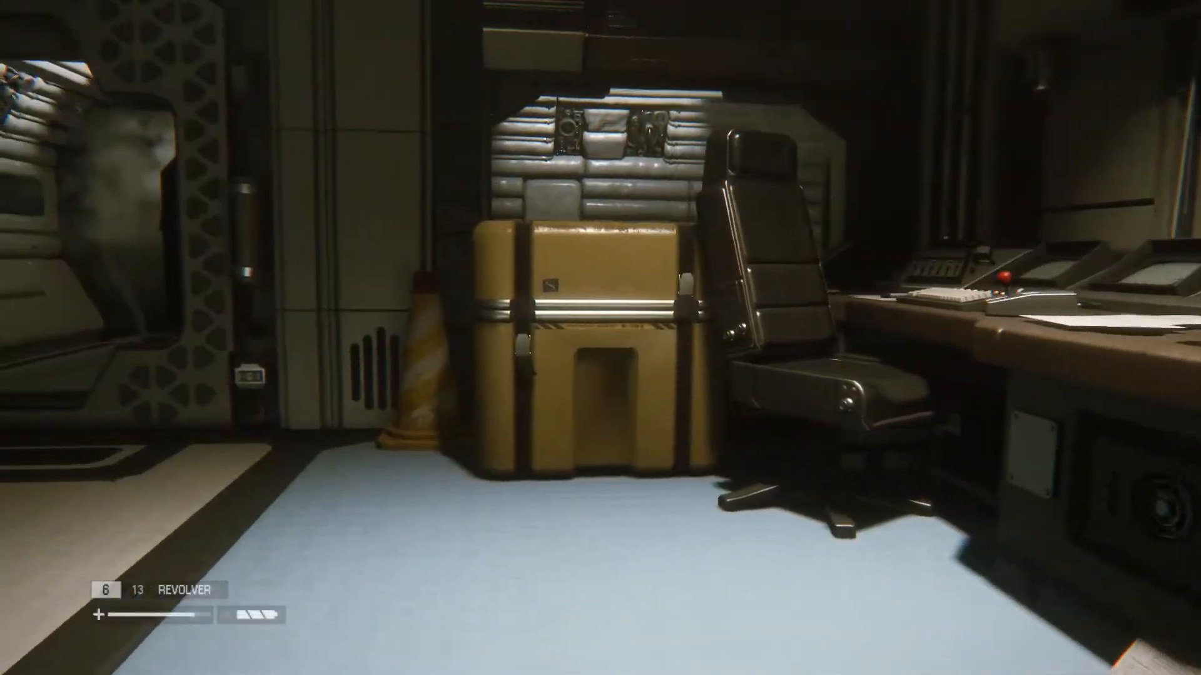
{"action": "mouse_move", "coordinate": [600, 338]}
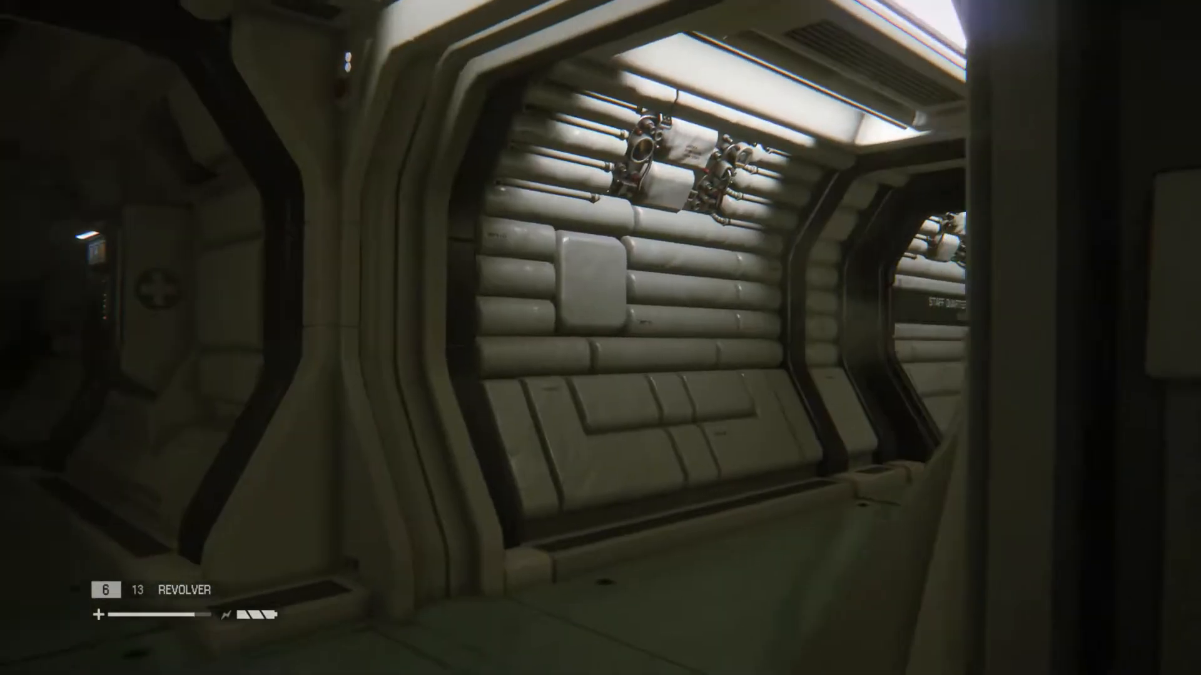
{"action": "mouse_move", "coordinate": [601, 338]}
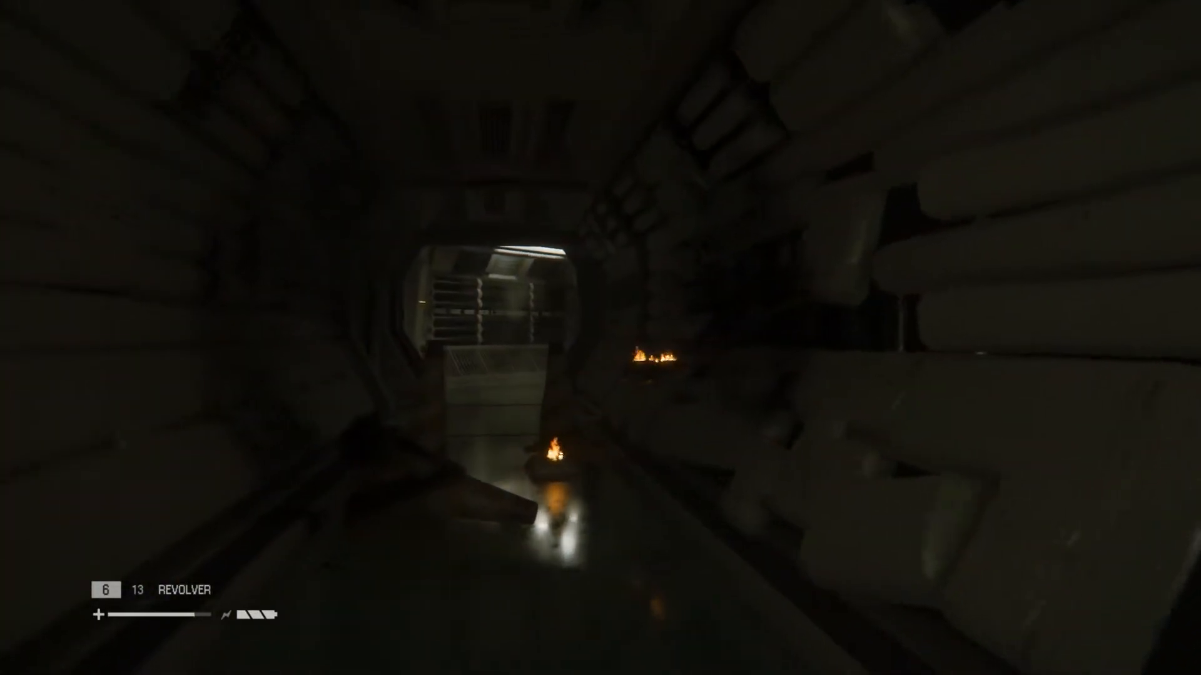
{"action": "key", "text": "w"}
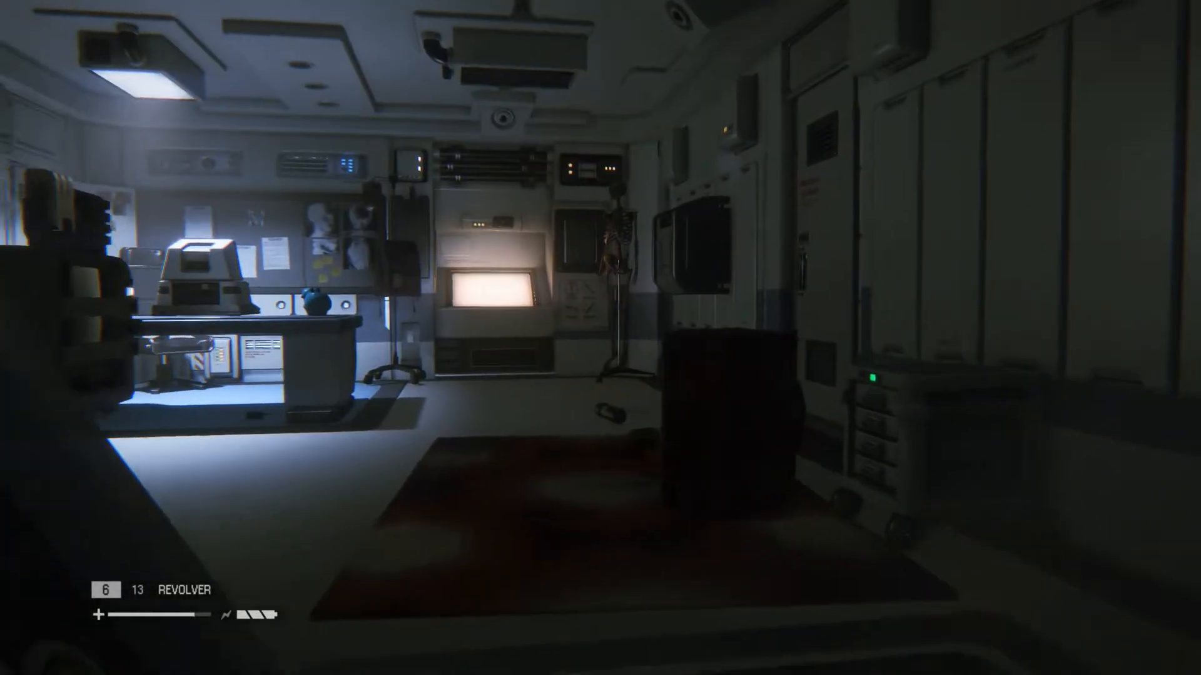
{"action": "mouse_move", "coordinate": [601, 338]}
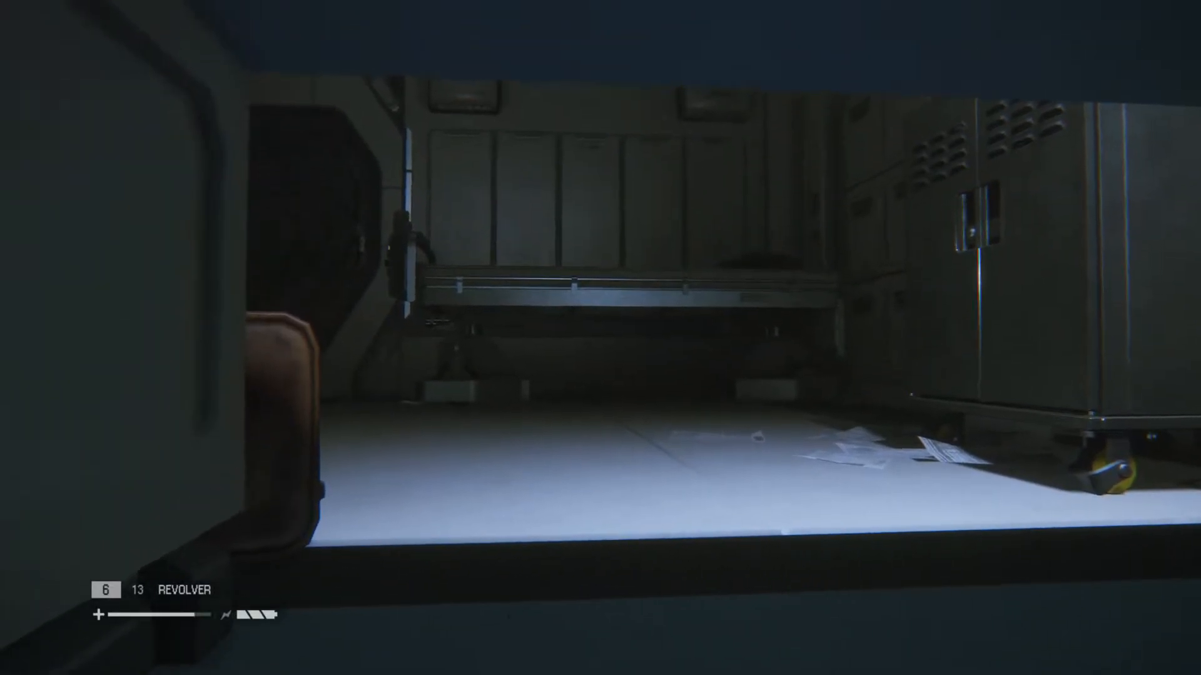
{"action": "mouse_move", "coordinate": [600, 338]}
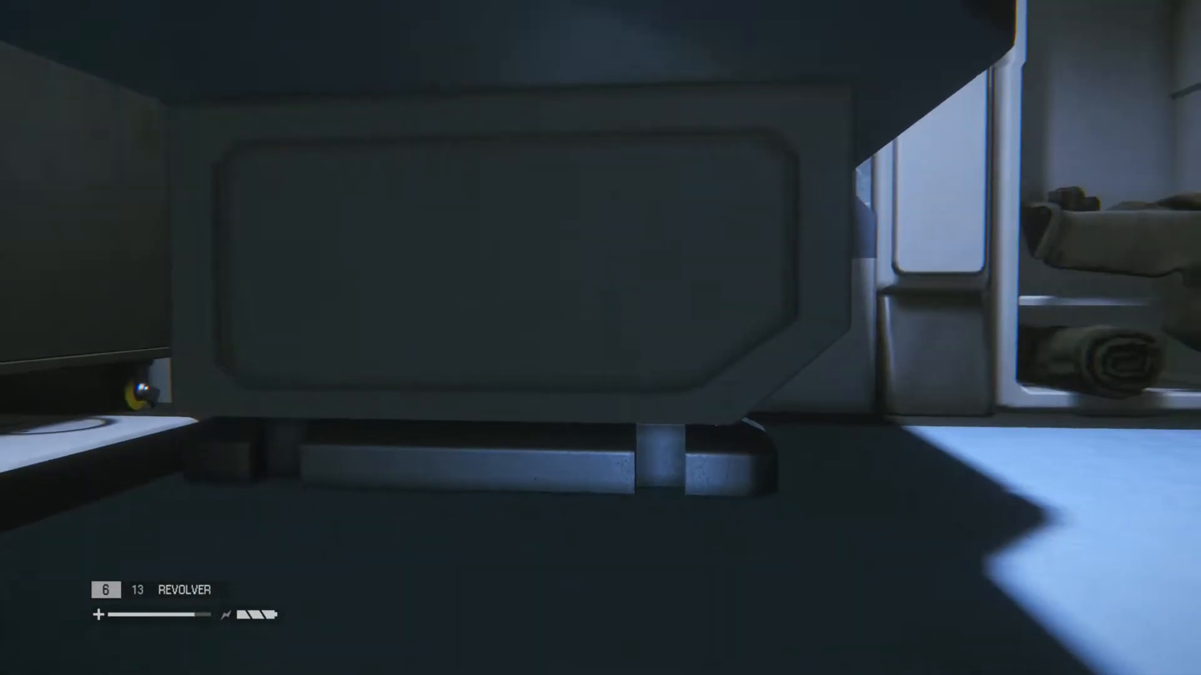
{"action": "mouse_move", "coordinate": [601, 230]}
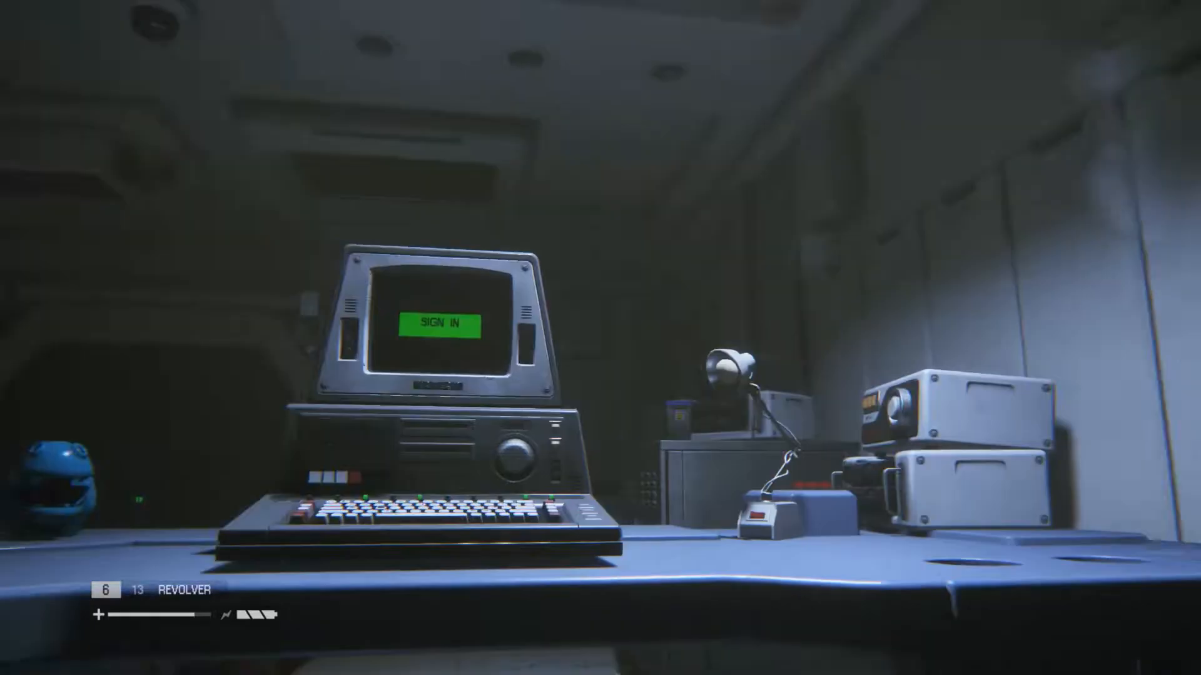
- Read the office terminal's Personal and Shared folders, including the empty dispensary note and death certificate
{"action": "left_click", "coordinate": [439, 323]}
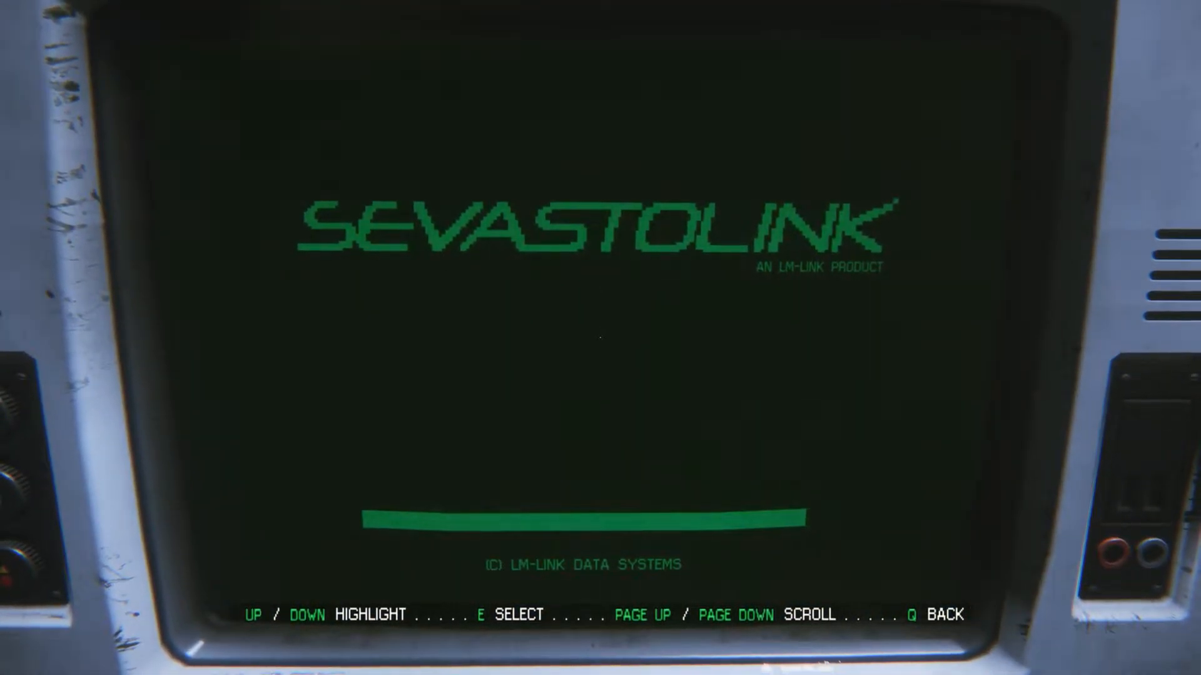
{"action": "key", "text": "q"}
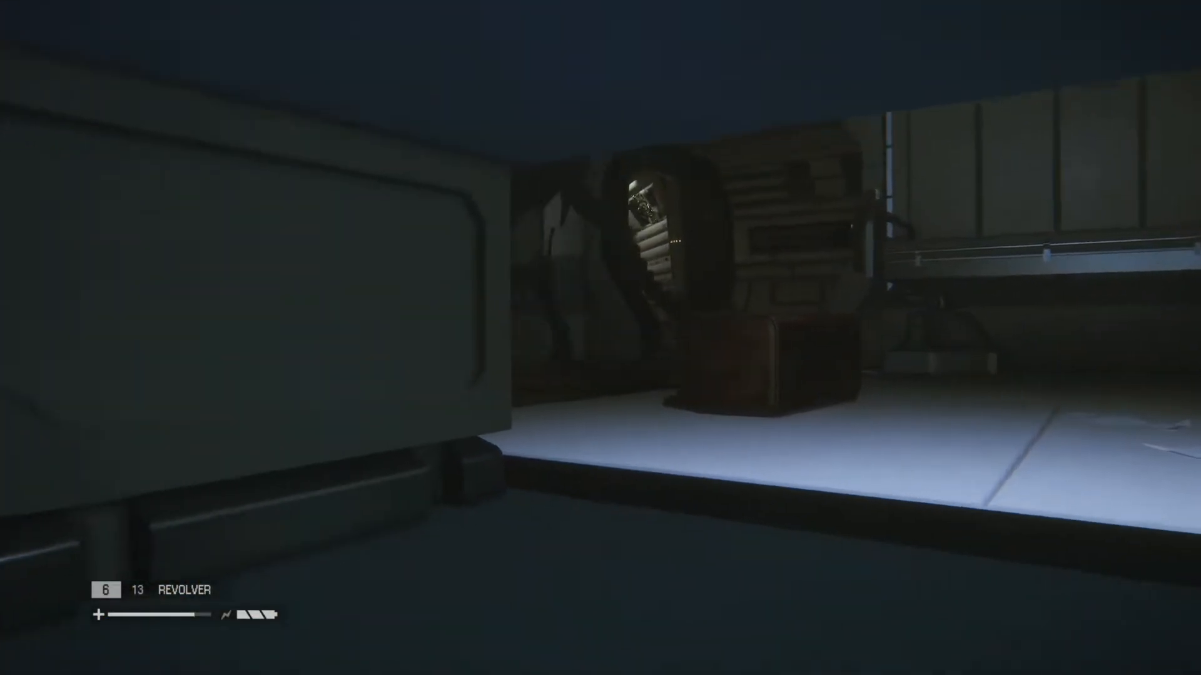
{"action": "mouse_move", "coordinate": [600, 338]}
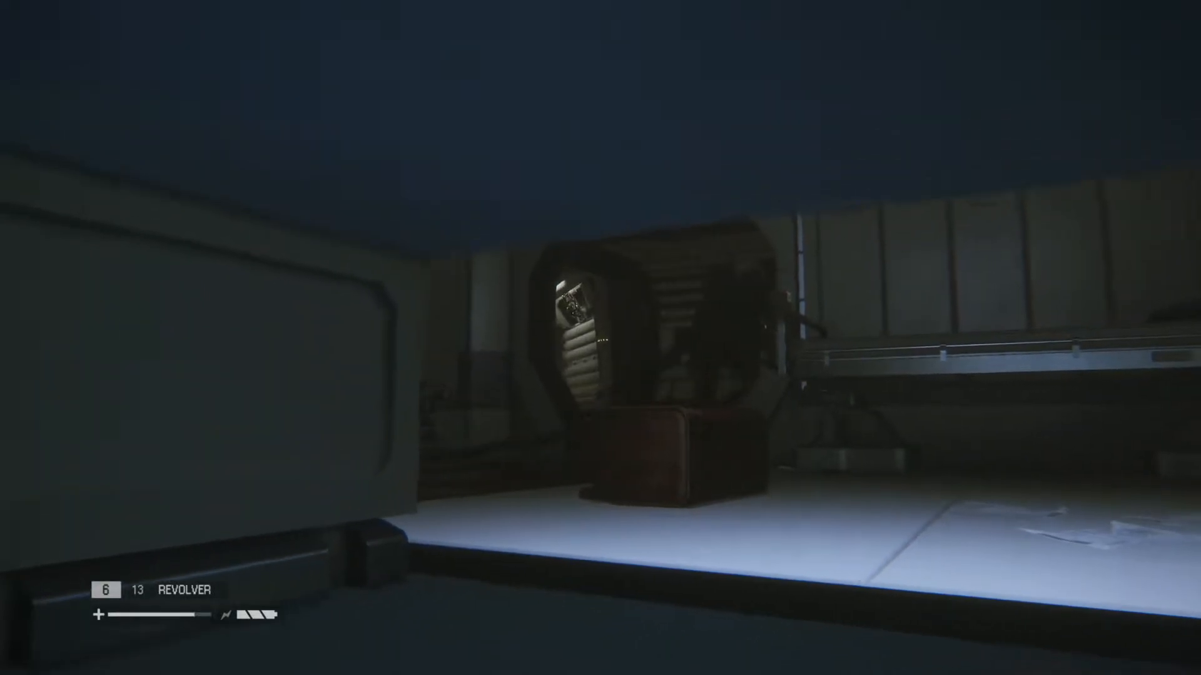
{"action": "mouse_move", "coordinate": [600, 338]}
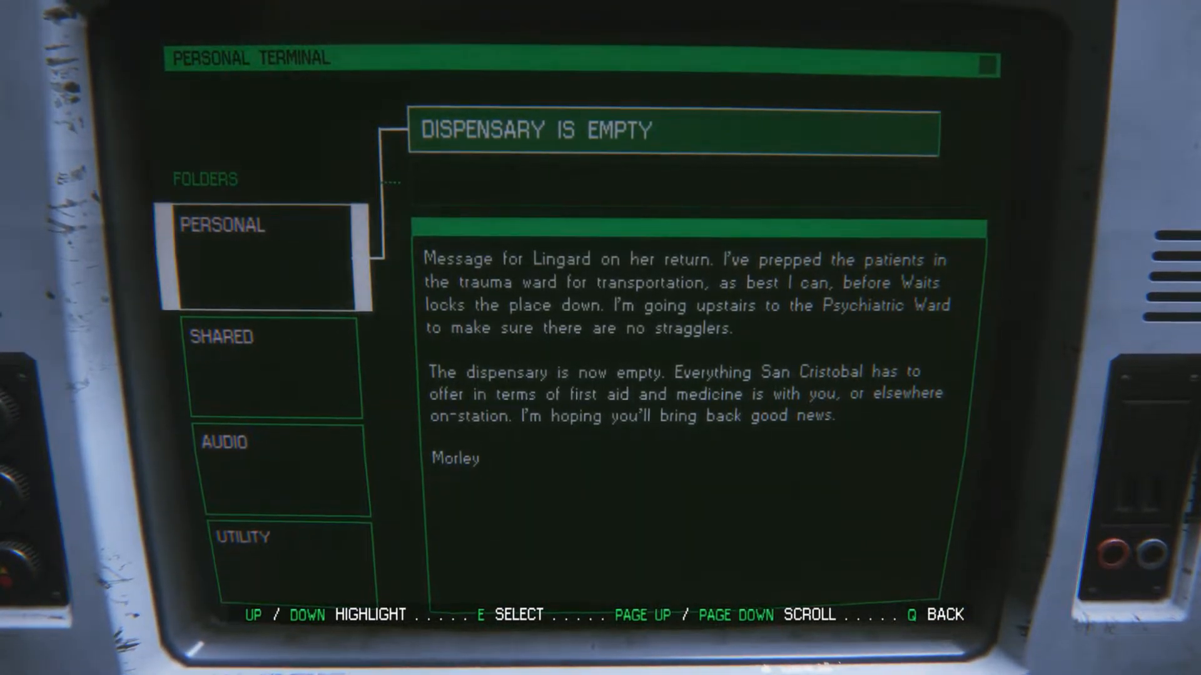
{"action": "key", "text": "down"}
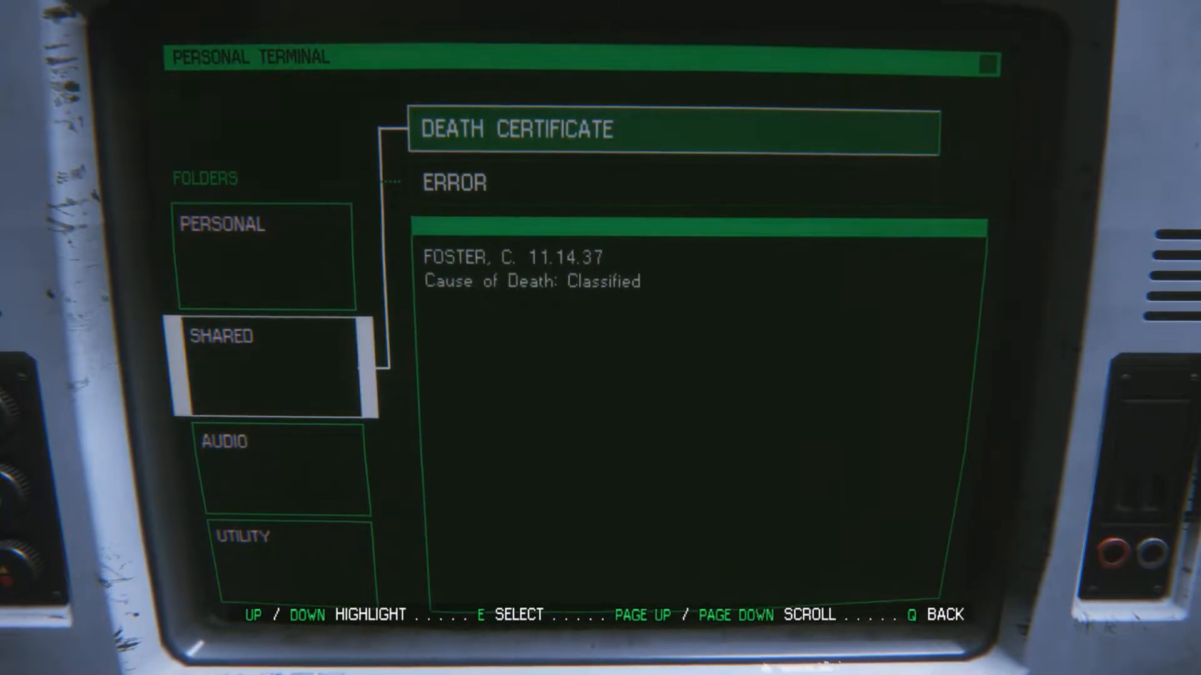
{"action": "key", "text": "down"}
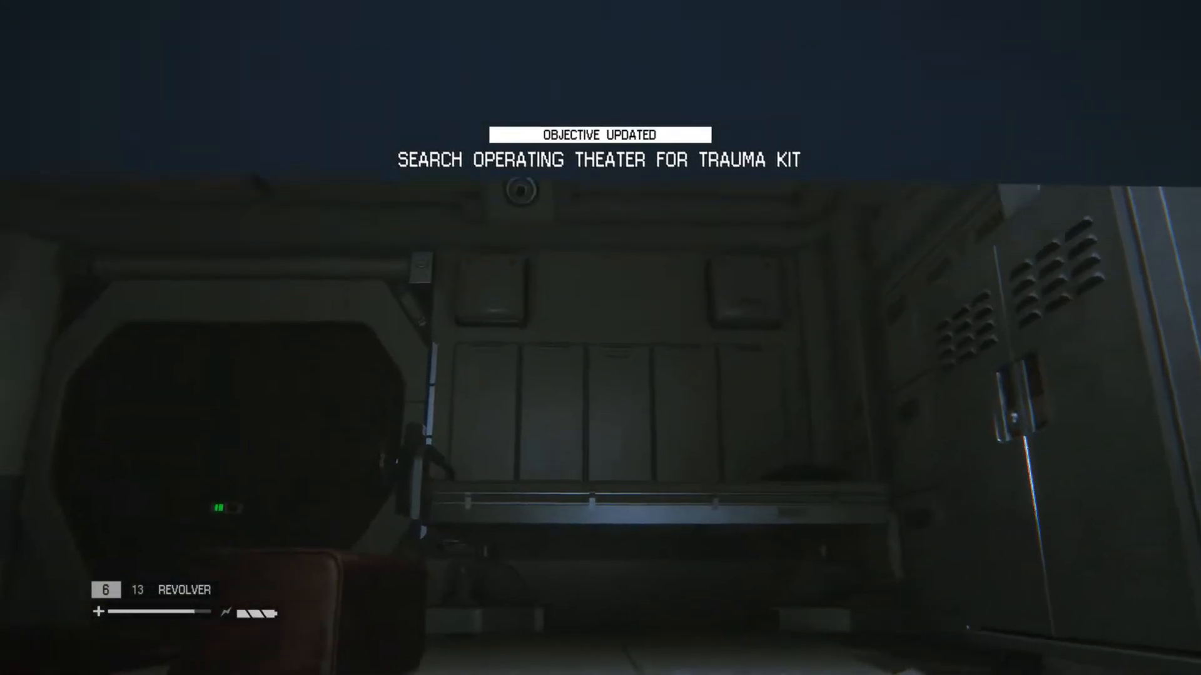
{"action": "mouse_move", "coordinate": [600, 337]}
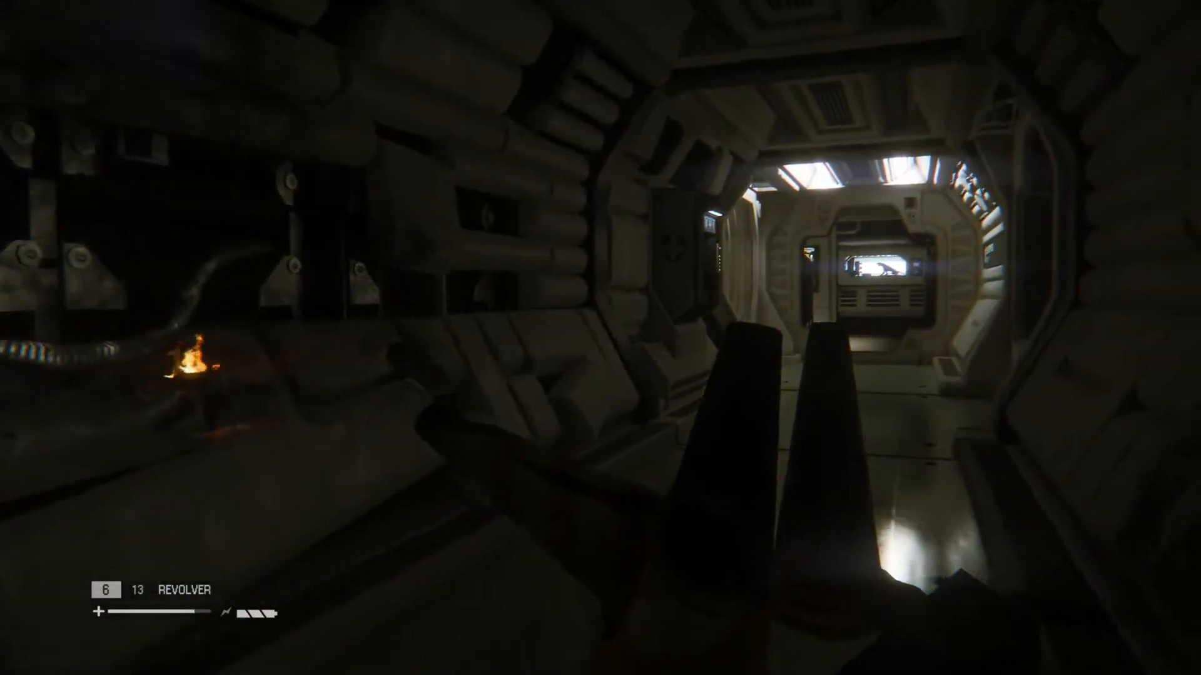
{"action": "mouse_move", "coordinate": [600, 338]}
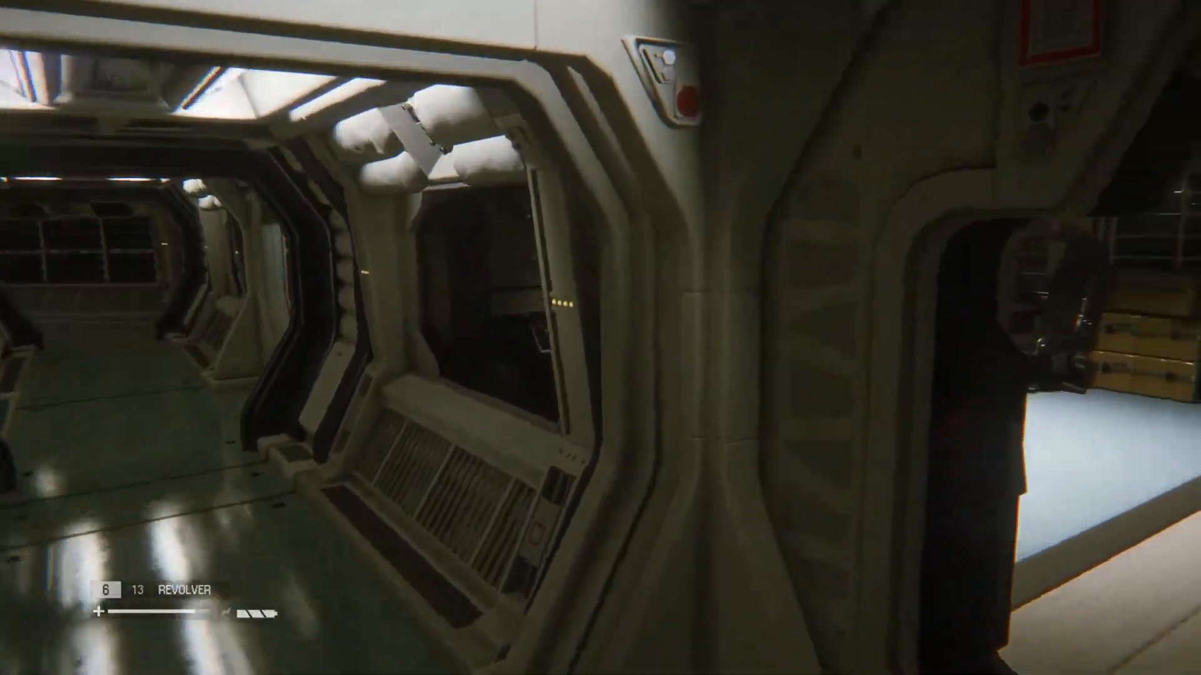
{"action": "mouse_move", "coordinate": [600, 338]}
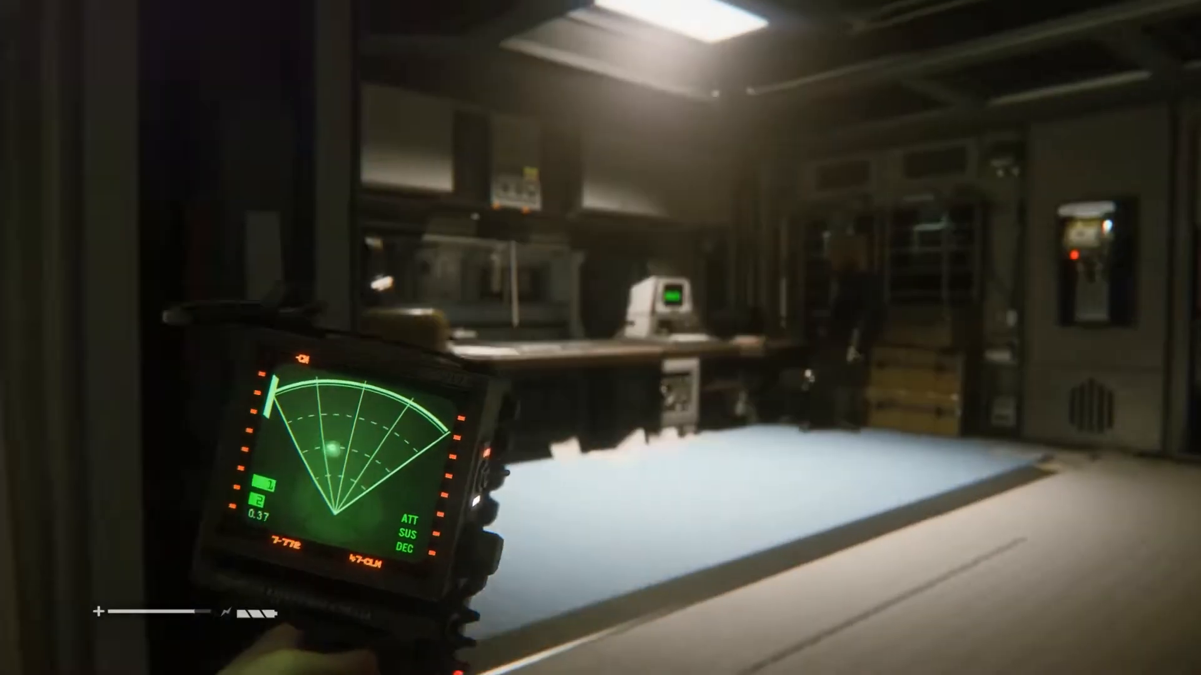
{"action": "mouse_move", "coordinate": [601, 337]}
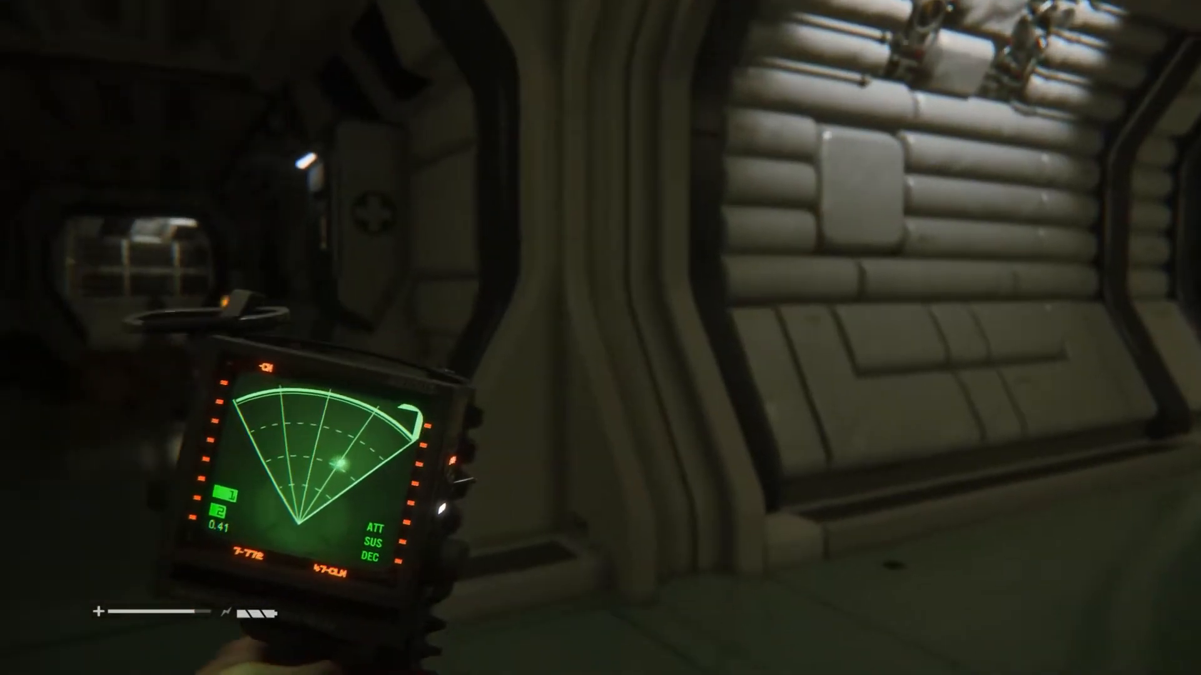
{"action": "mouse_move", "coordinate": [600, 338]}
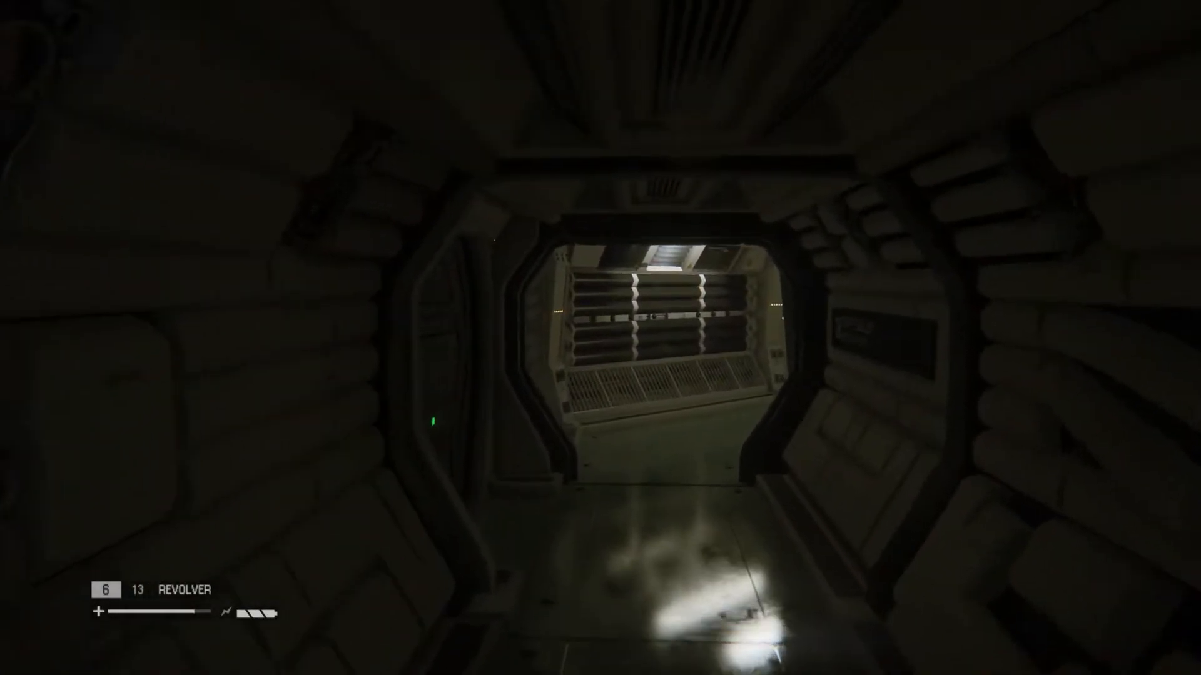
{"action": "mouse_move", "coordinate": [600, 337]}
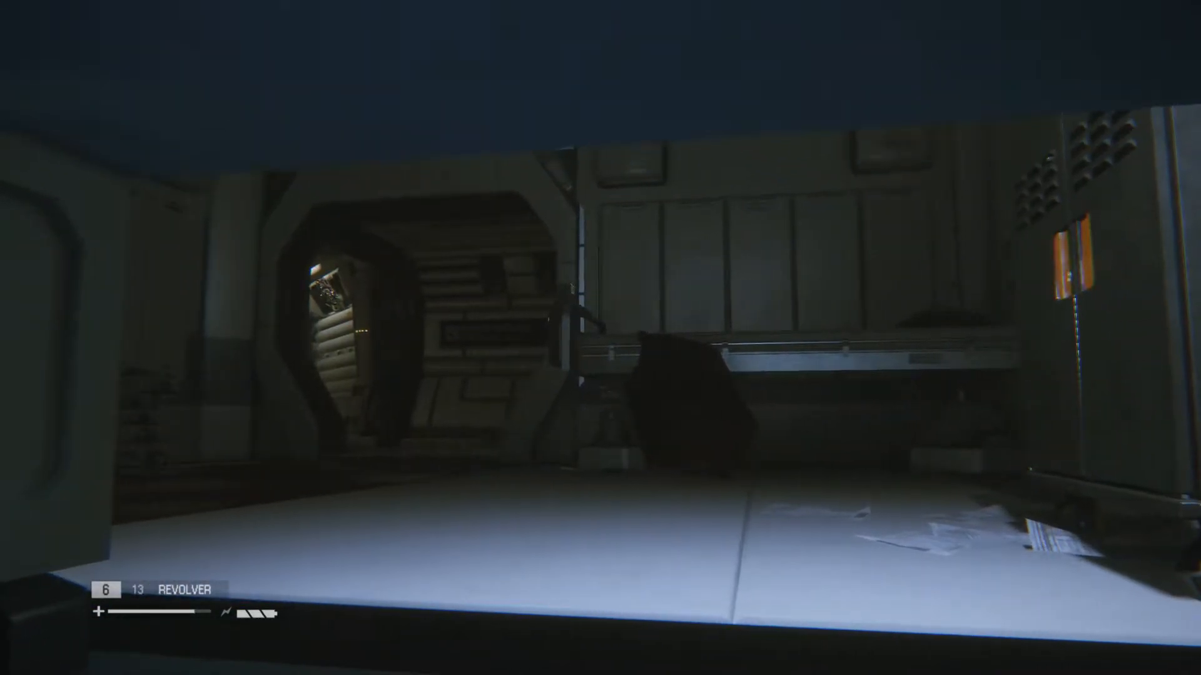
{"action": "mouse_move", "coordinate": [600, 337]}
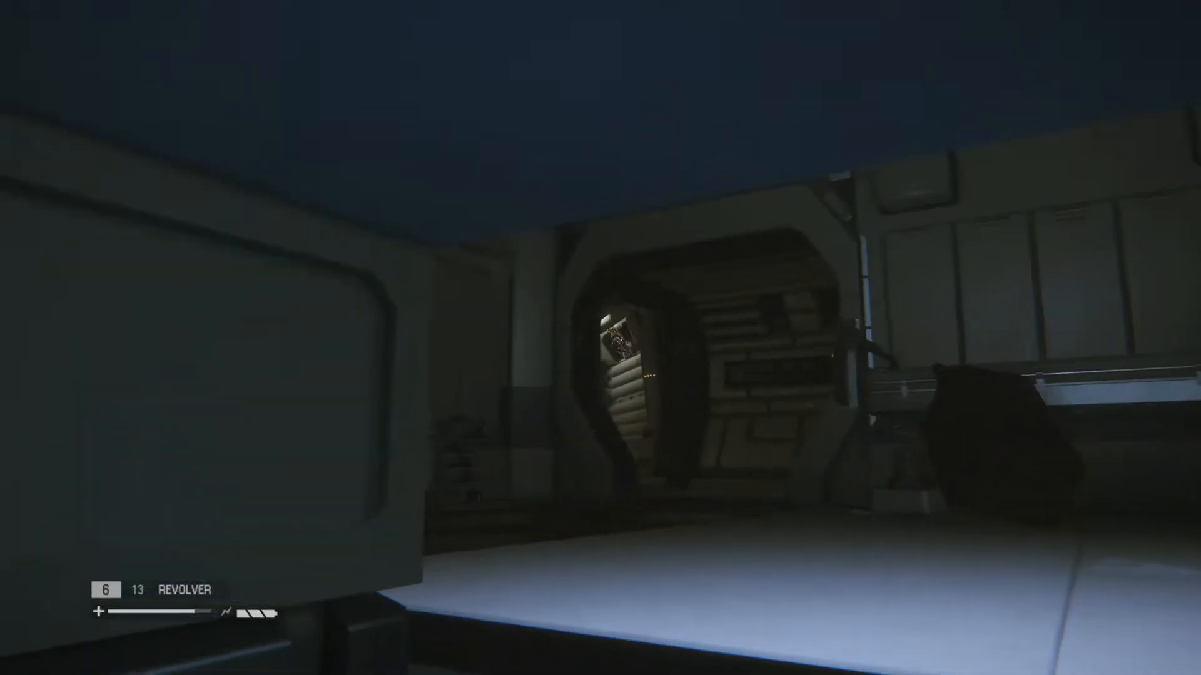
- Open the San Cristobal Medical Facility map showing the trauma kit objective and player position
{"action": "key", "text": "m"}
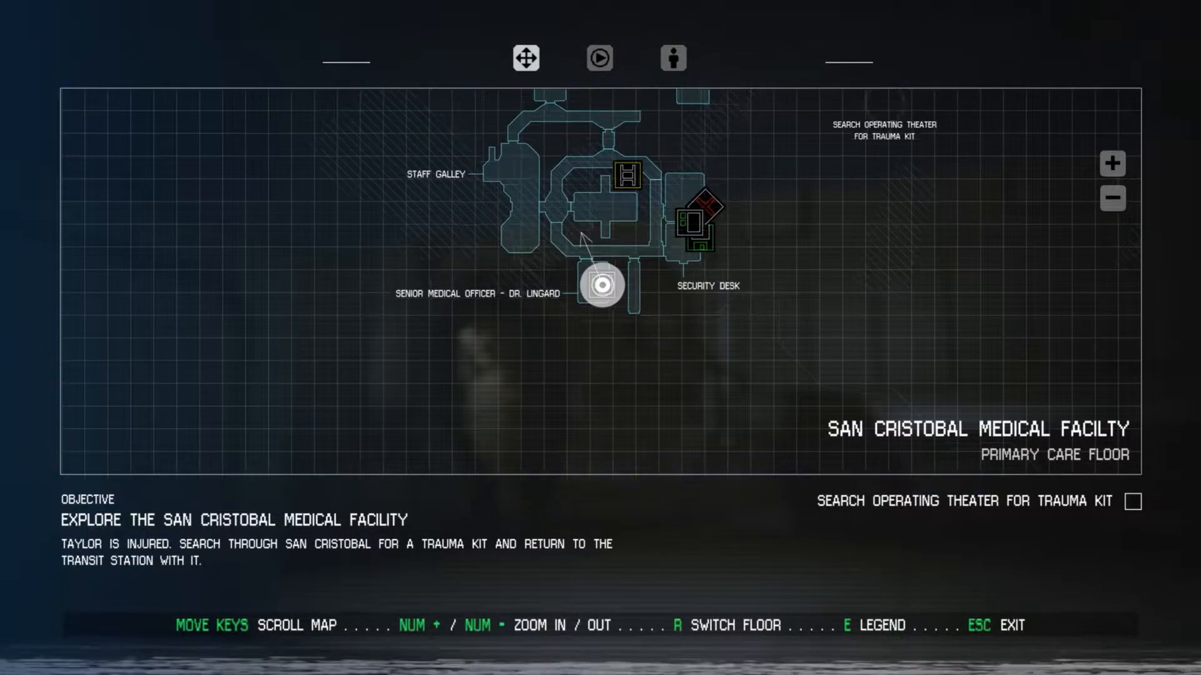
- Leave the map and stay crouched in the dim ward beside the lockers
{"action": "scroll", "scroll_direction": "down", "scroll_amount": 3}
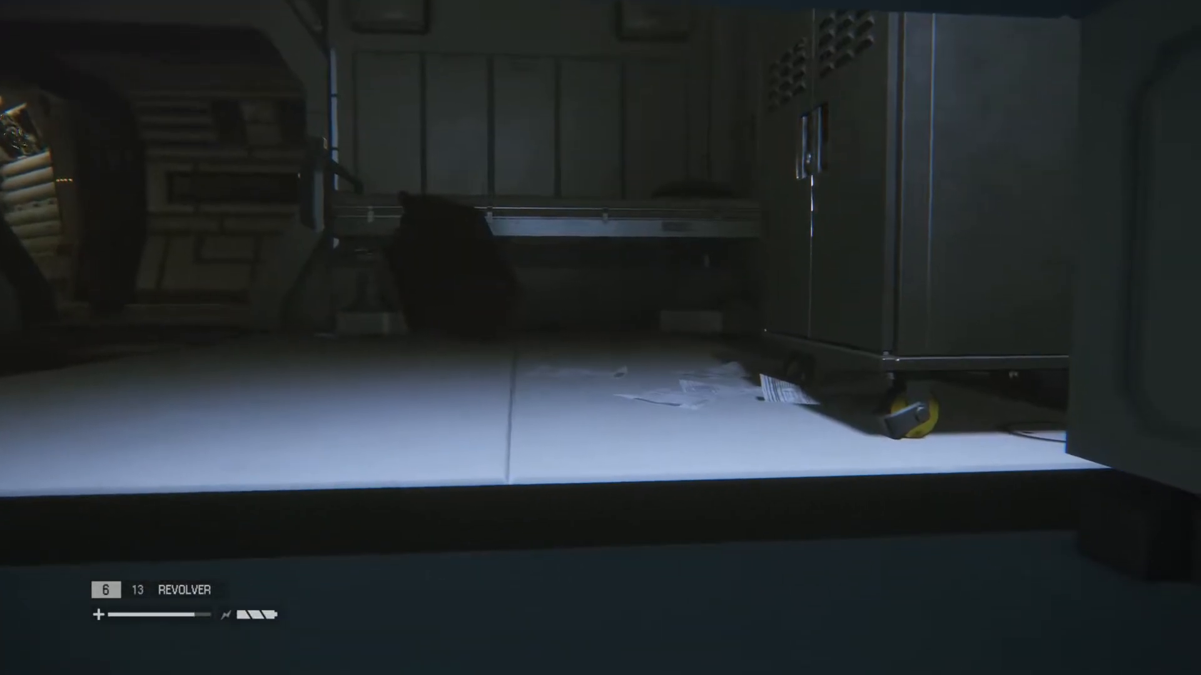
{"action": "mouse_move", "coordinate": [601, 338]}
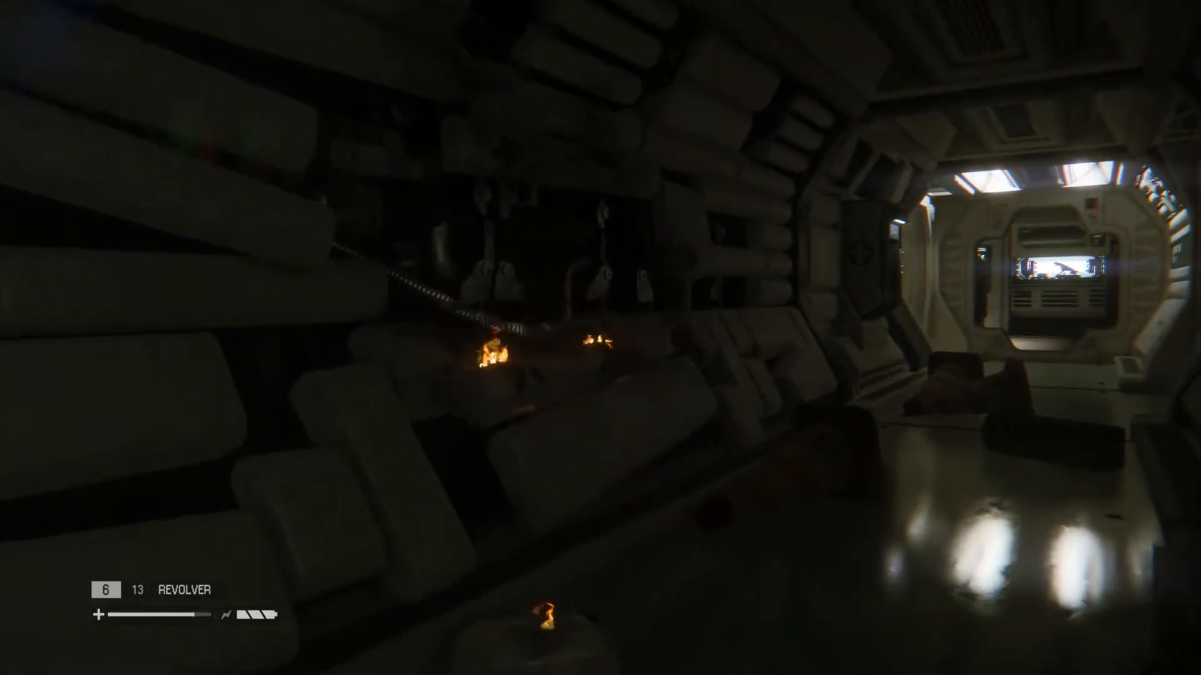
{"action": "mouse_move", "coordinate": [600, 338]}
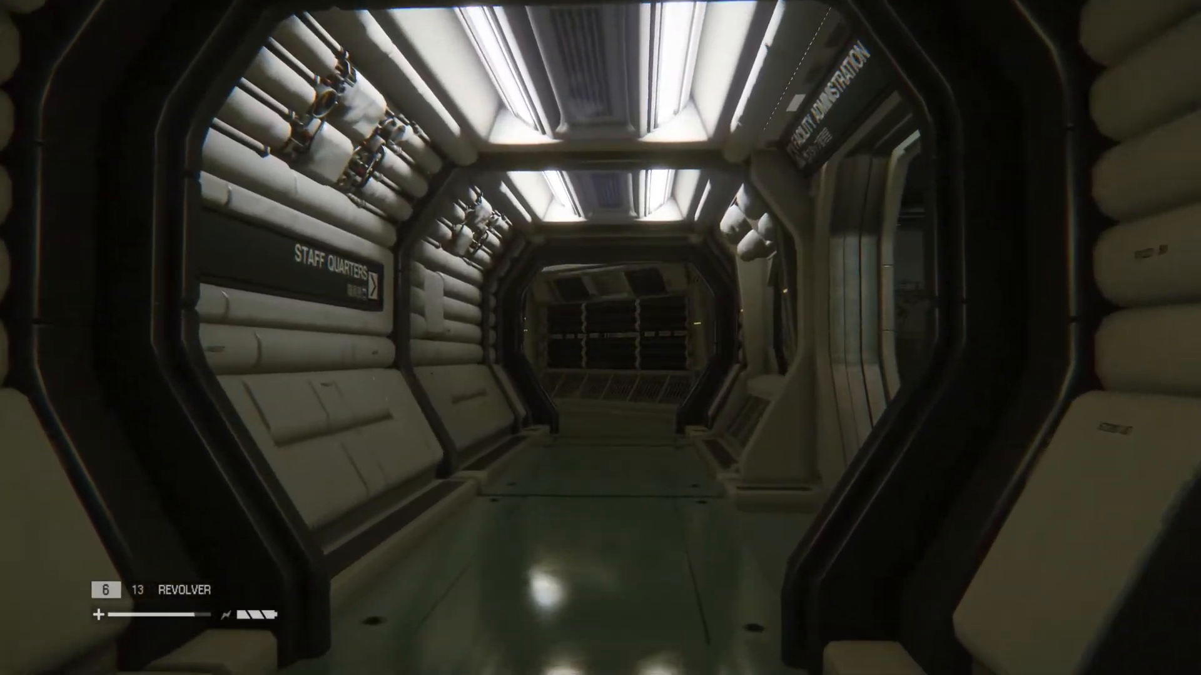
- Walk past the Security Desk sign and through the Staff Quarters corridor into the eastern wing
{"action": "key", "text": "w"}
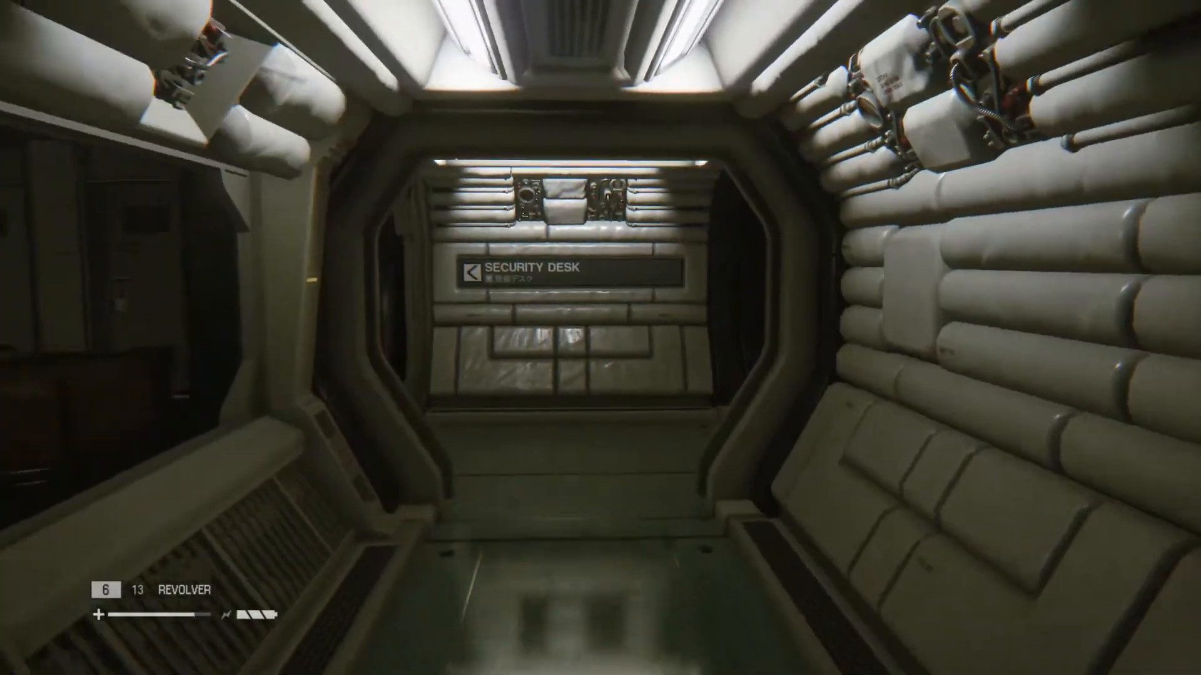
{"action": "mouse_move", "coordinate": [600, 337]}
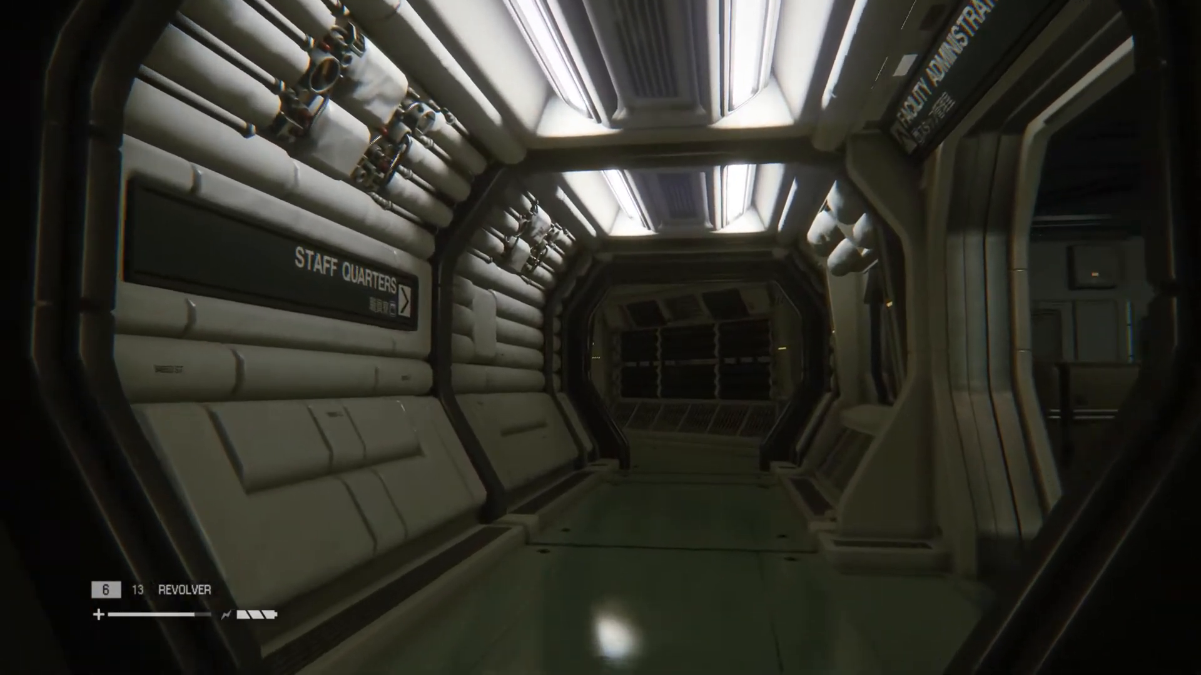
{"action": "key", "text": "w"}
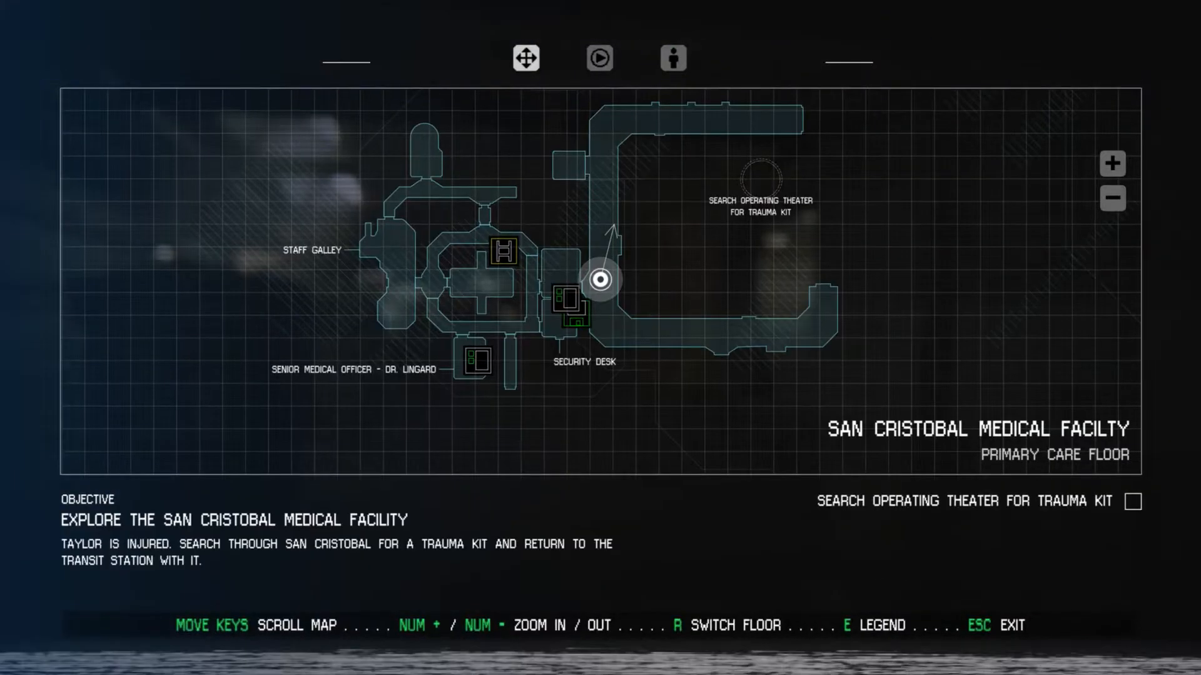
- Close the map and reach the High Dependency Unit sign in the eastern wing
{"action": "key", "text": "Escape"}
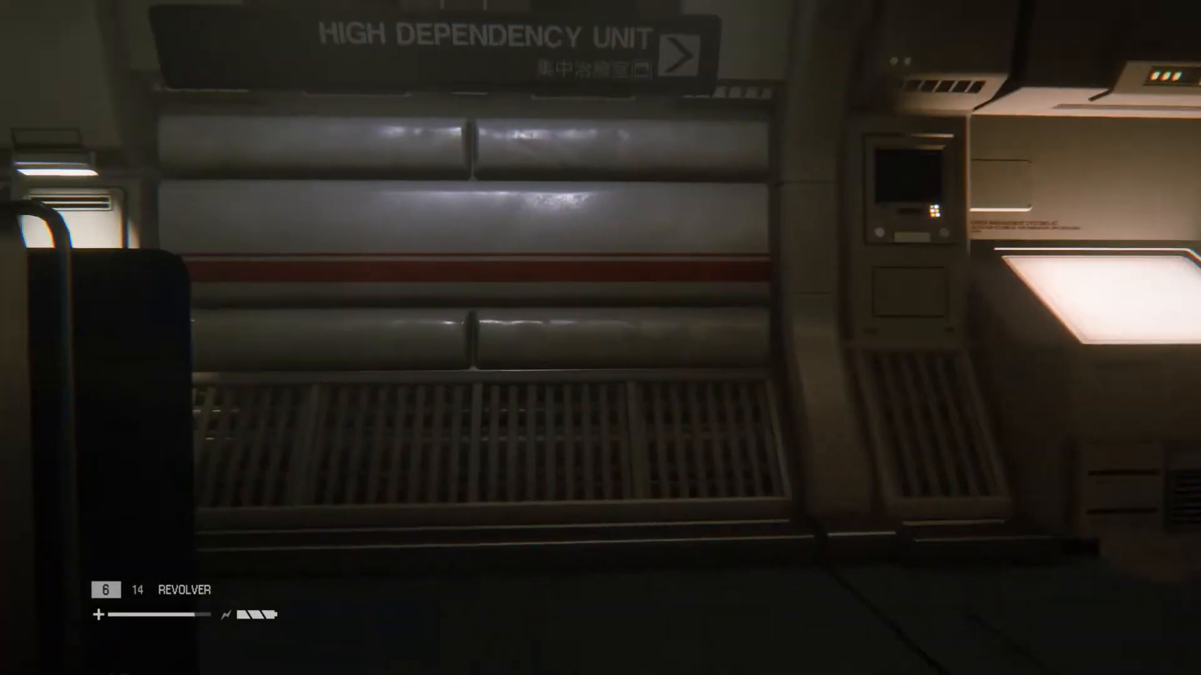
{"action": "mouse_move", "coordinate": [600, 337]}
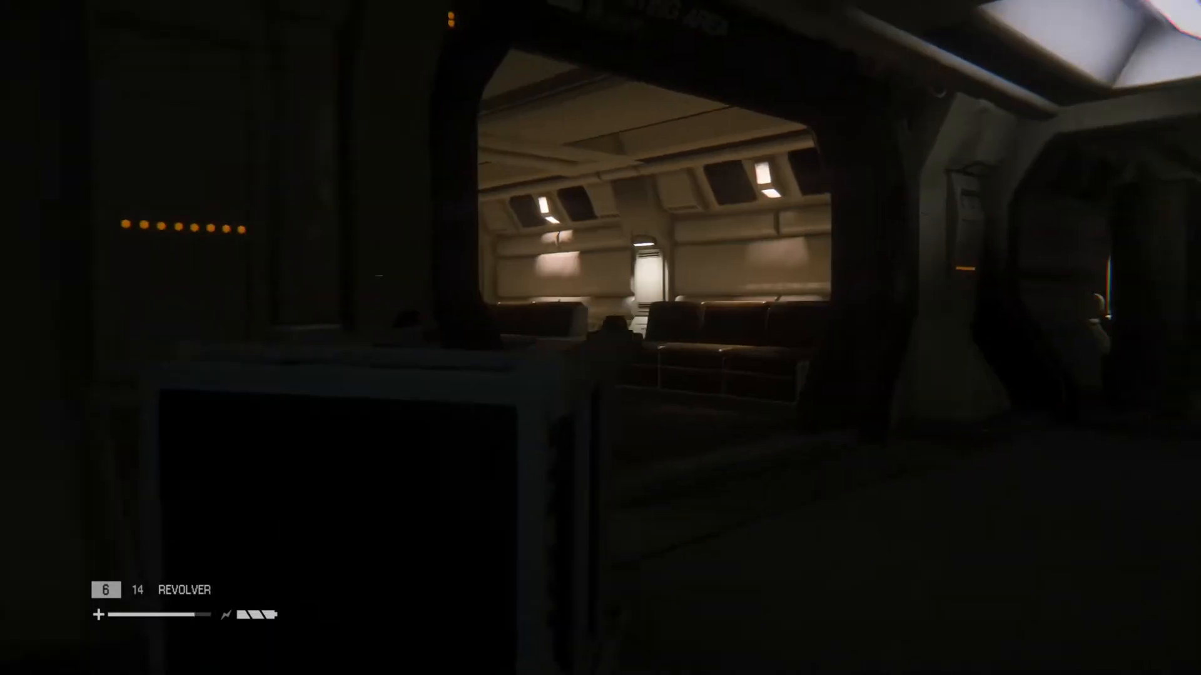
{"action": "mouse_move", "coordinate": [601, 338]}
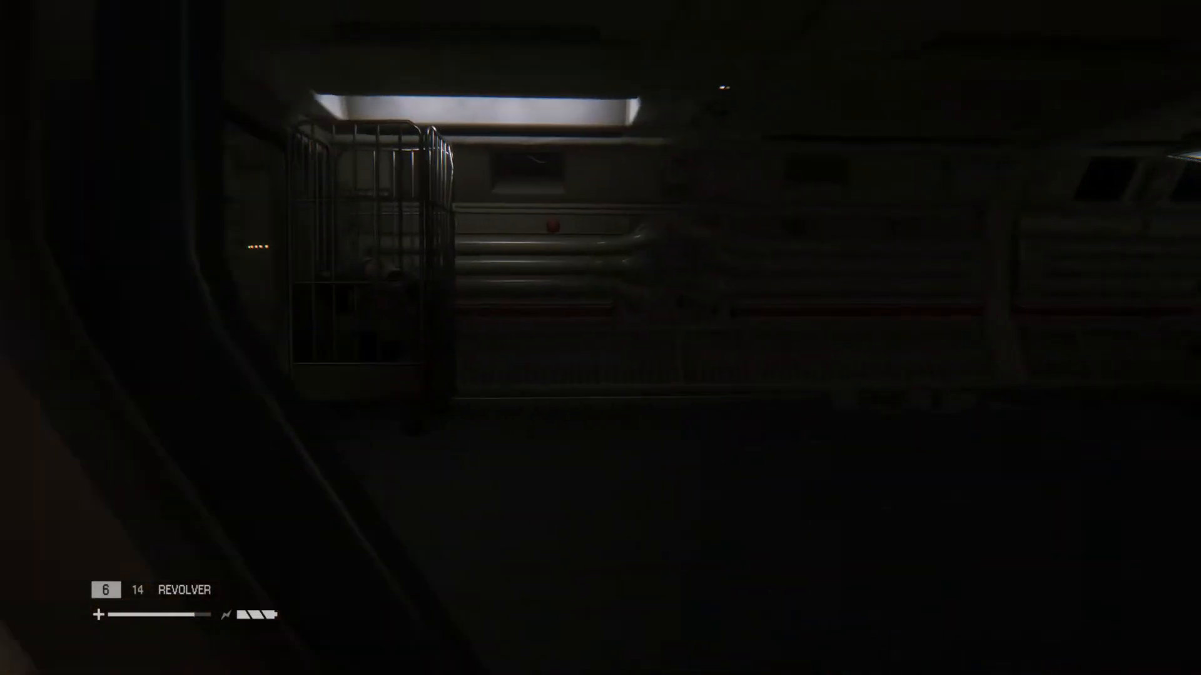
{"action": "mouse_move", "coordinate": [600, 338]}
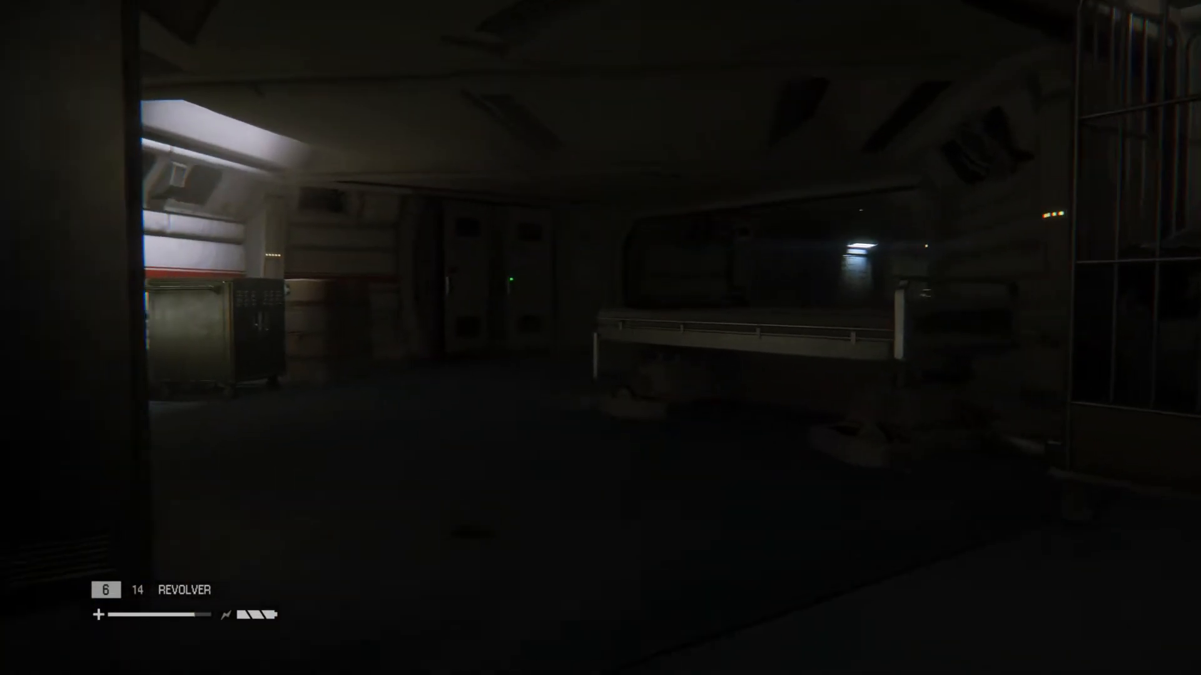
{"action": "mouse_move", "coordinate": [600, 338]}
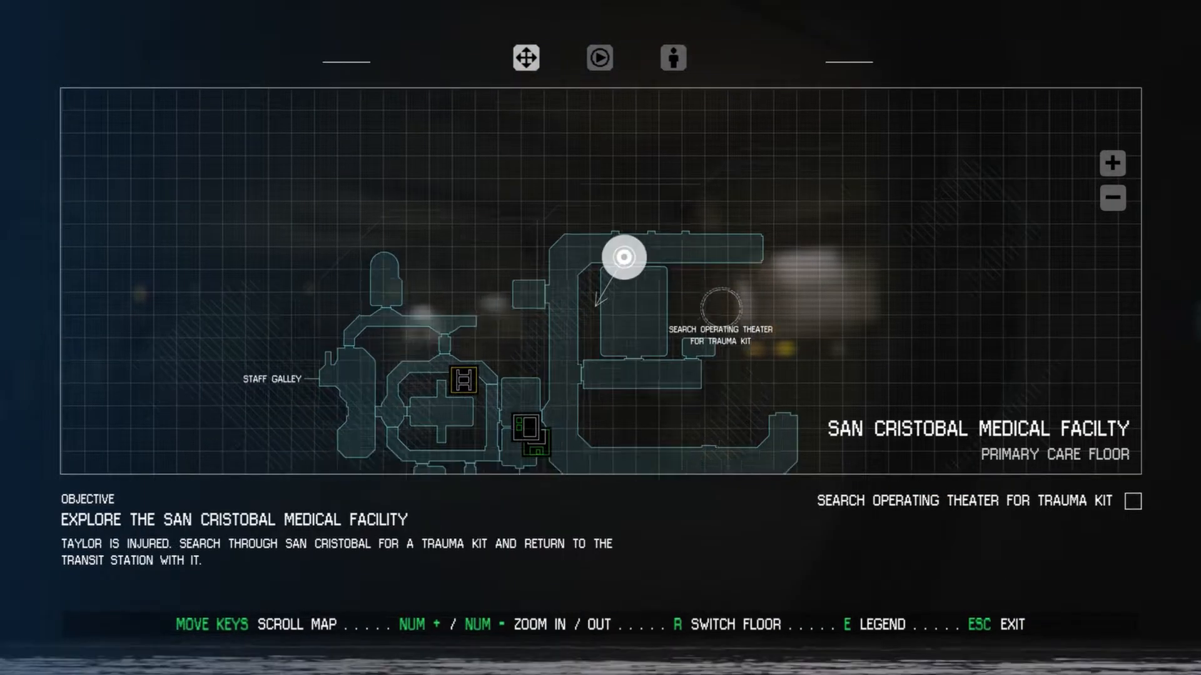
- Close the map, search the dim ward, briefly recheck the map, then close it
{"action": "key", "text": "Escape"}
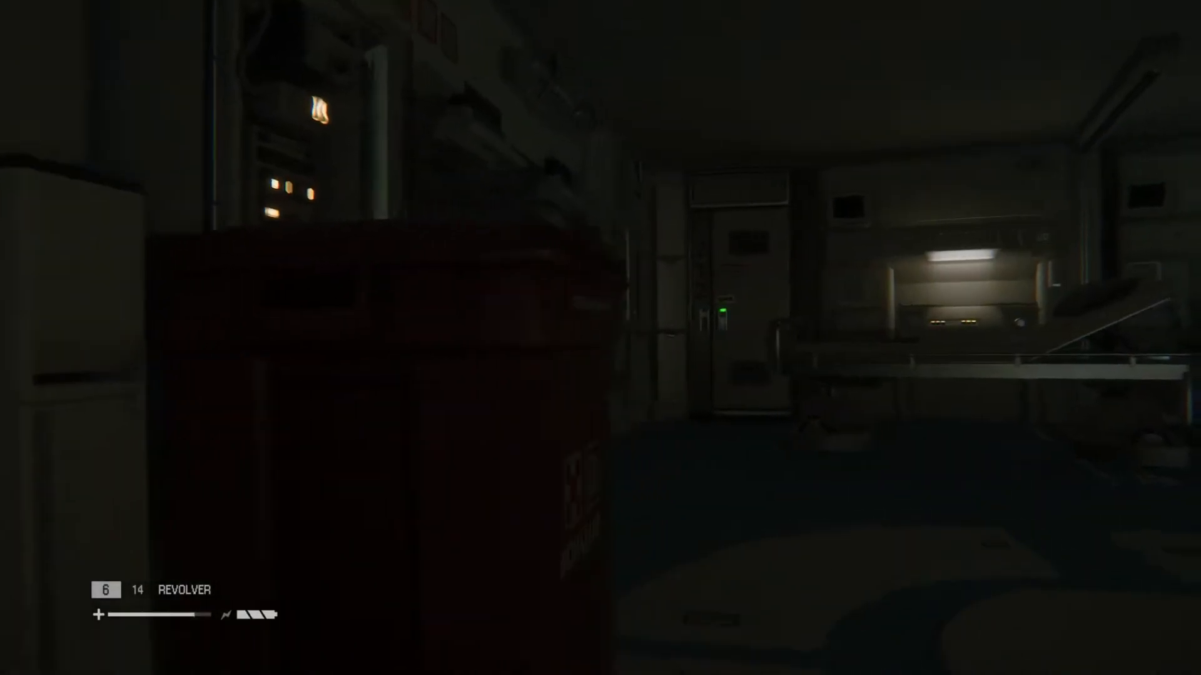
{"action": "mouse_move", "coordinate": [600, 338]}
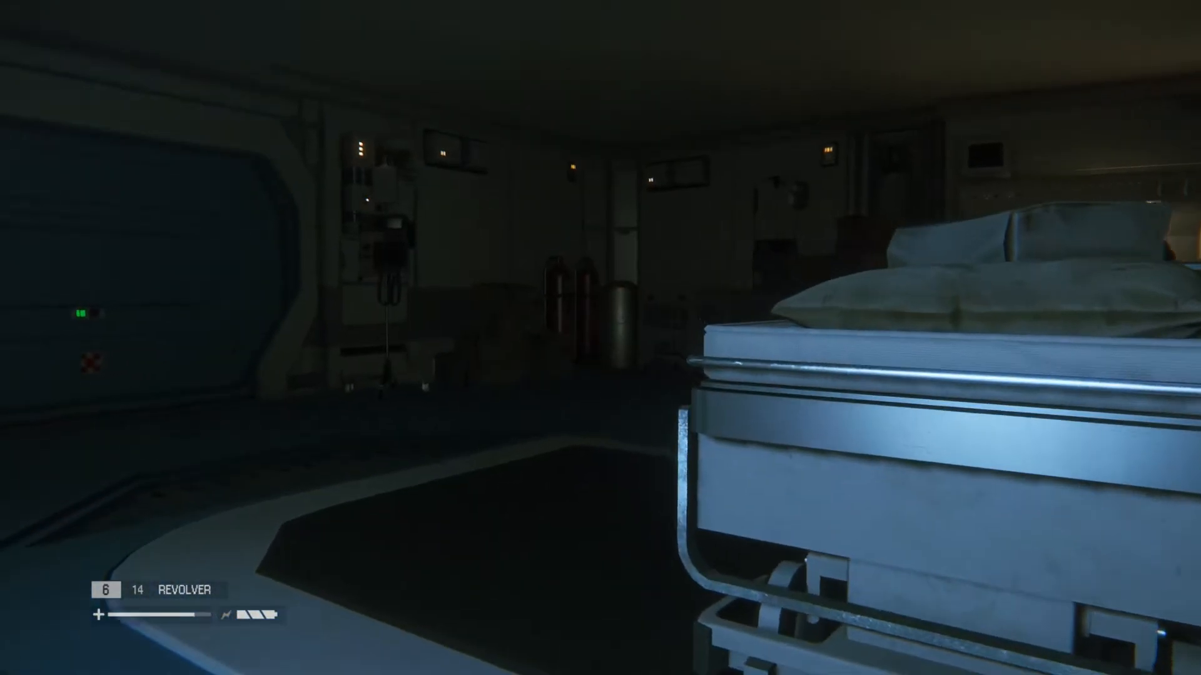
{"action": "mouse_move", "coordinate": [601, 338]}
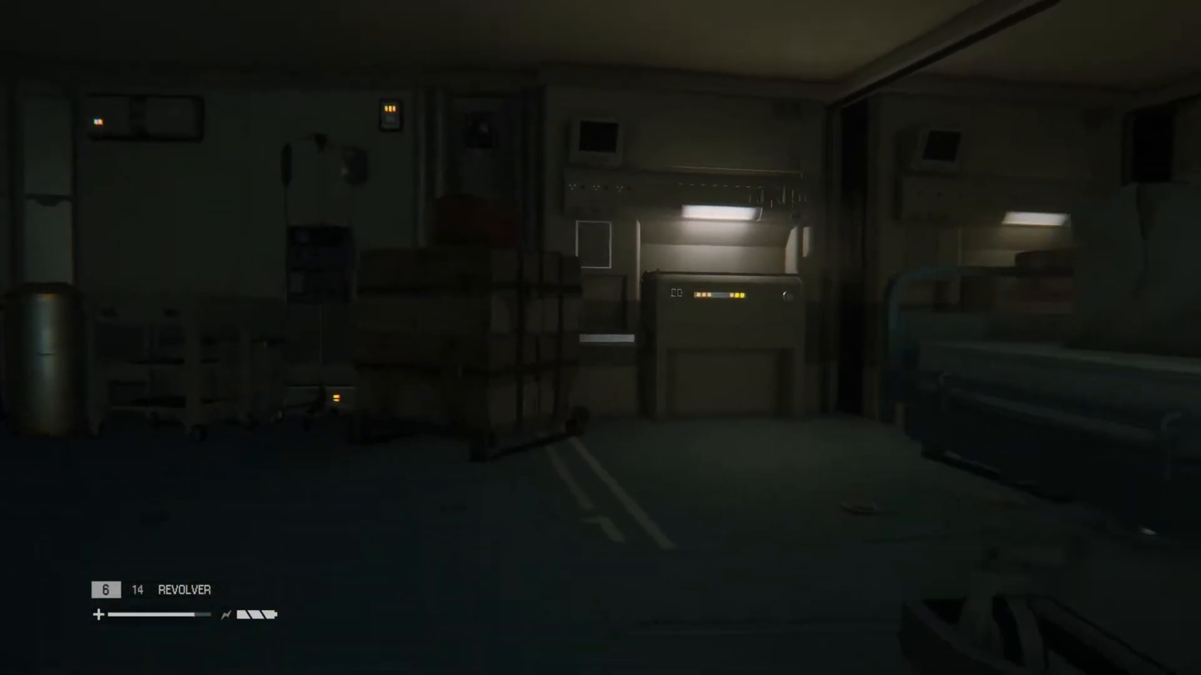
{"action": "key", "text": "m"}
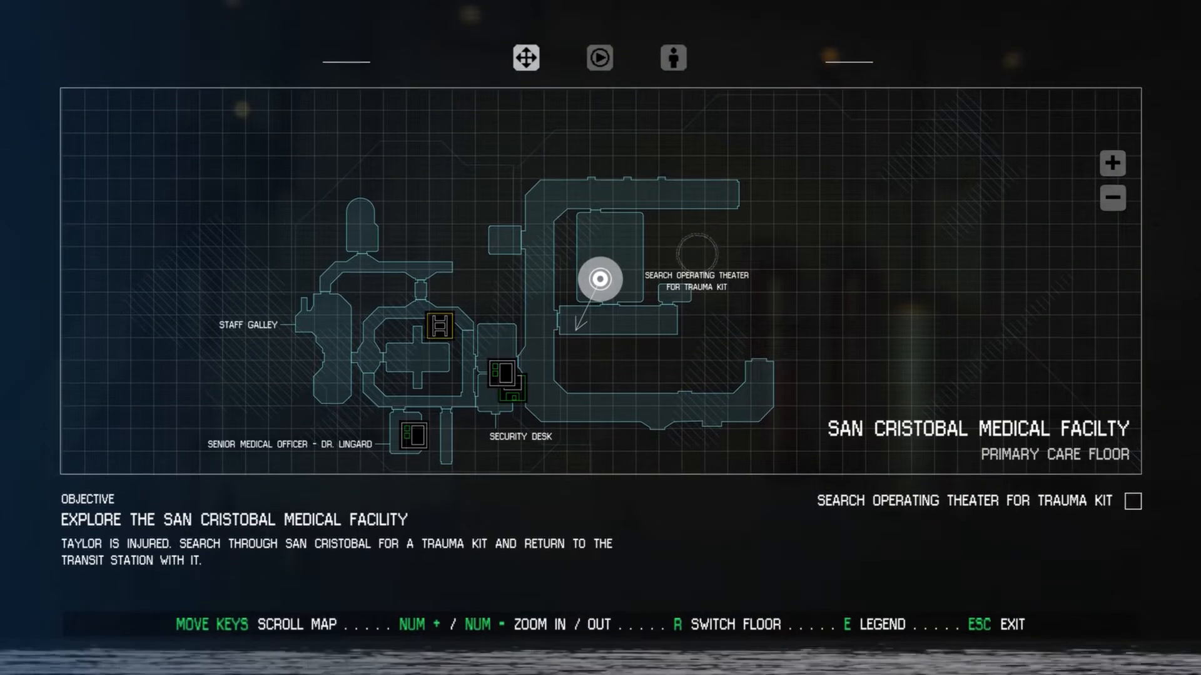
{"action": "key", "text": "Escape"}
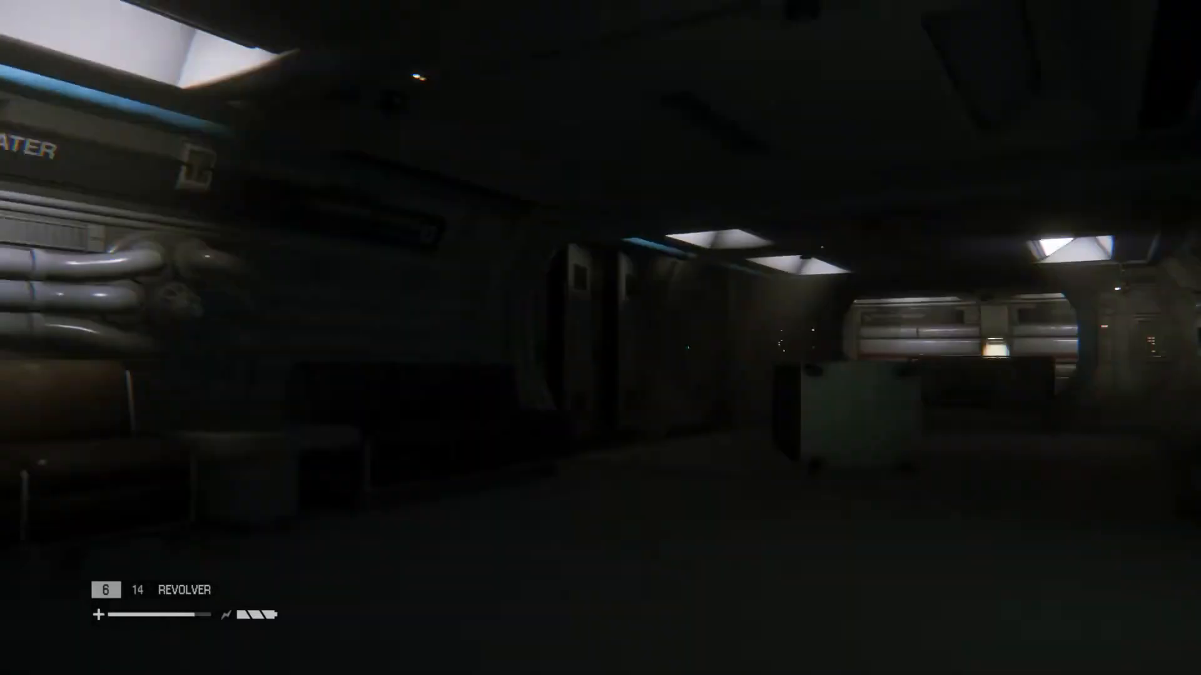
{"action": "mouse_move", "coordinate": [600, 338]}
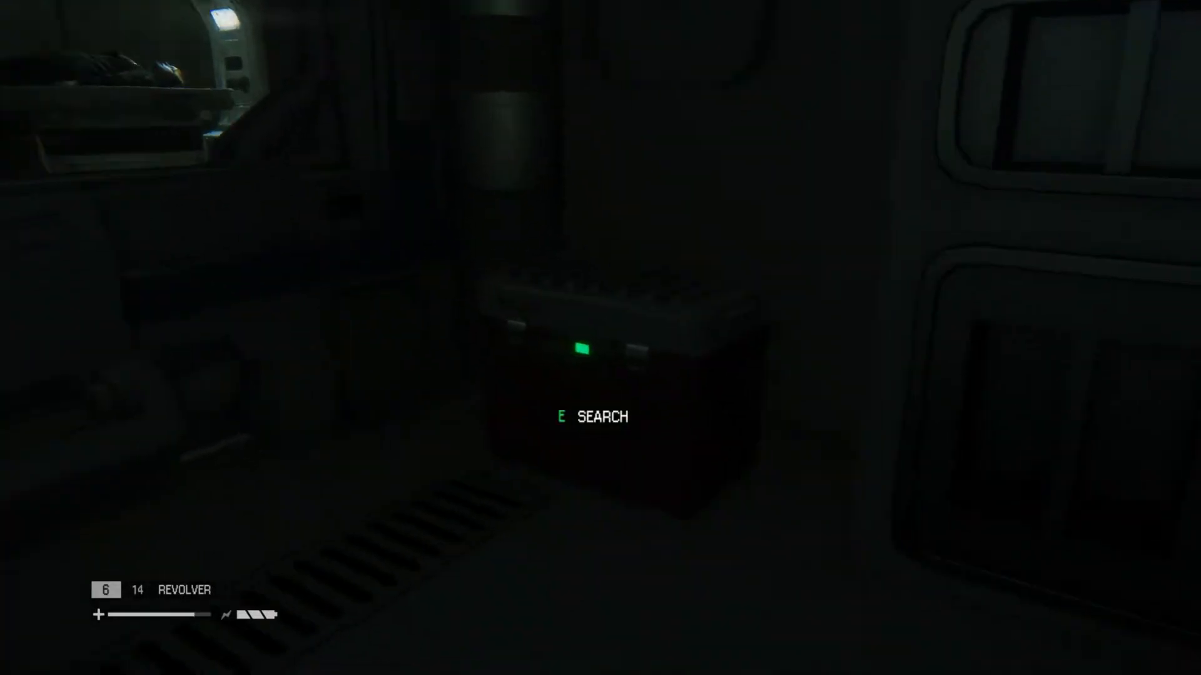
{"action": "mouse_move", "coordinate": [600, 337]}
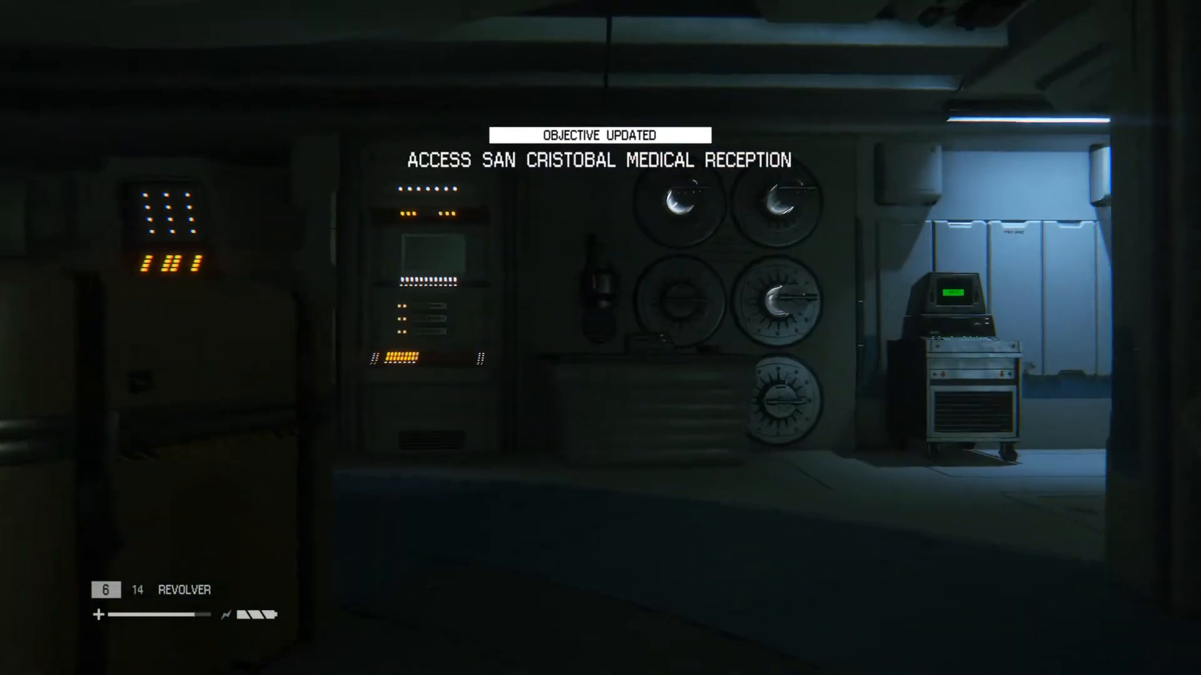
{"action": "mouse_move", "coordinate": [600, 337]}
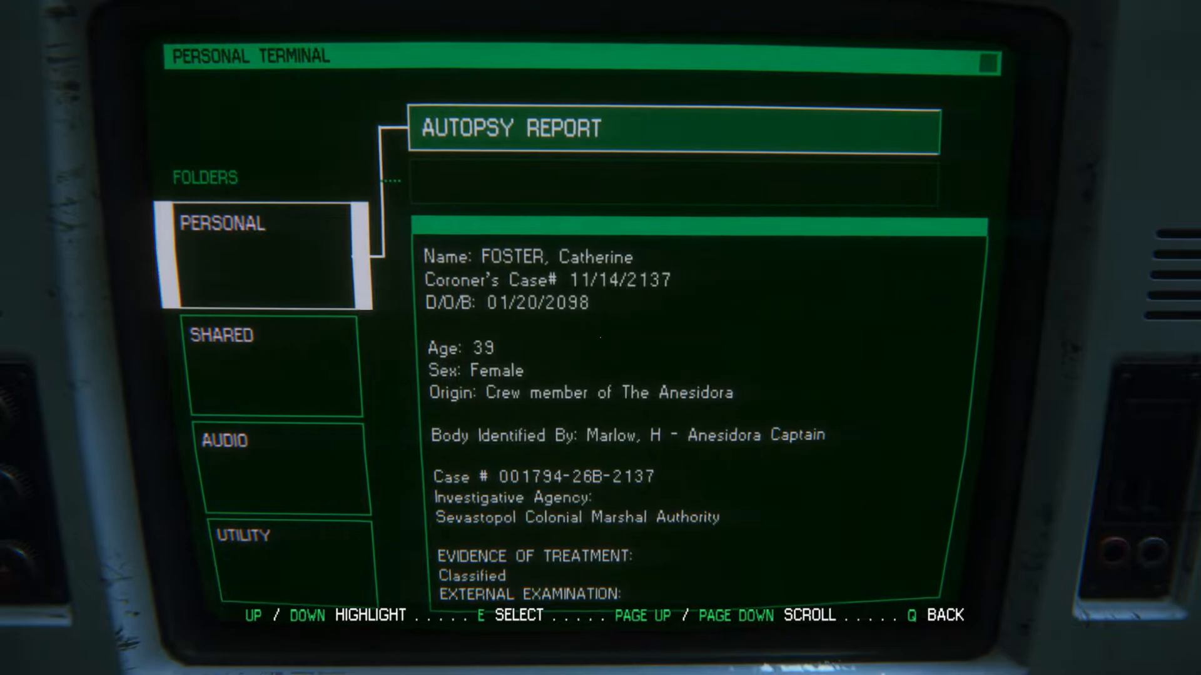
- Scroll the Autopsy Report down to its classified findings, then exit the terminal
{"action": "scroll", "scroll_direction": "down", "scroll_amount": 3}
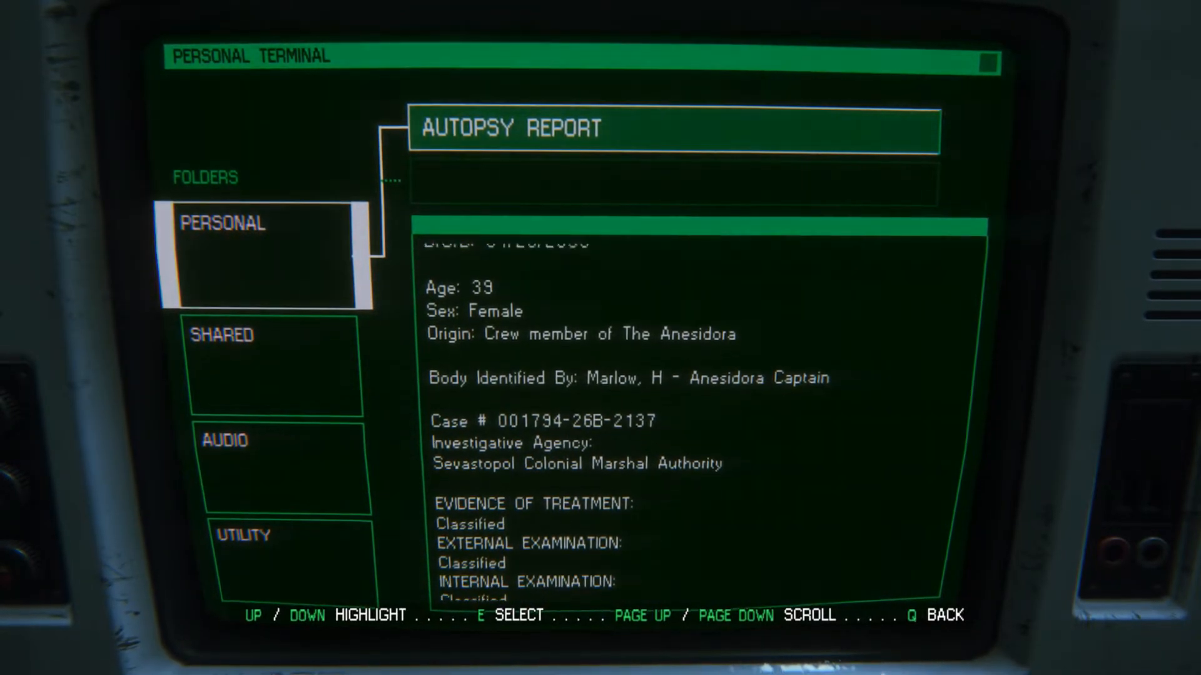
{"action": "scroll", "scroll_direction": "down", "scroll_amount": 3}
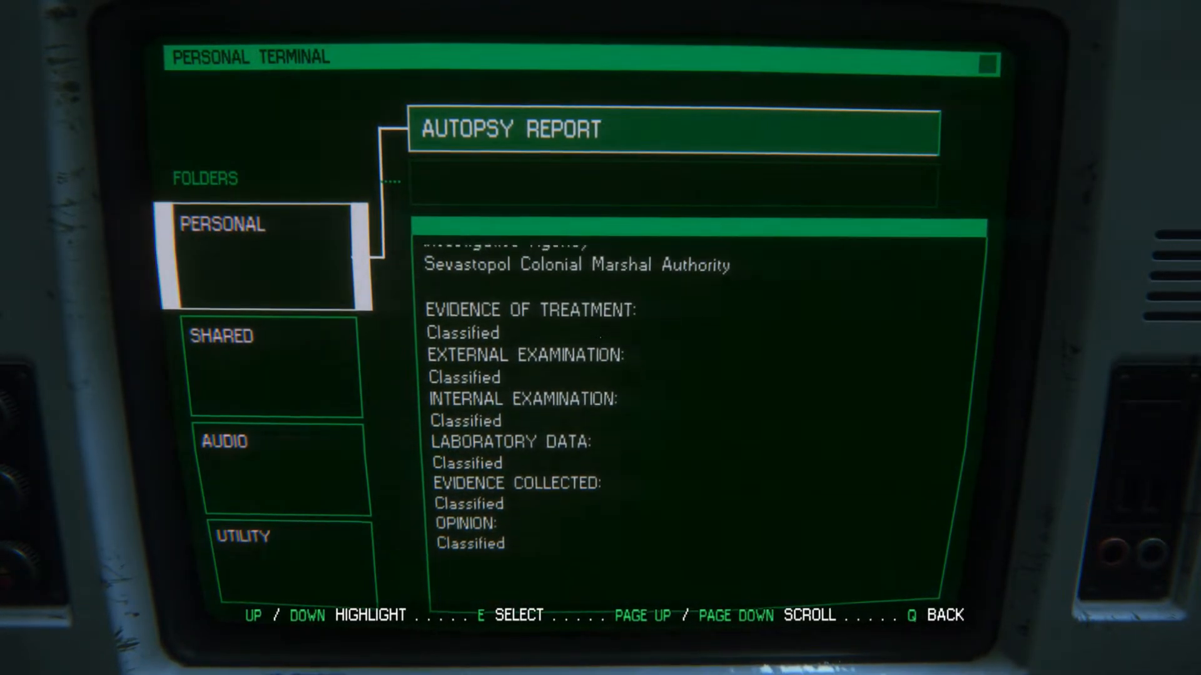
{"action": "key", "text": "down"}
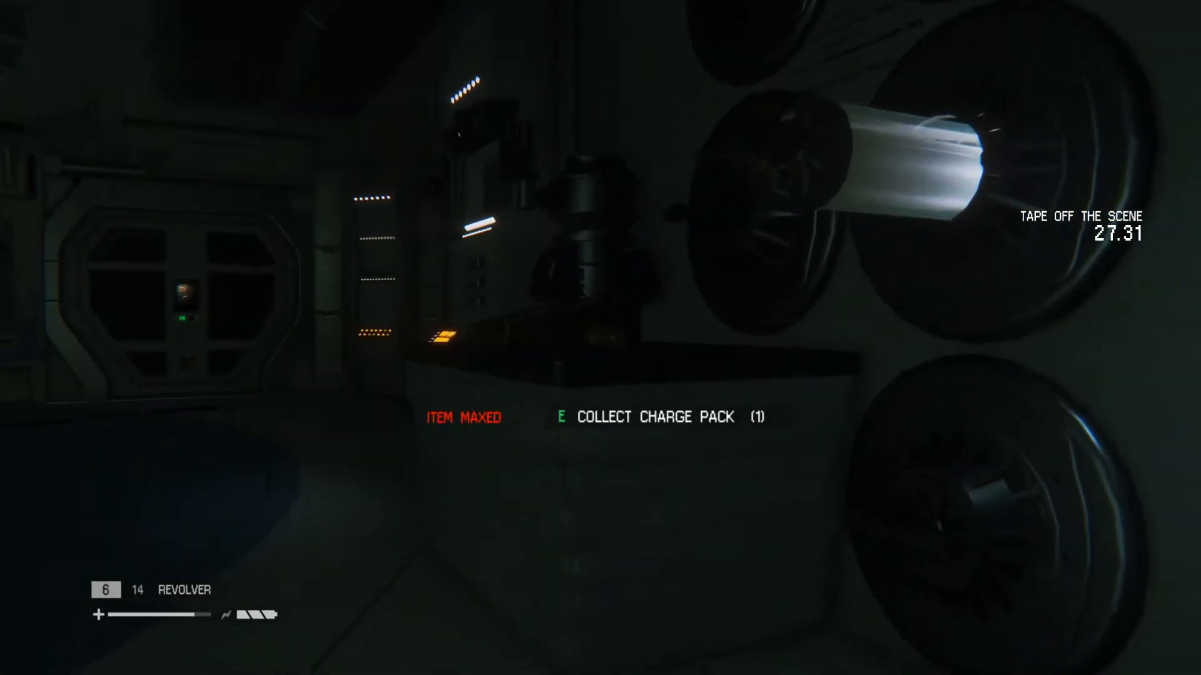
{"action": "mouse_move", "coordinate": [601, 337]}
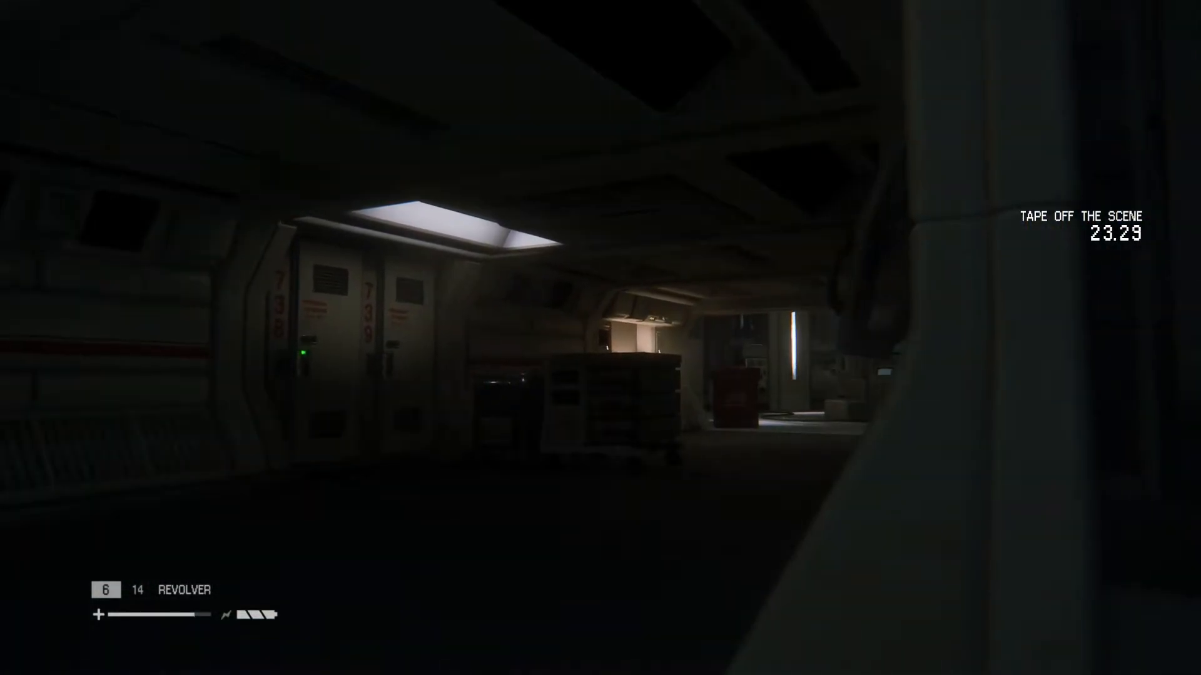
{"action": "mouse_move", "coordinate": [600, 338]}
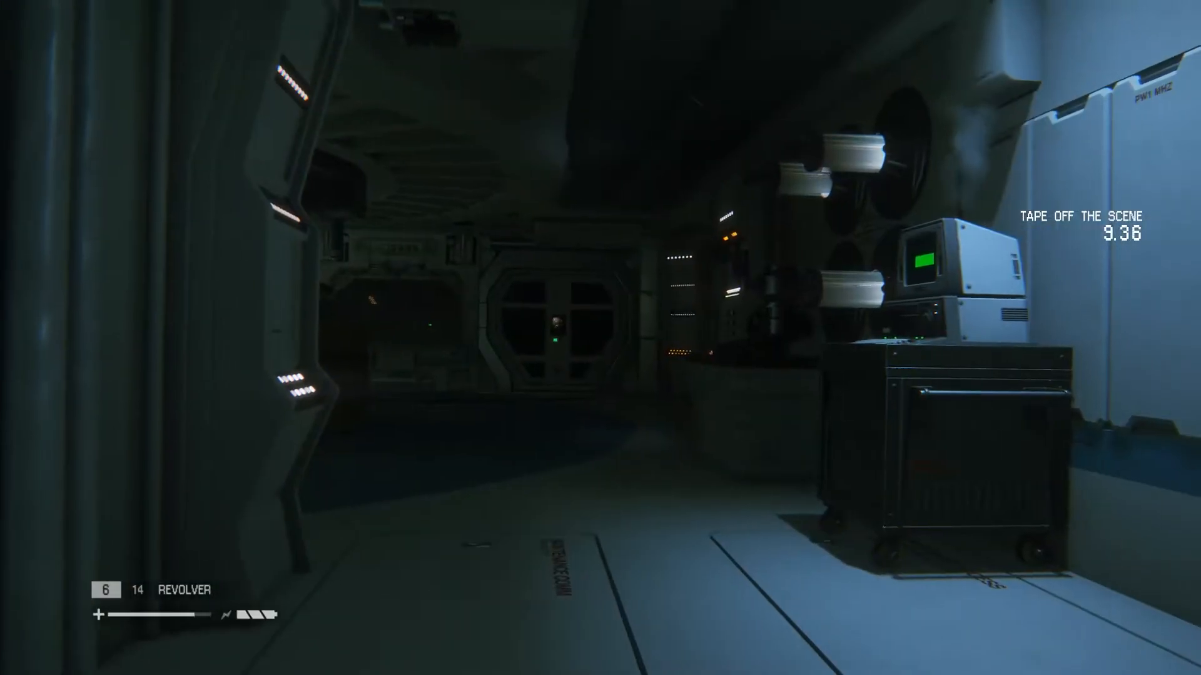
{"action": "mouse_move", "coordinate": [600, 338]}
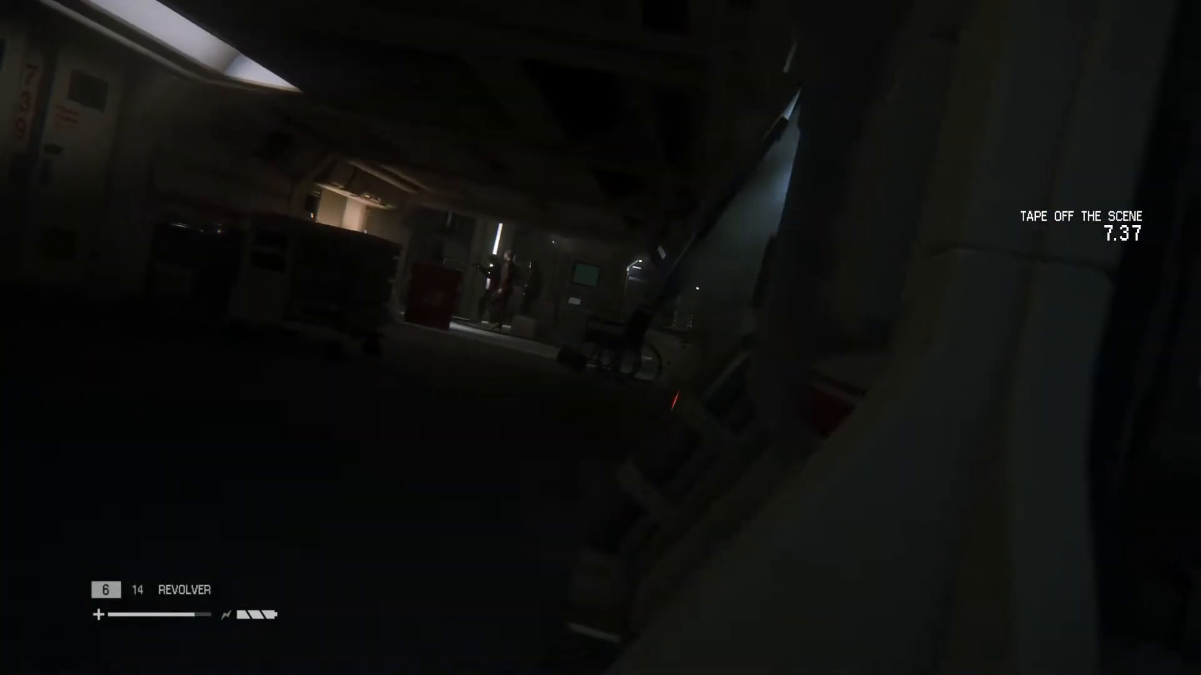
{"action": "mouse_move", "coordinate": [600, 338]}
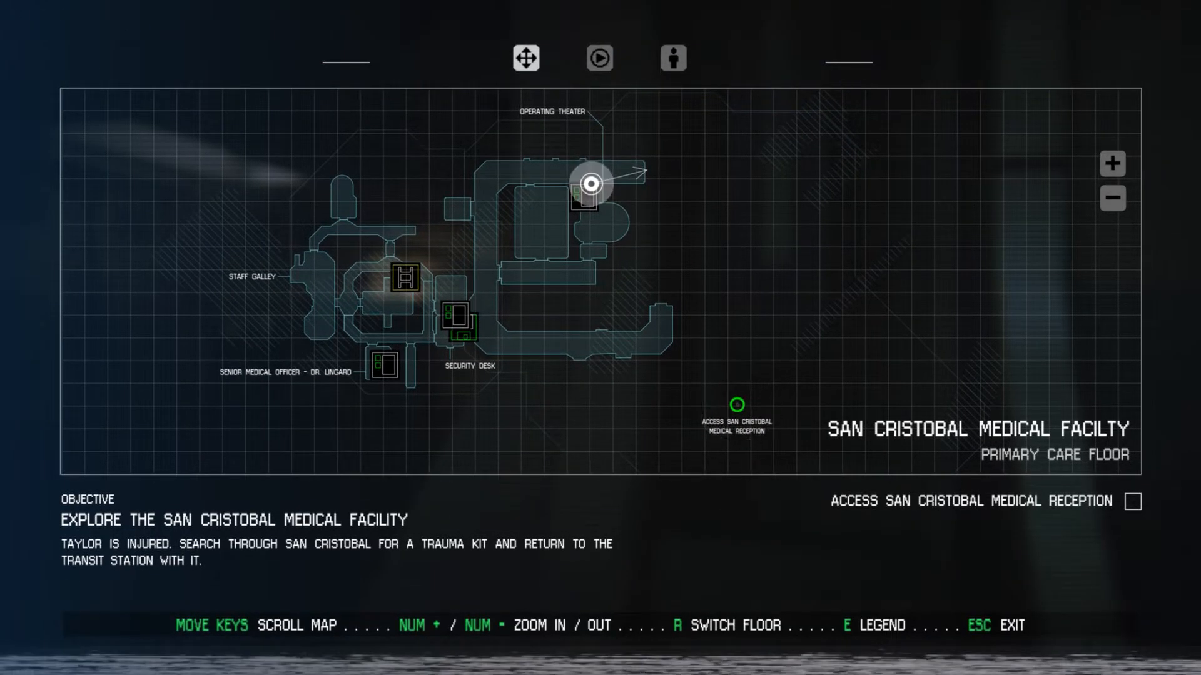
- Close the map after viewing the Access San Cristobal Medical Reception marker
{"action": "key", "text": "Escape"}
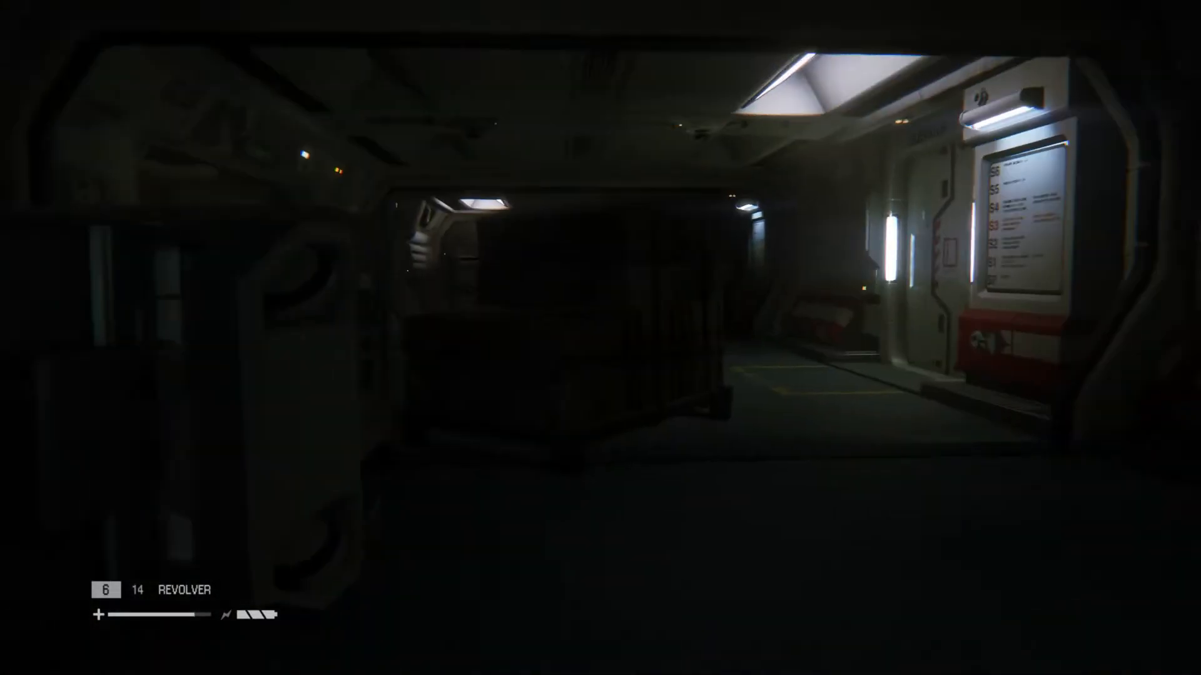
{"action": "mouse_move", "coordinate": [600, 338]}
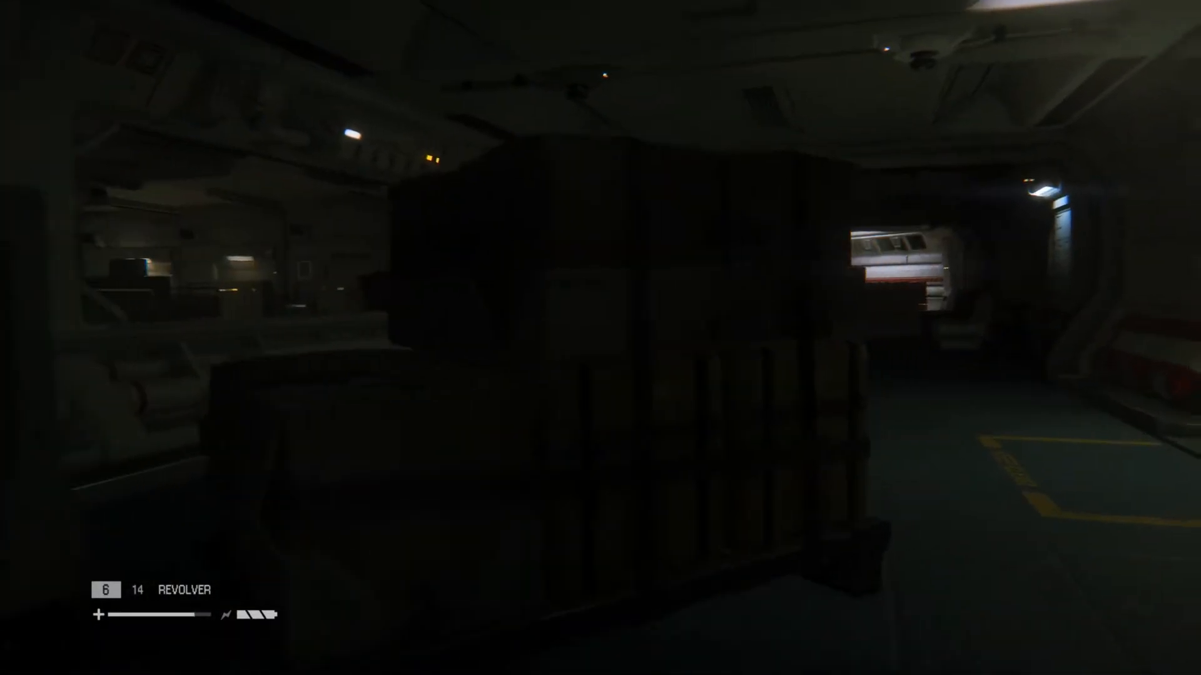
{"action": "mouse_move", "coordinate": [600, 338]}
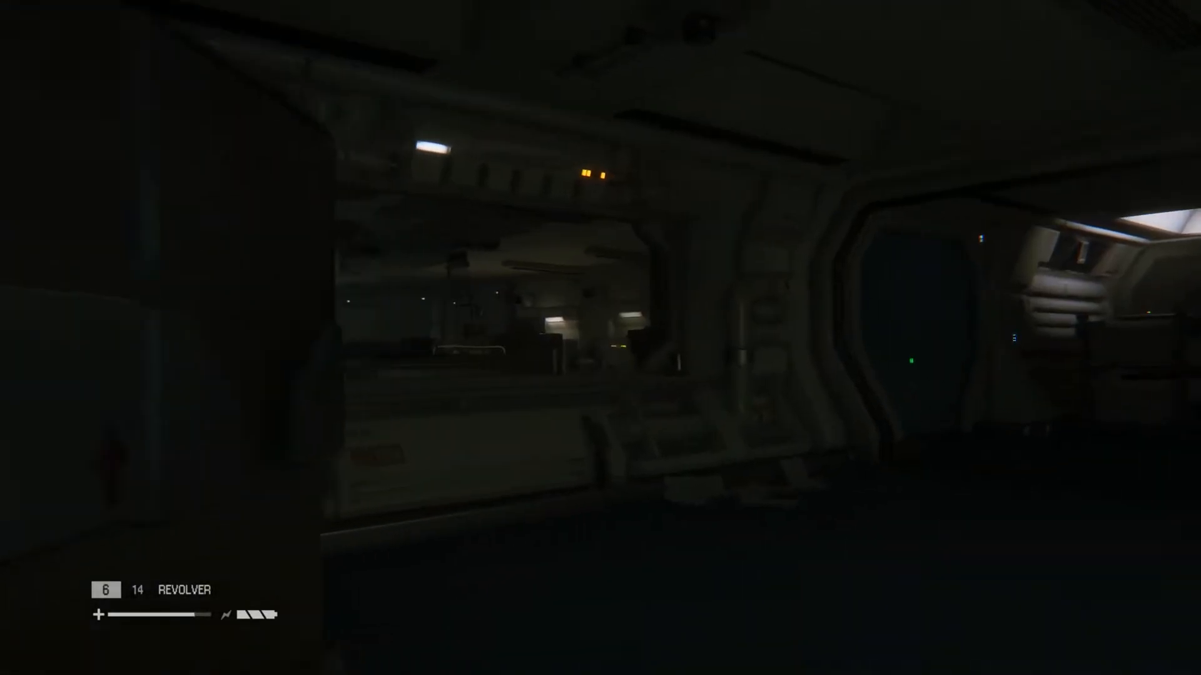
{"action": "mouse_move", "coordinate": [600, 338]}
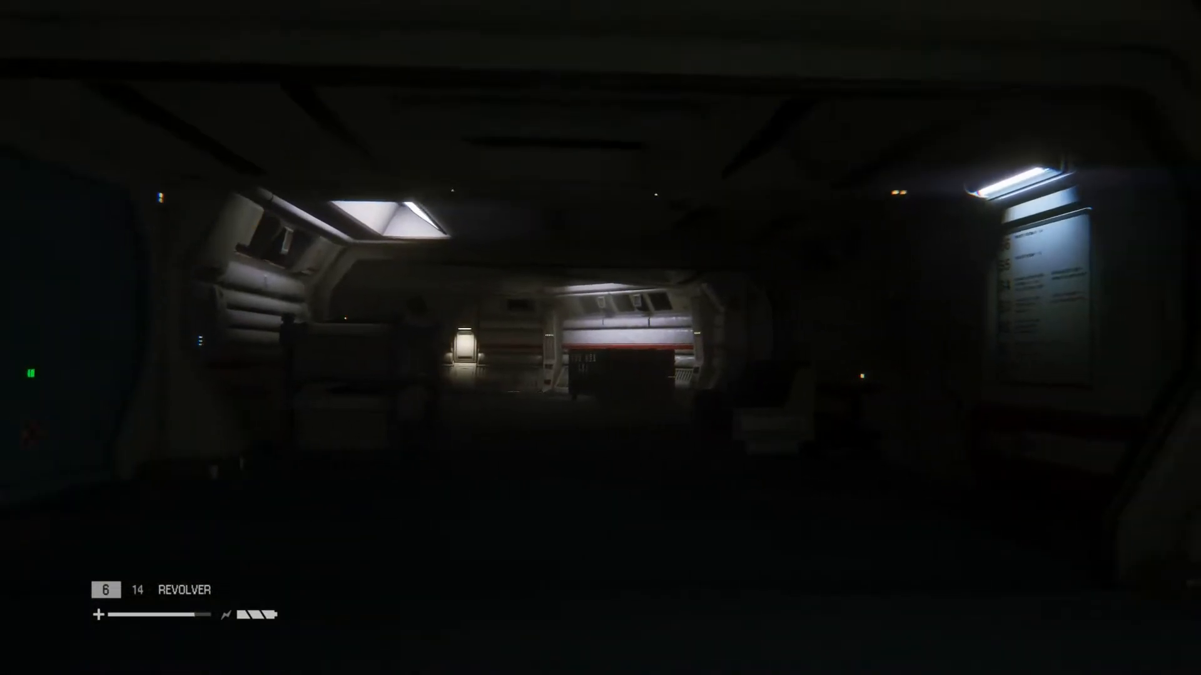
{"action": "mouse_move", "coordinate": [600, 338]}
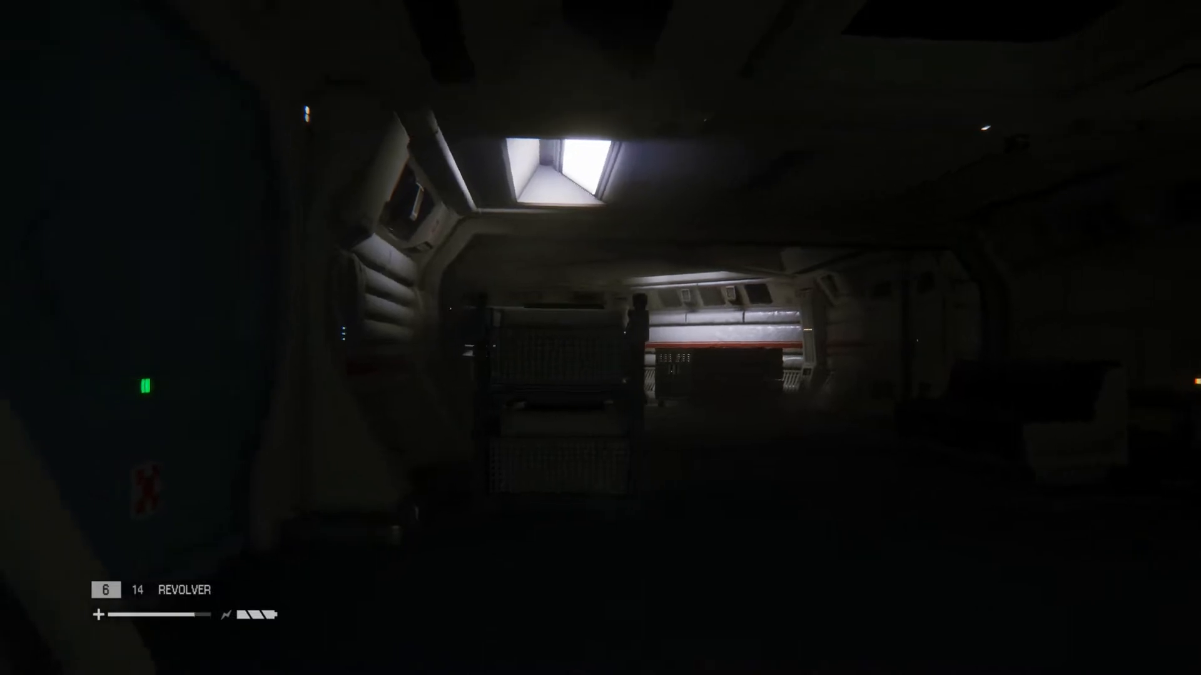
{"action": "mouse_move", "coordinate": [601, 337]}
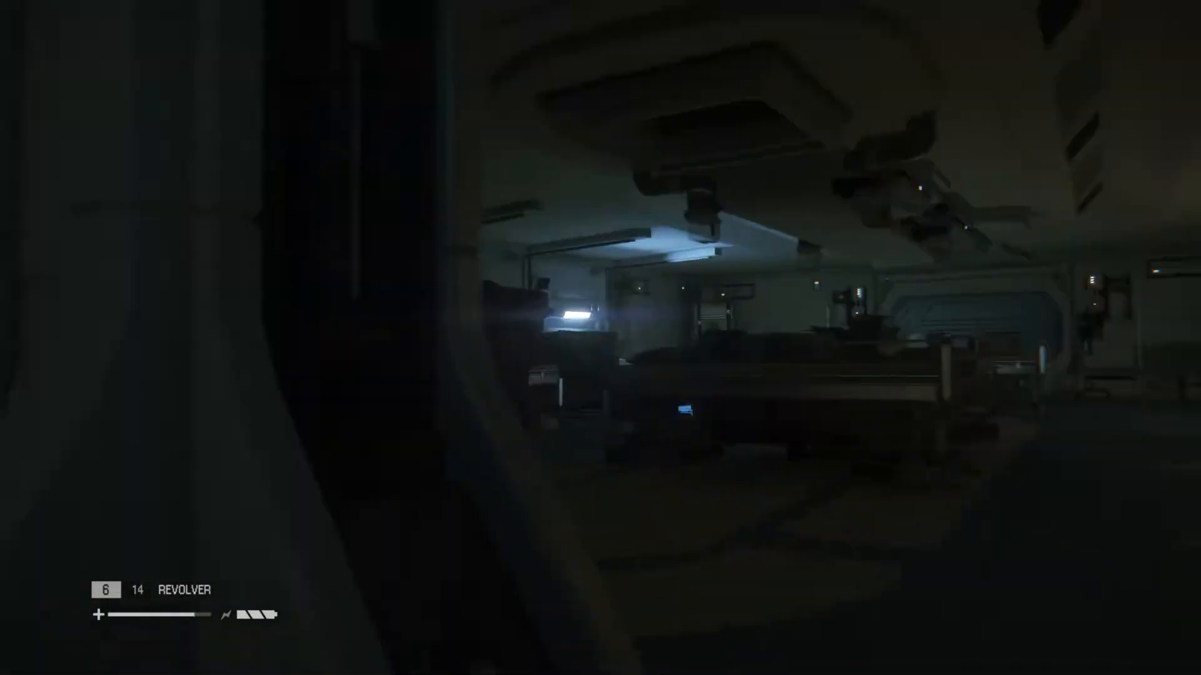
{"action": "mouse_move", "coordinate": [600, 338]}
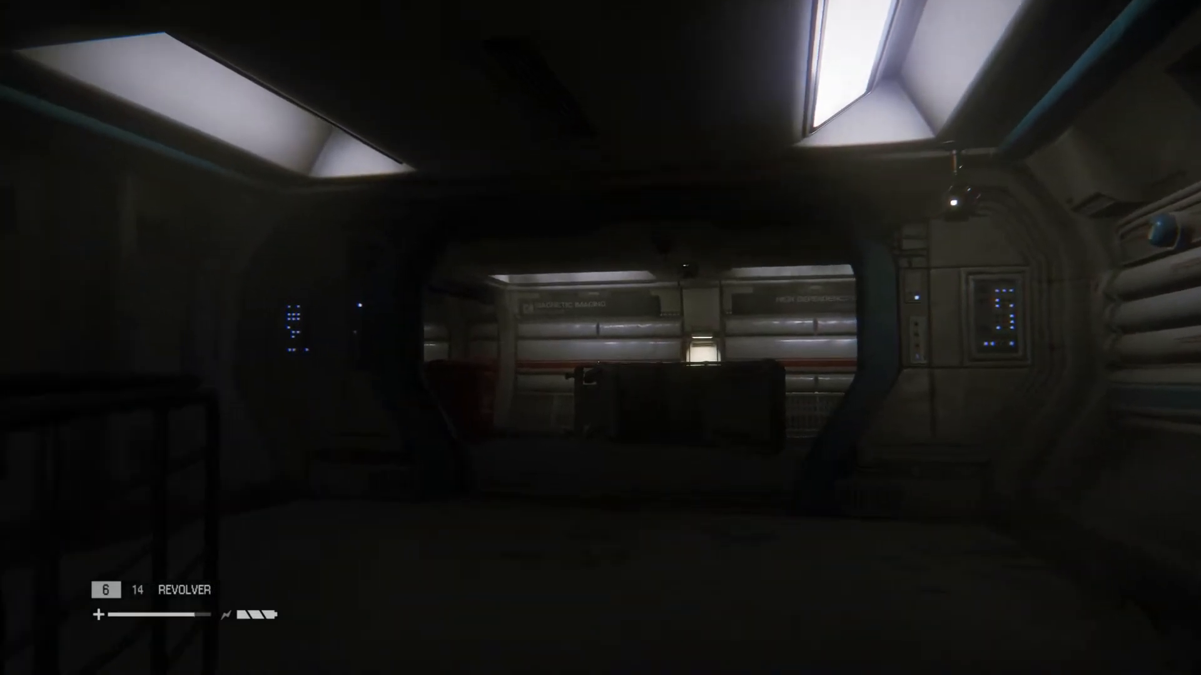
{"action": "mouse_move", "coordinate": [600, 337]}
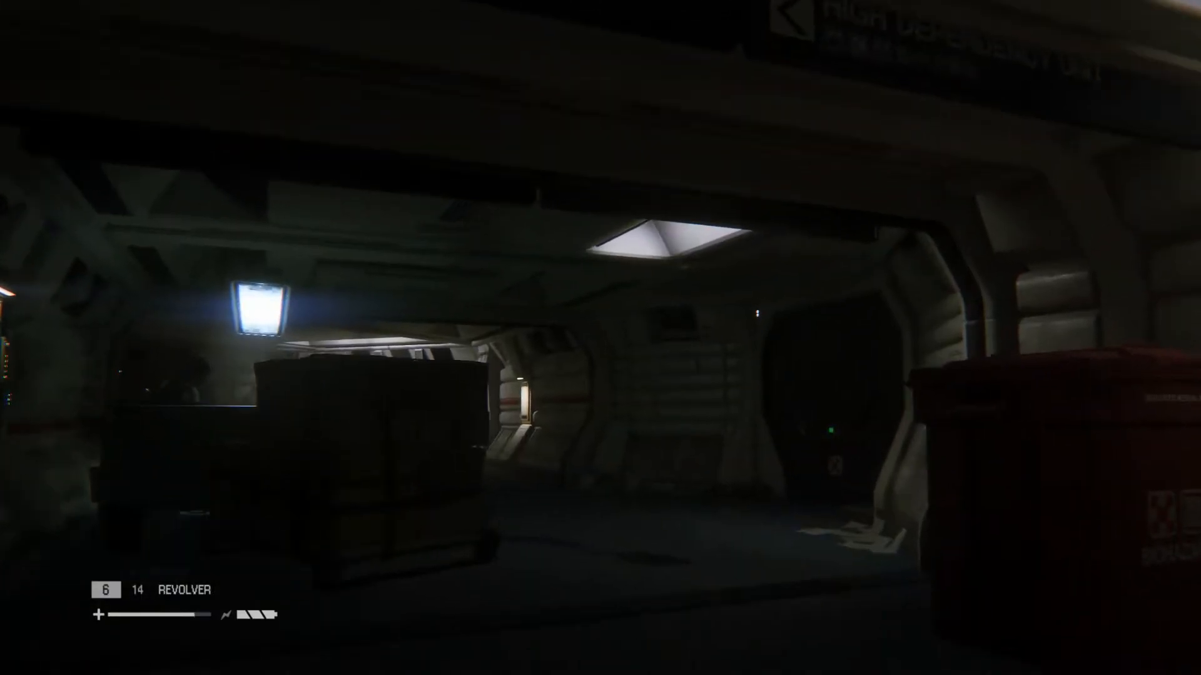
{"action": "mouse_move", "coordinate": [601, 338]}
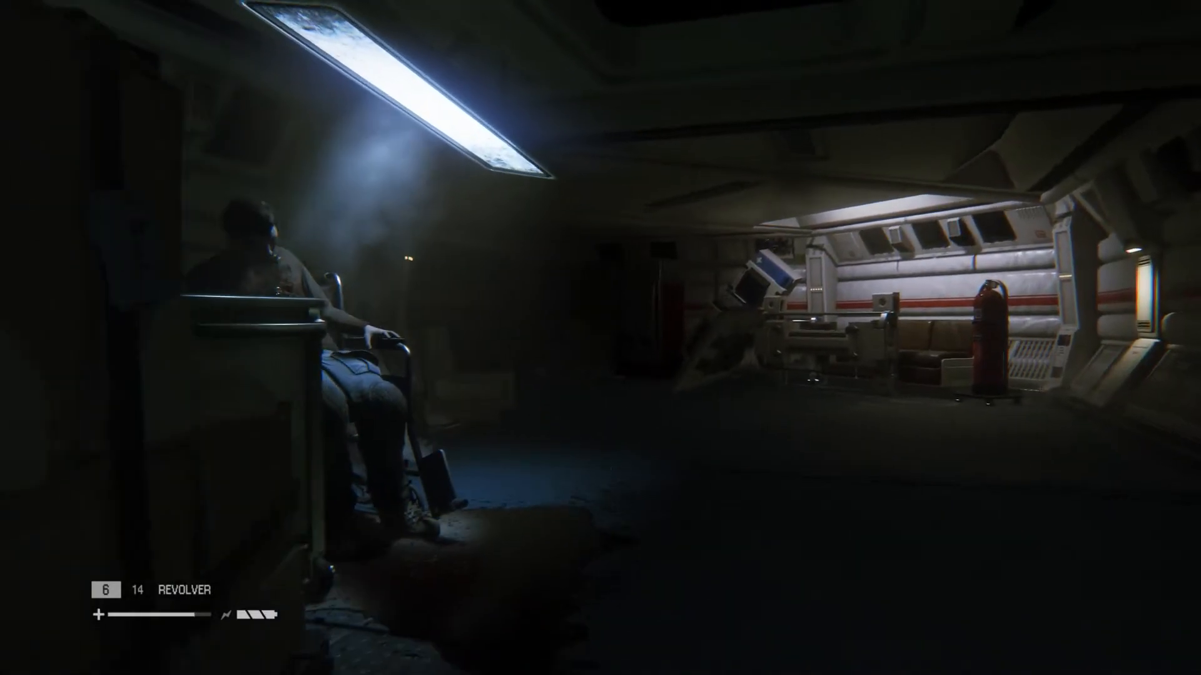
{"action": "mouse_move", "coordinate": [601, 338]}
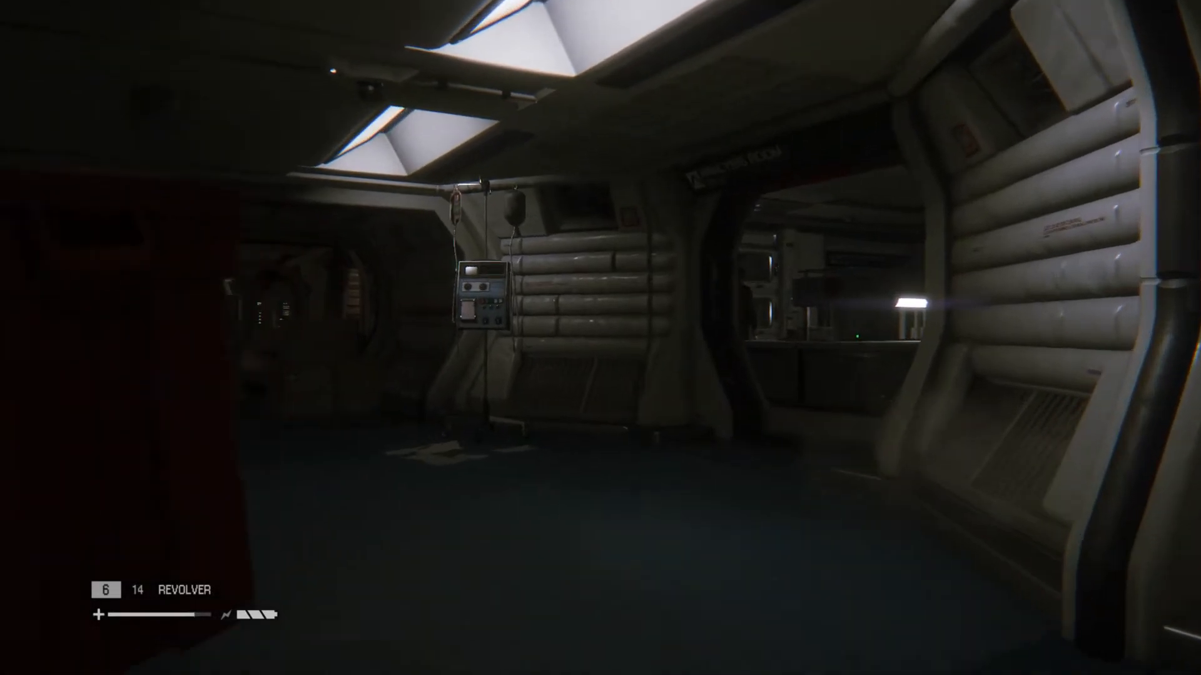
- Walk up to the doorway of the dim room with the lit desk terminals
{"action": "key", "text": "w"}
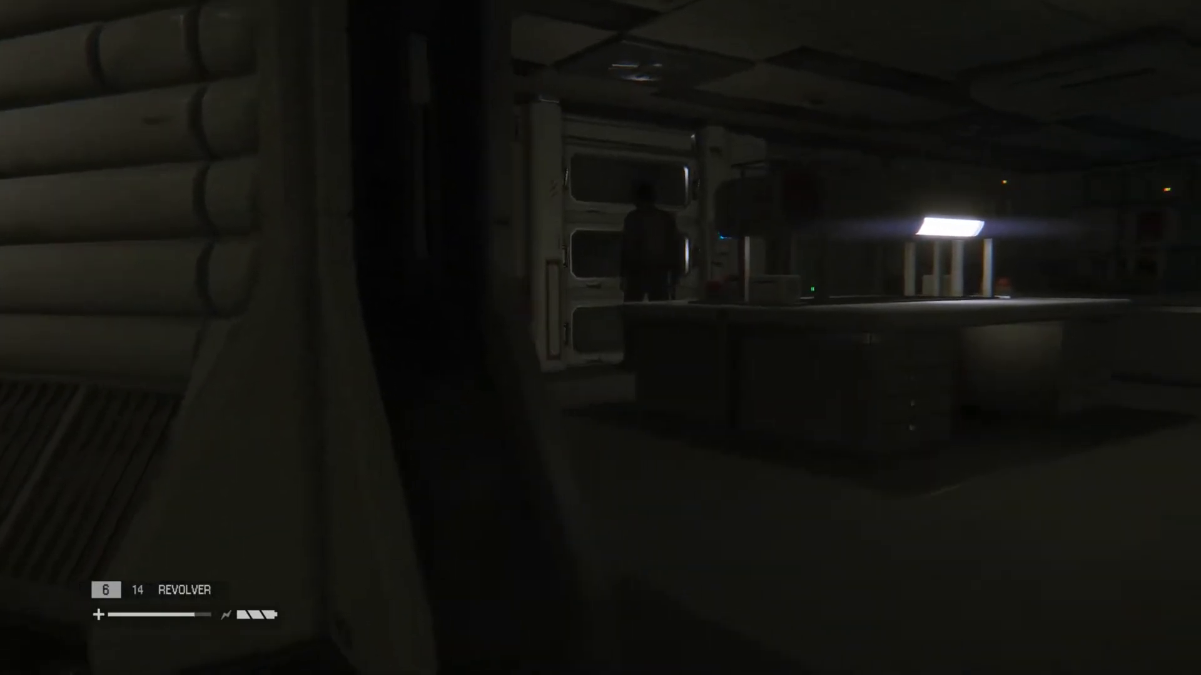
{"action": "mouse_move", "coordinate": [600, 338]}
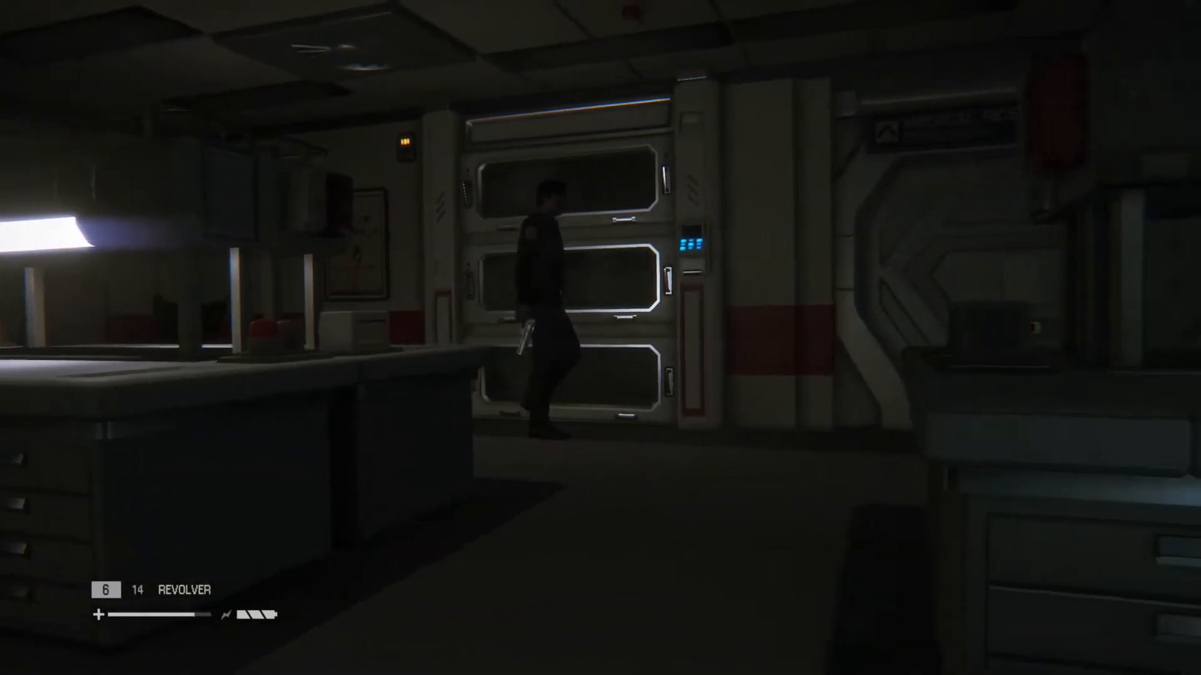
{"action": "mouse_move", "coordinate": [600, 338]}
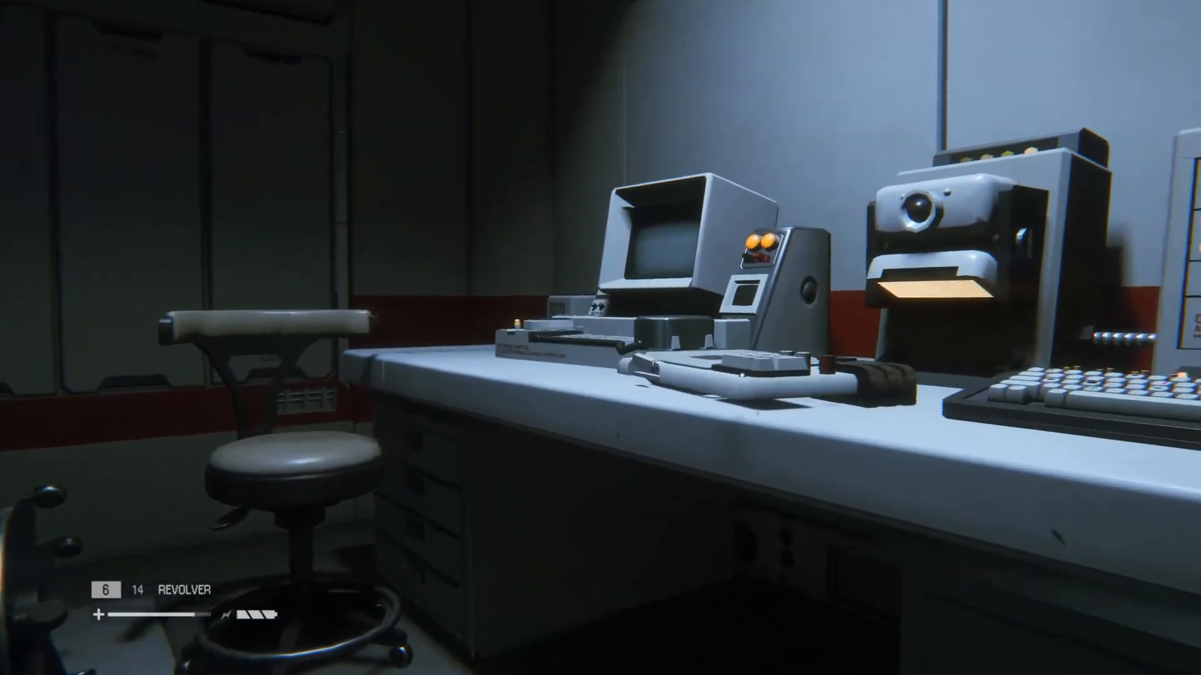
{"action": "mouse_move", "coordinate": [600, 337]}
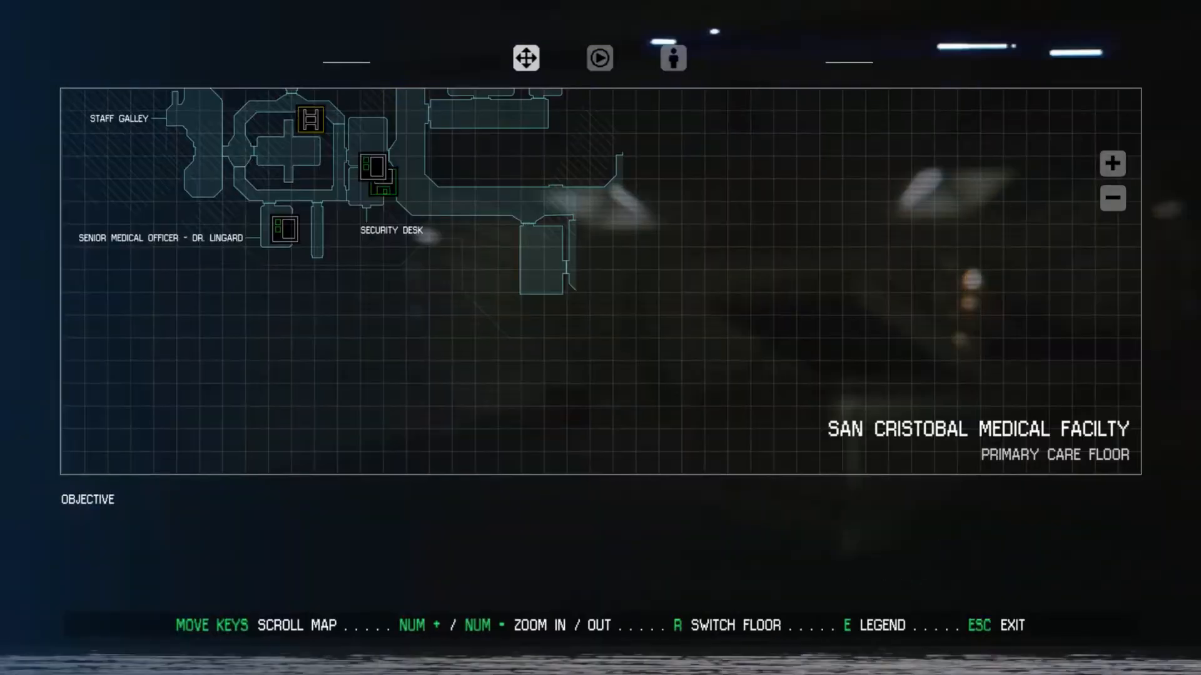
- Close the map, grab the extra revolver round, and reopen the map
{"action": "key", "text": "Escape"}
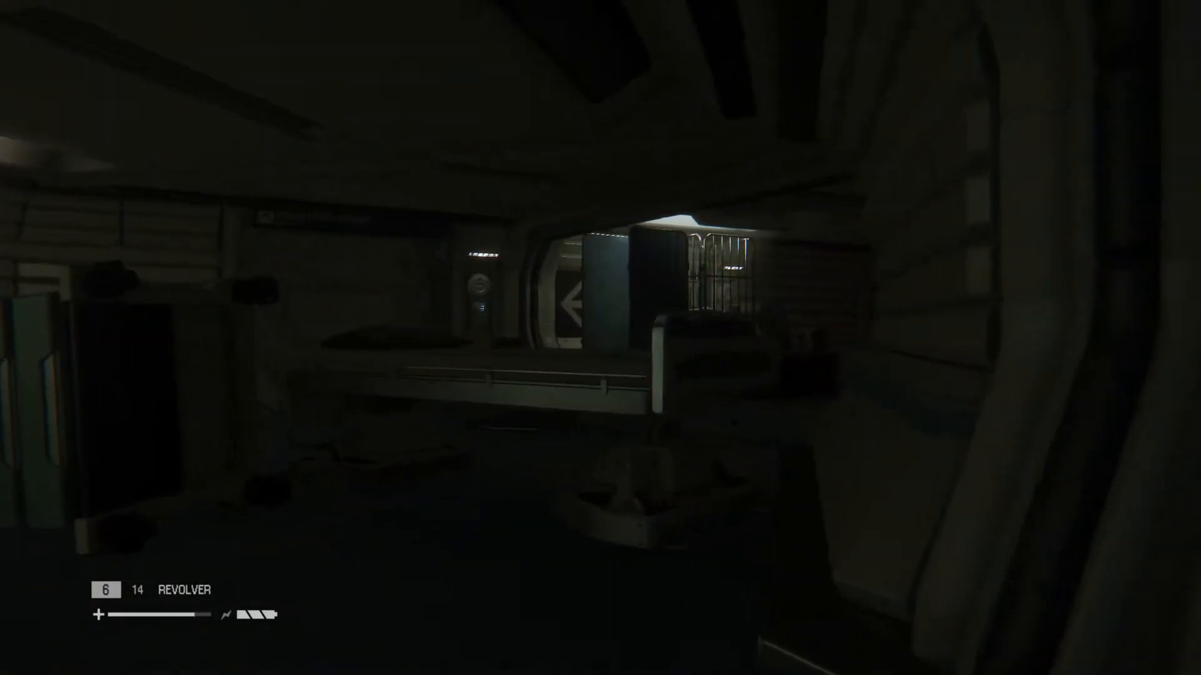
{"action": "mouse_move", "coordinate": [600, 338]}
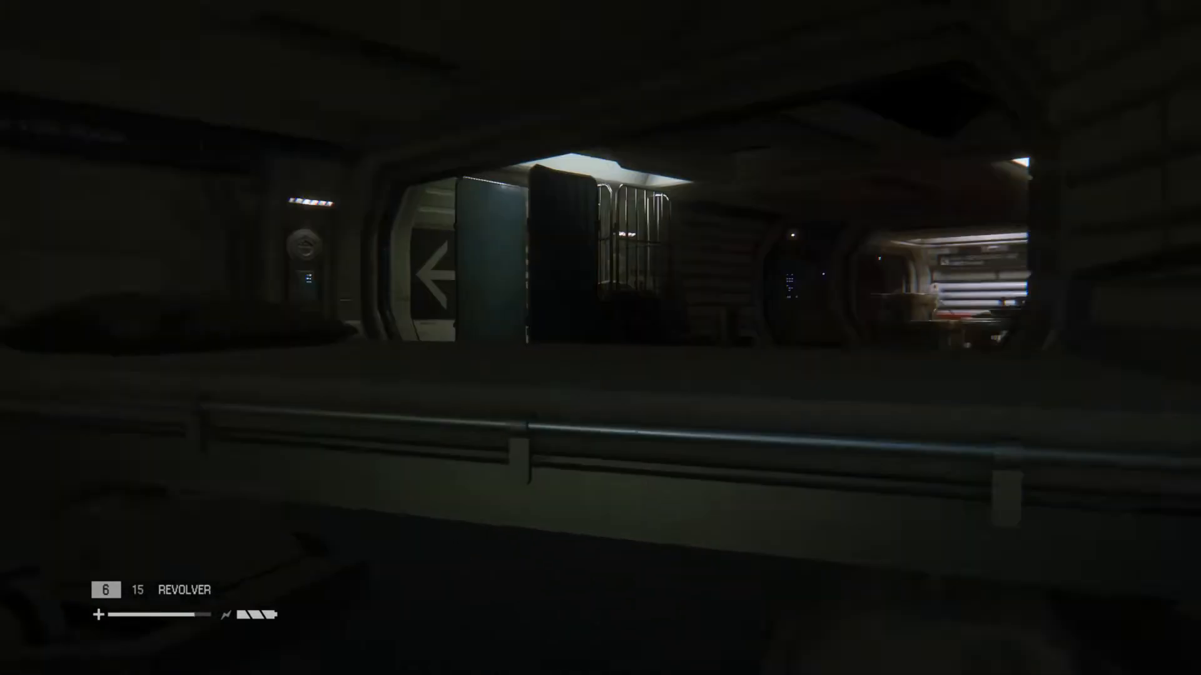
{"action": "key", "text": "m"}
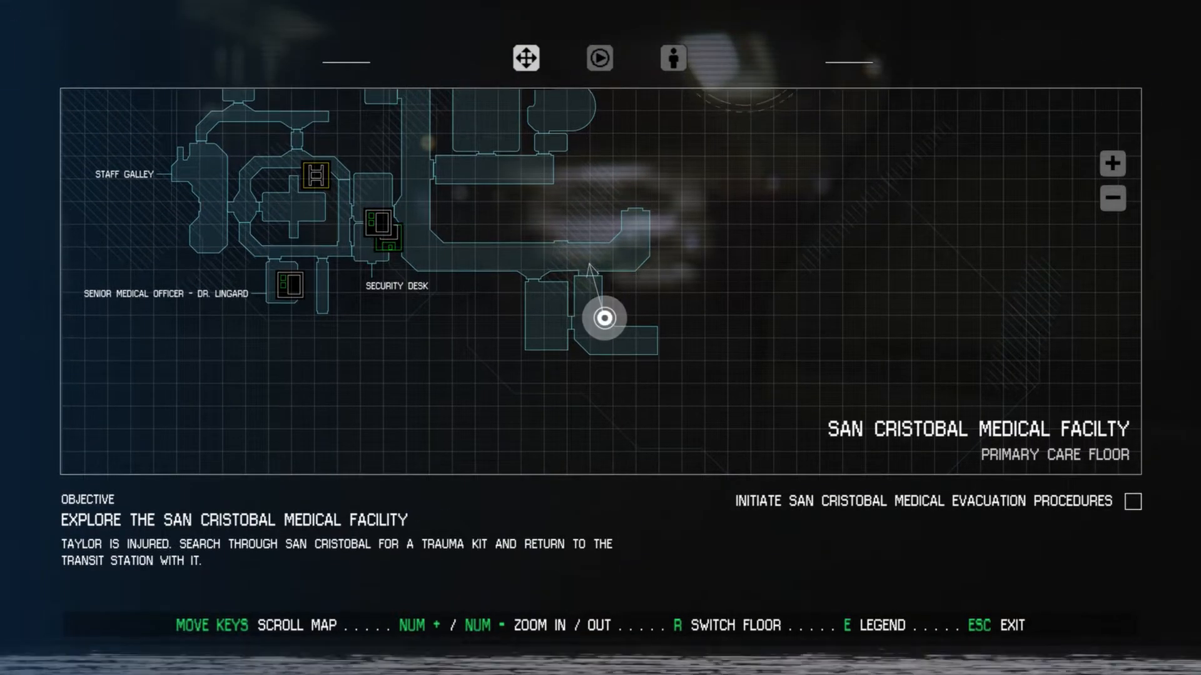
- Close the map to look down the dark corridor beside the high dependency ward
{"action": "key", "text": "Escape"}
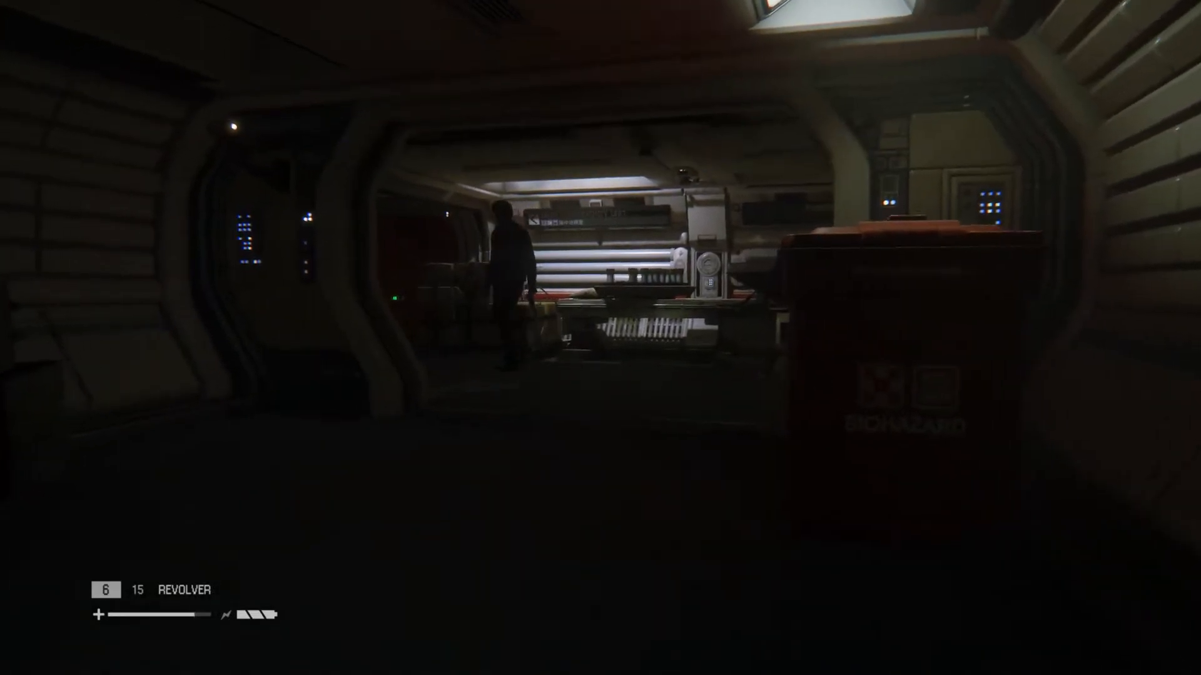
{"action": "mouse_move", "coordinate": [601, 337]}
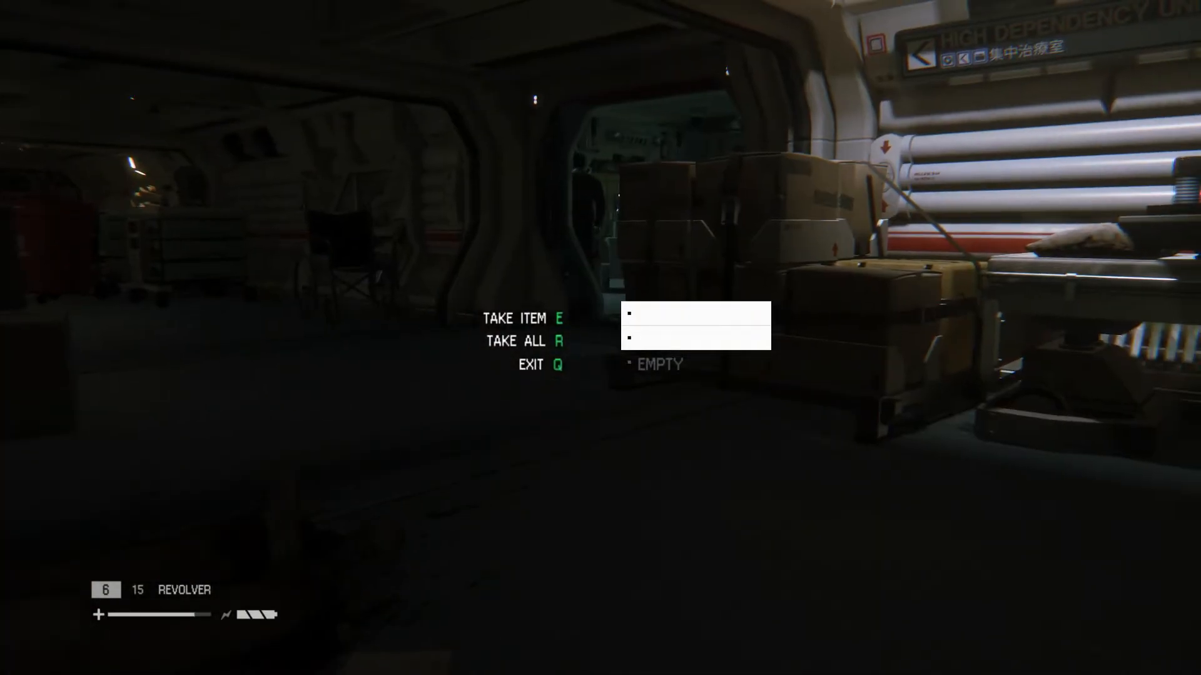
- Leave the empty container and continue along the crate-lined corridor
{"action": "key", "text": "q"}
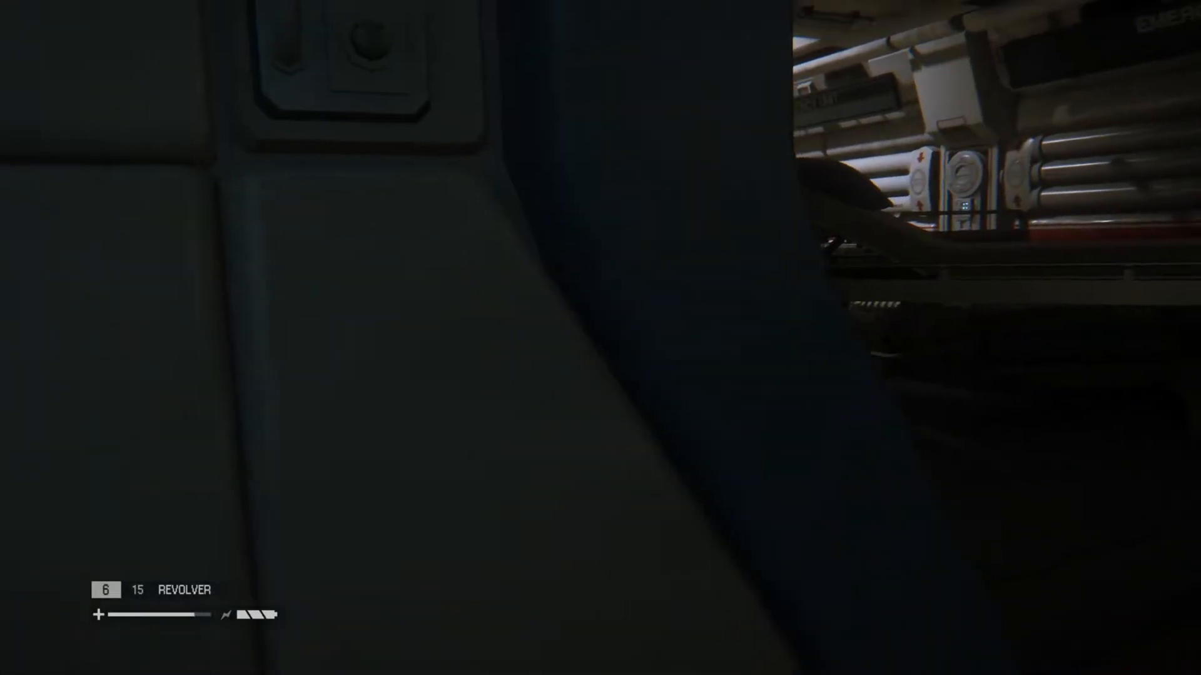
{"action": "mouse_move", "coordinate": [600, 338]}
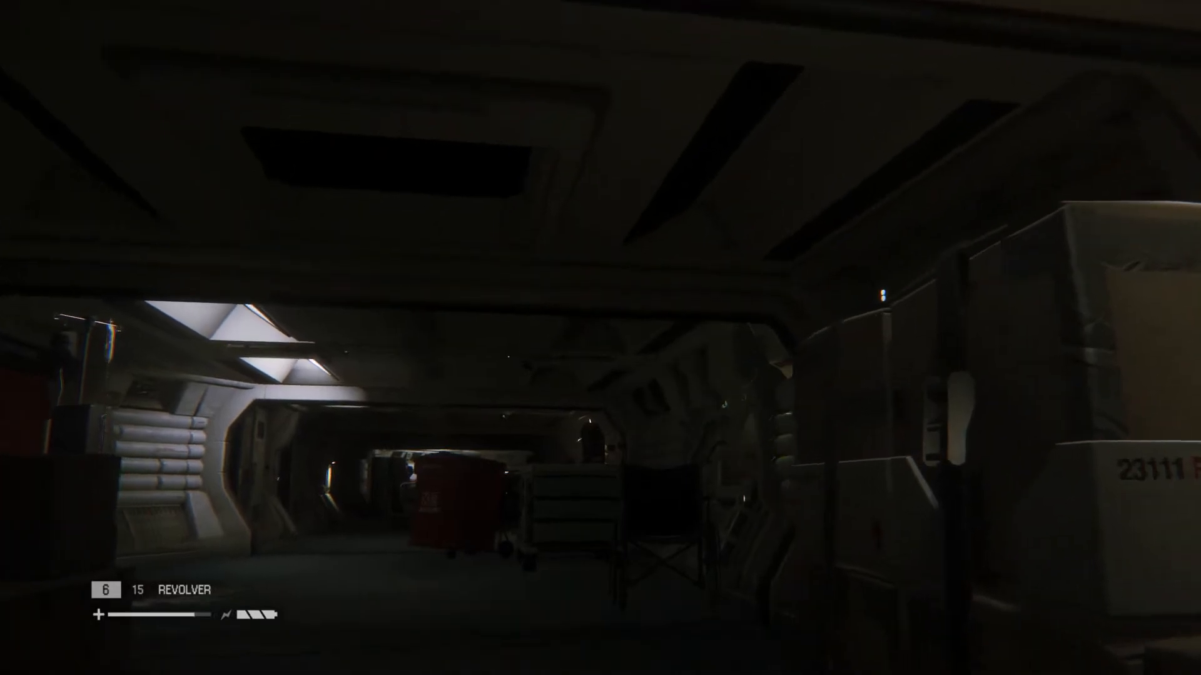
{"action": "mouse_move", "coordinate": [600, 338]}
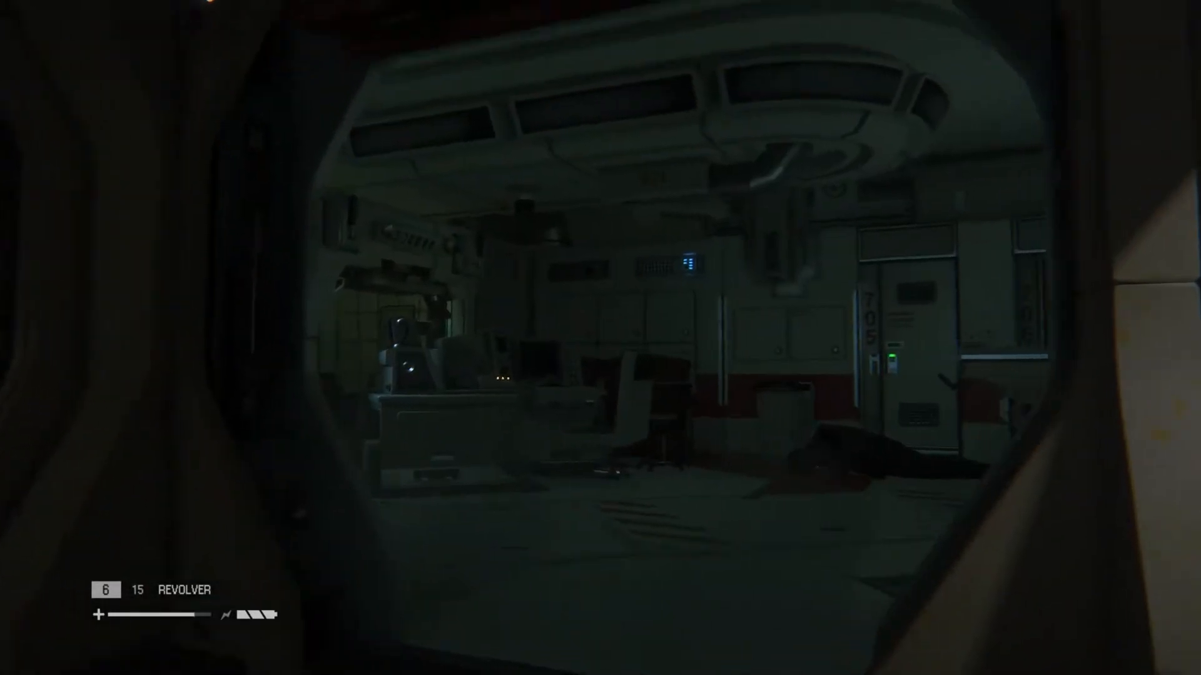
{"action": "mouse_move", "coordinate": [600, 337]}
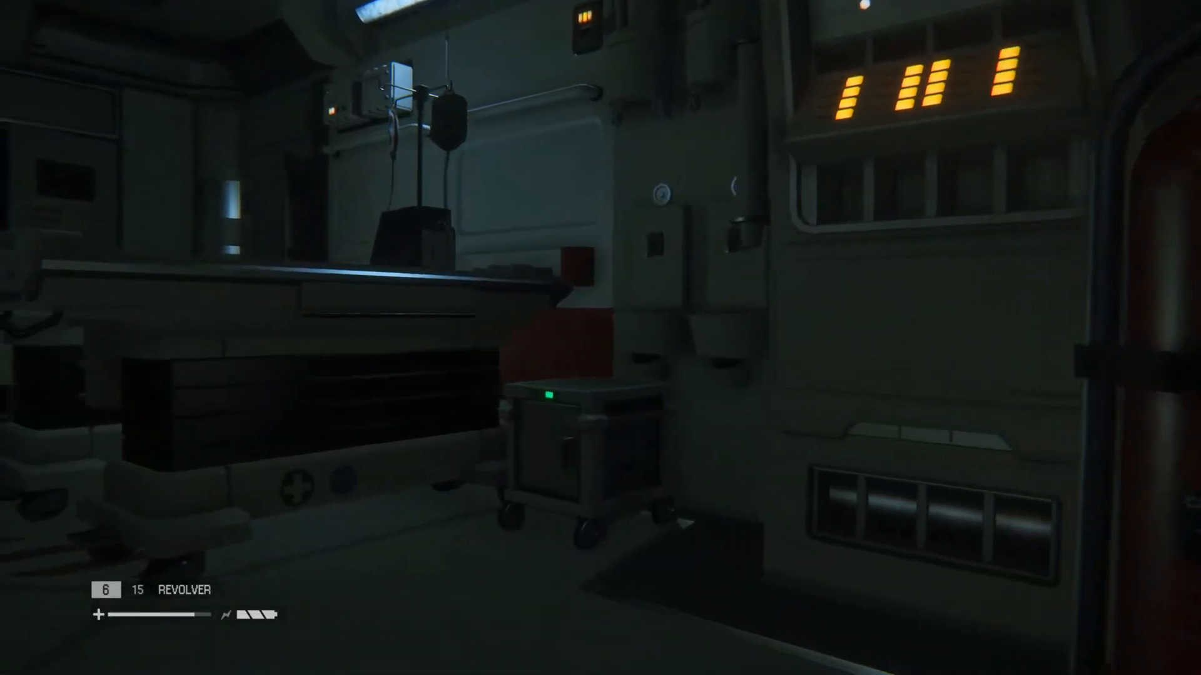
{"action": "mouse_move", "coordinate": [600, 338]}
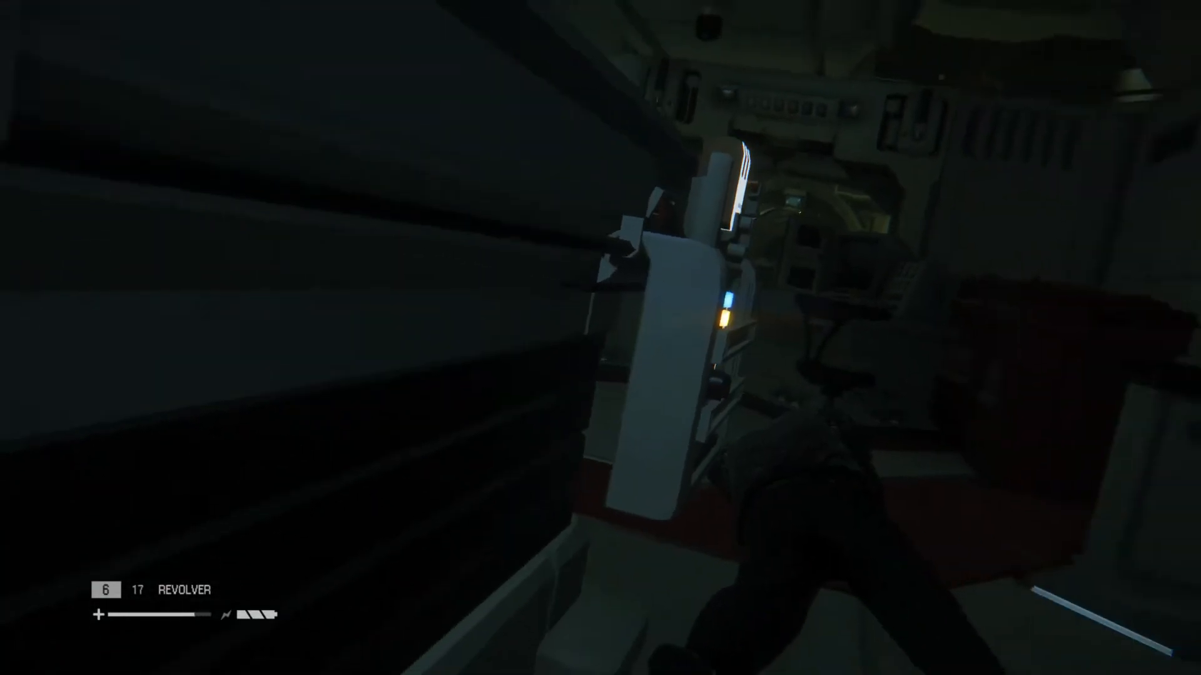
{"action": "mouse_move", "coordinate": [601, 338]}
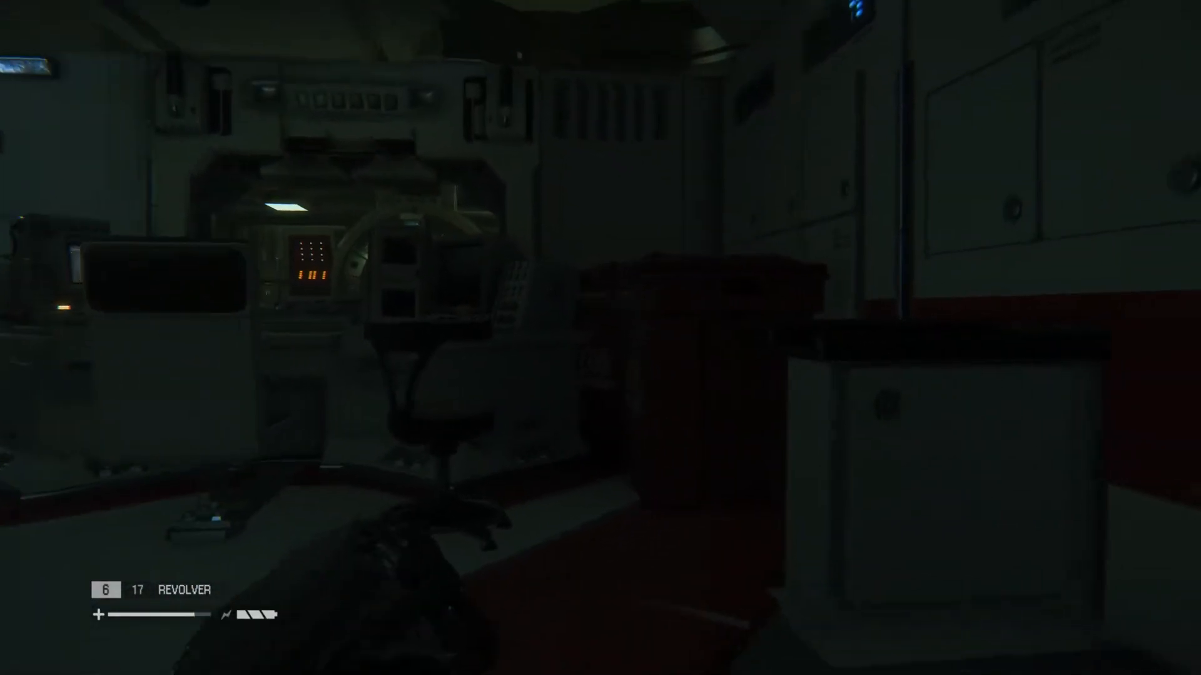
{"action": "mouse_move", "coordinate": [600, 338]}
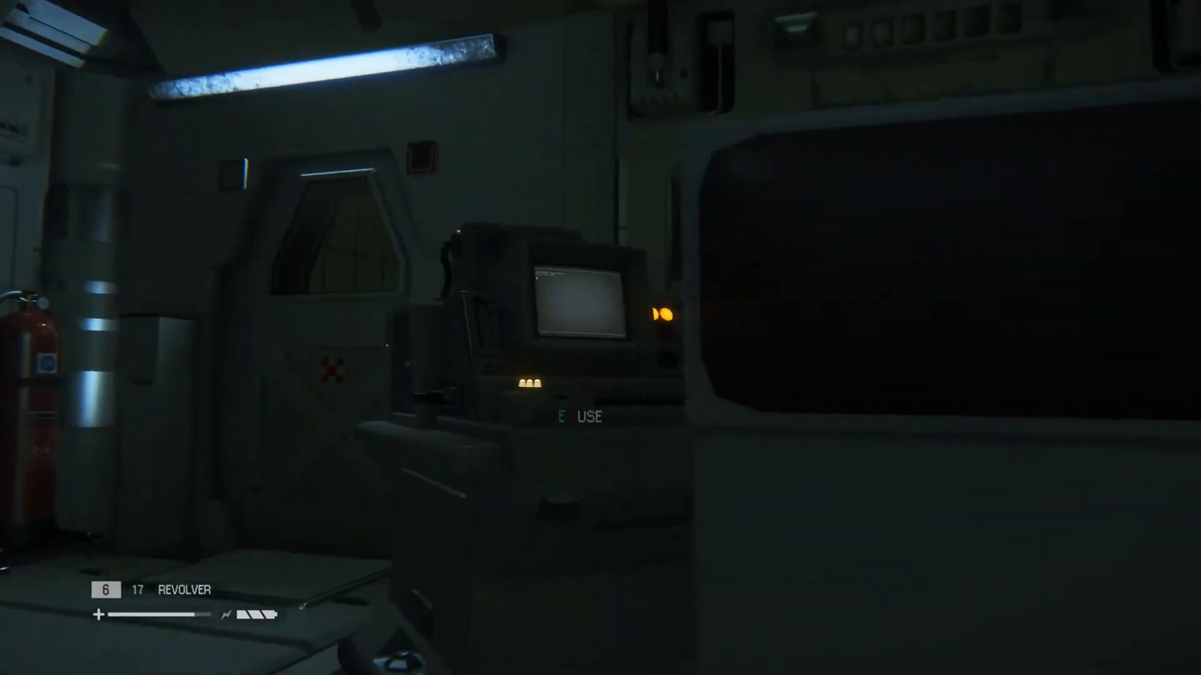
{"action": "mouse_move", "coordinate": [600, 338]}
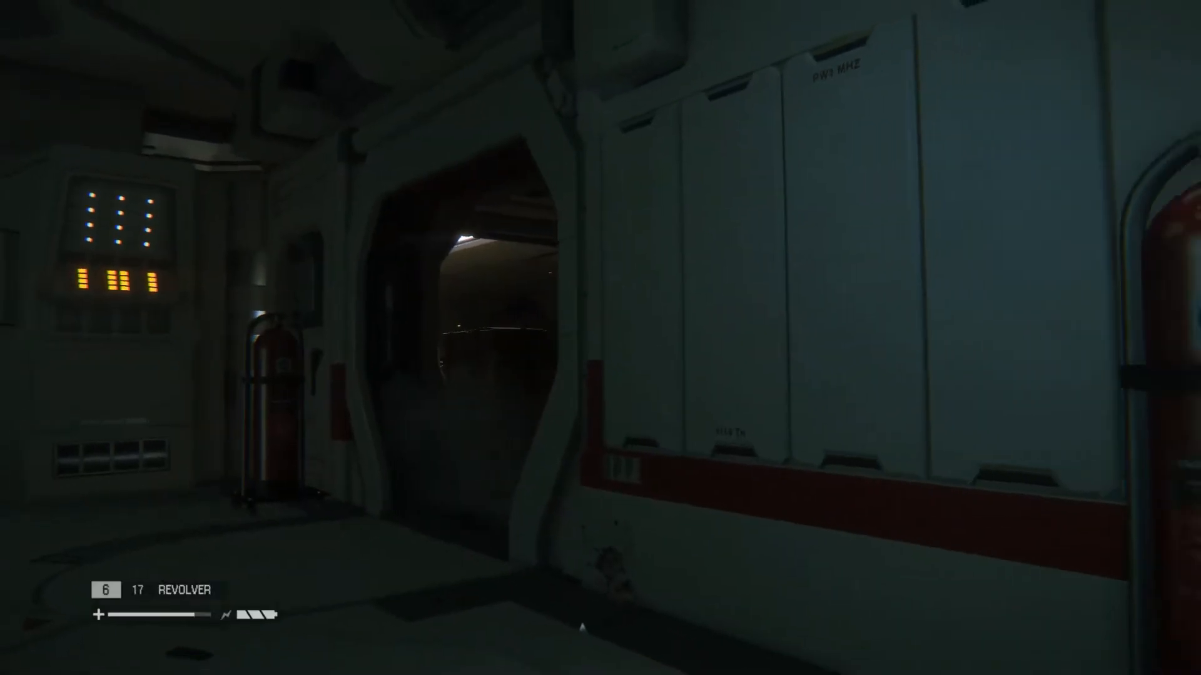
{"action": "mouse_move", "coordinate": [600, 338]}
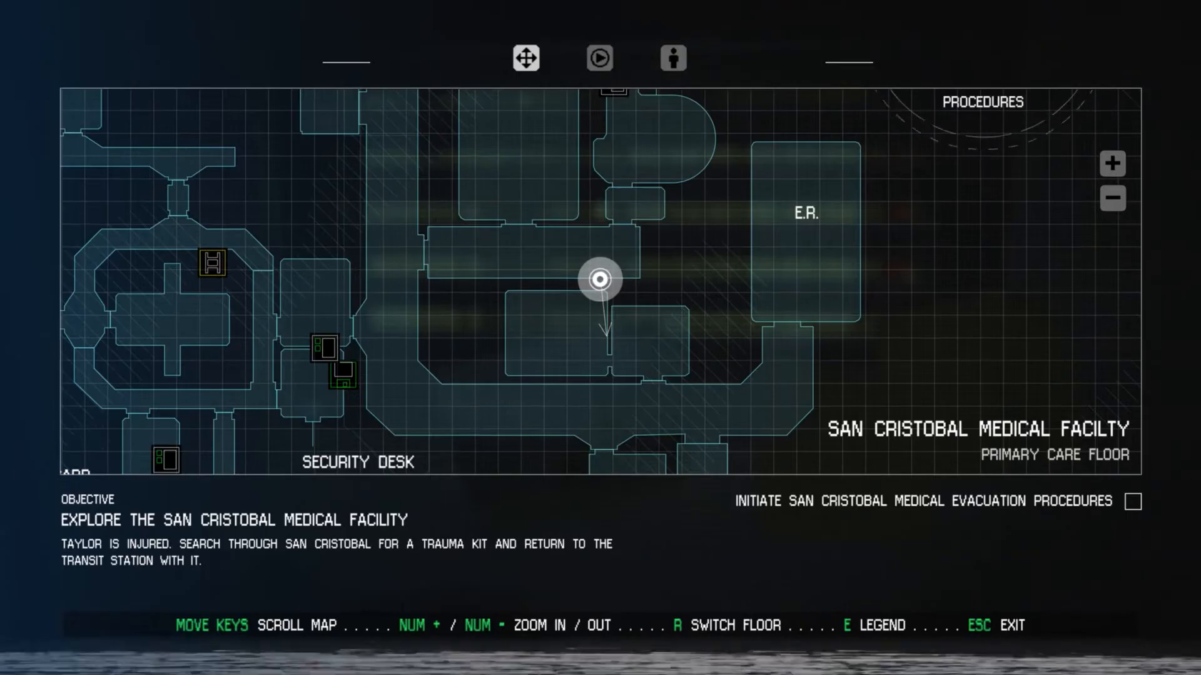
- Close the map to resume exploring the scanner room
{"action": "key", "text": "Escape"}
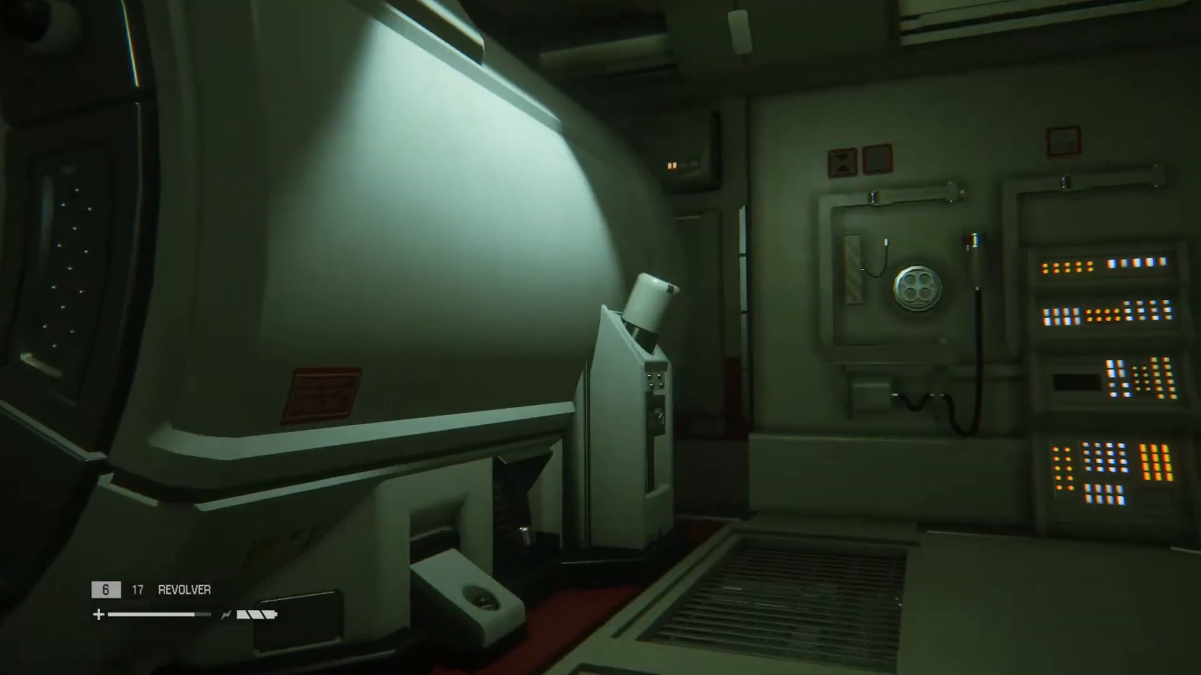
{"action": "mouse_move", "coordinate": [600, 338]}
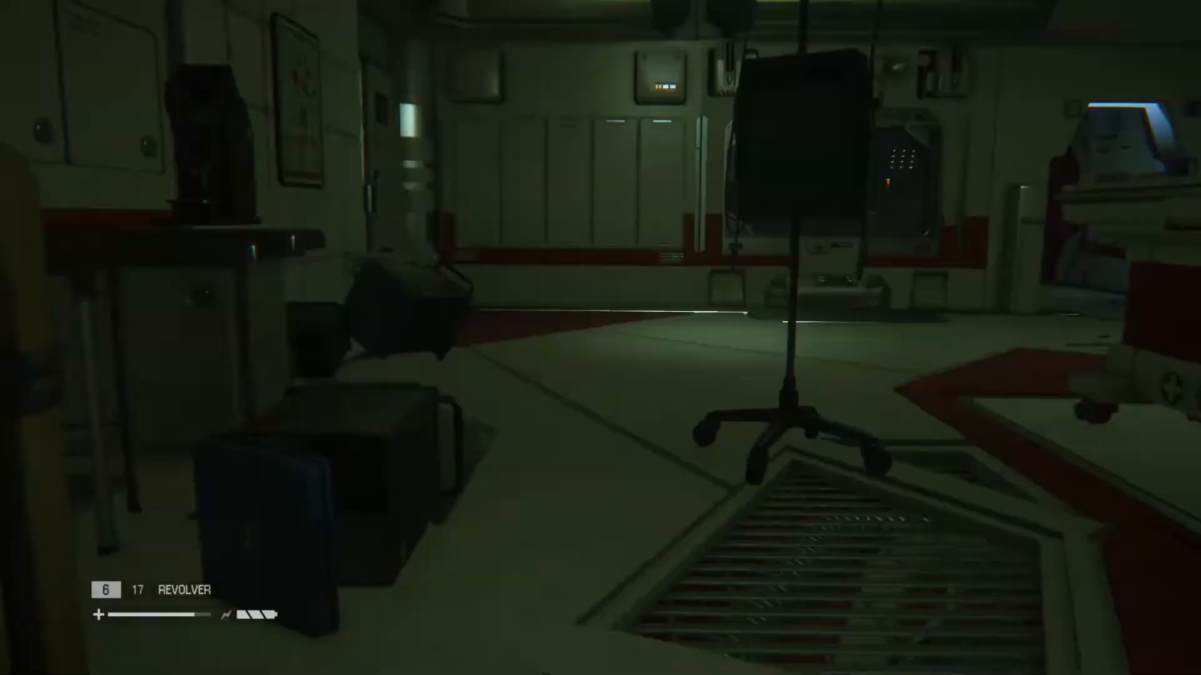
{"action": "mouse_move", "coordinate": [601, 337]}
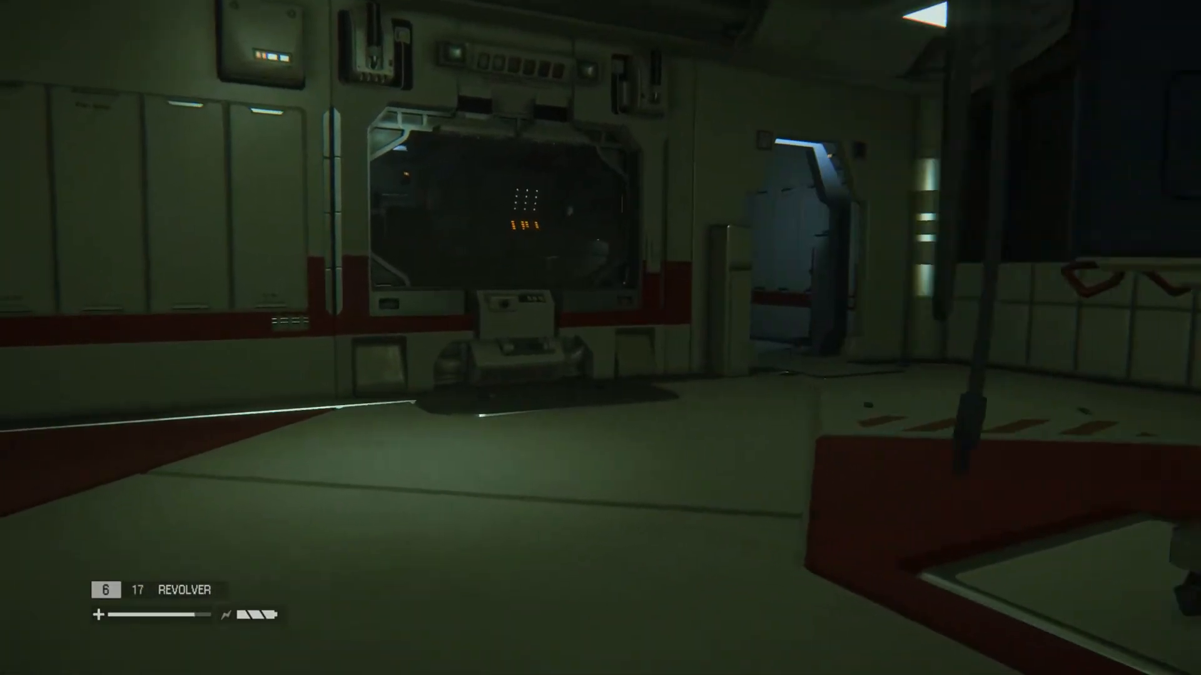